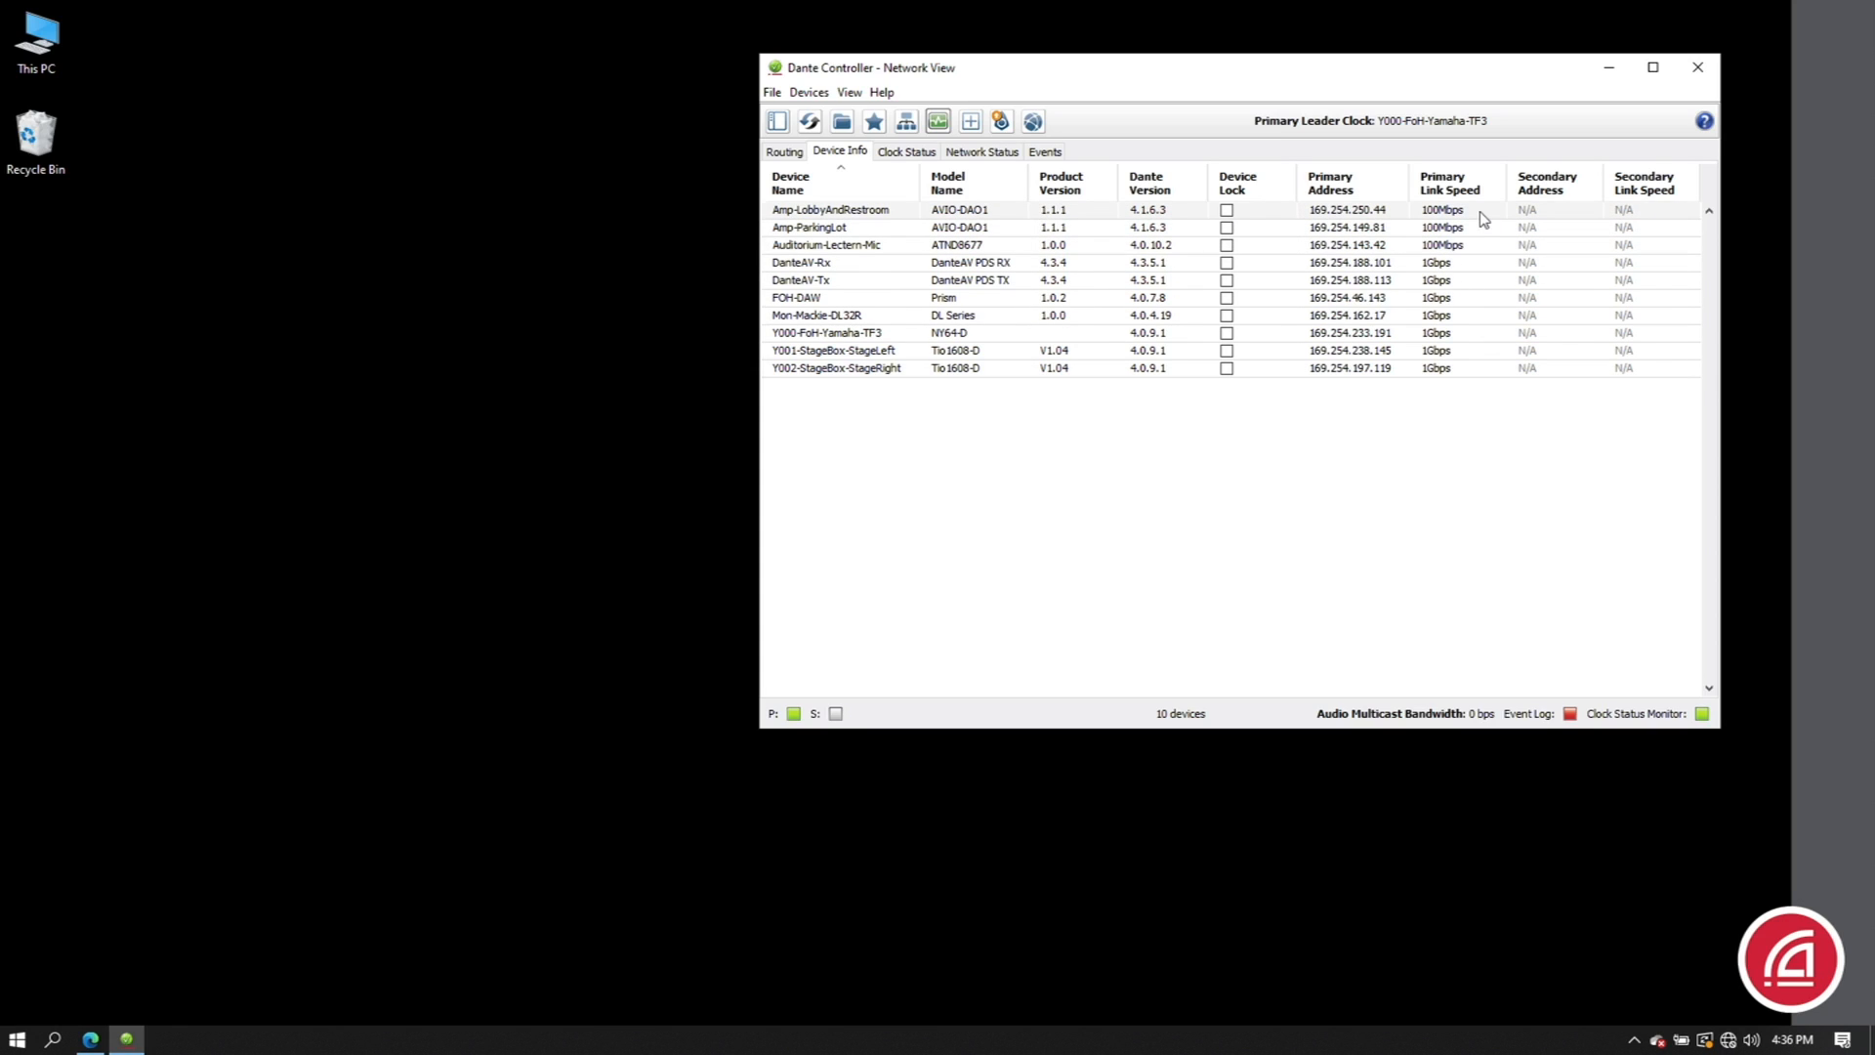
mouse_move(906, 153)
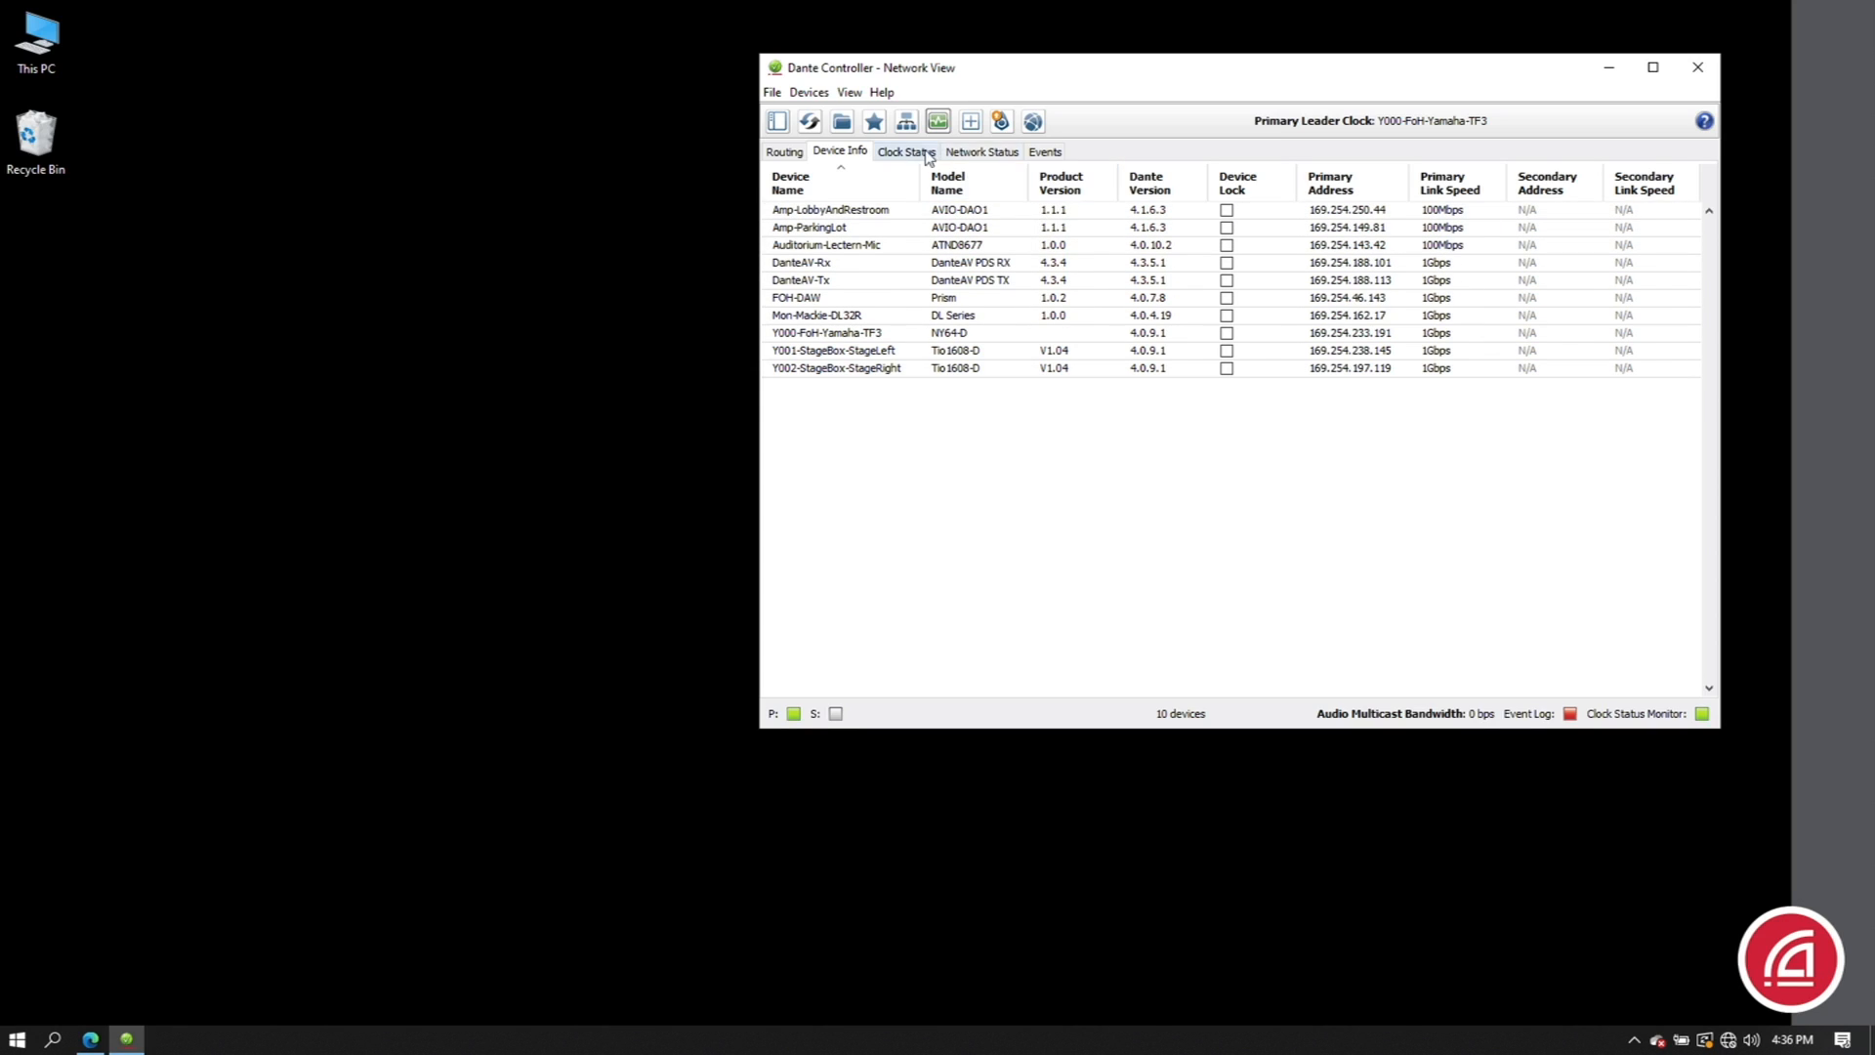
- Review clock sync status for all devices, then show the network status overview
click(904, 151)
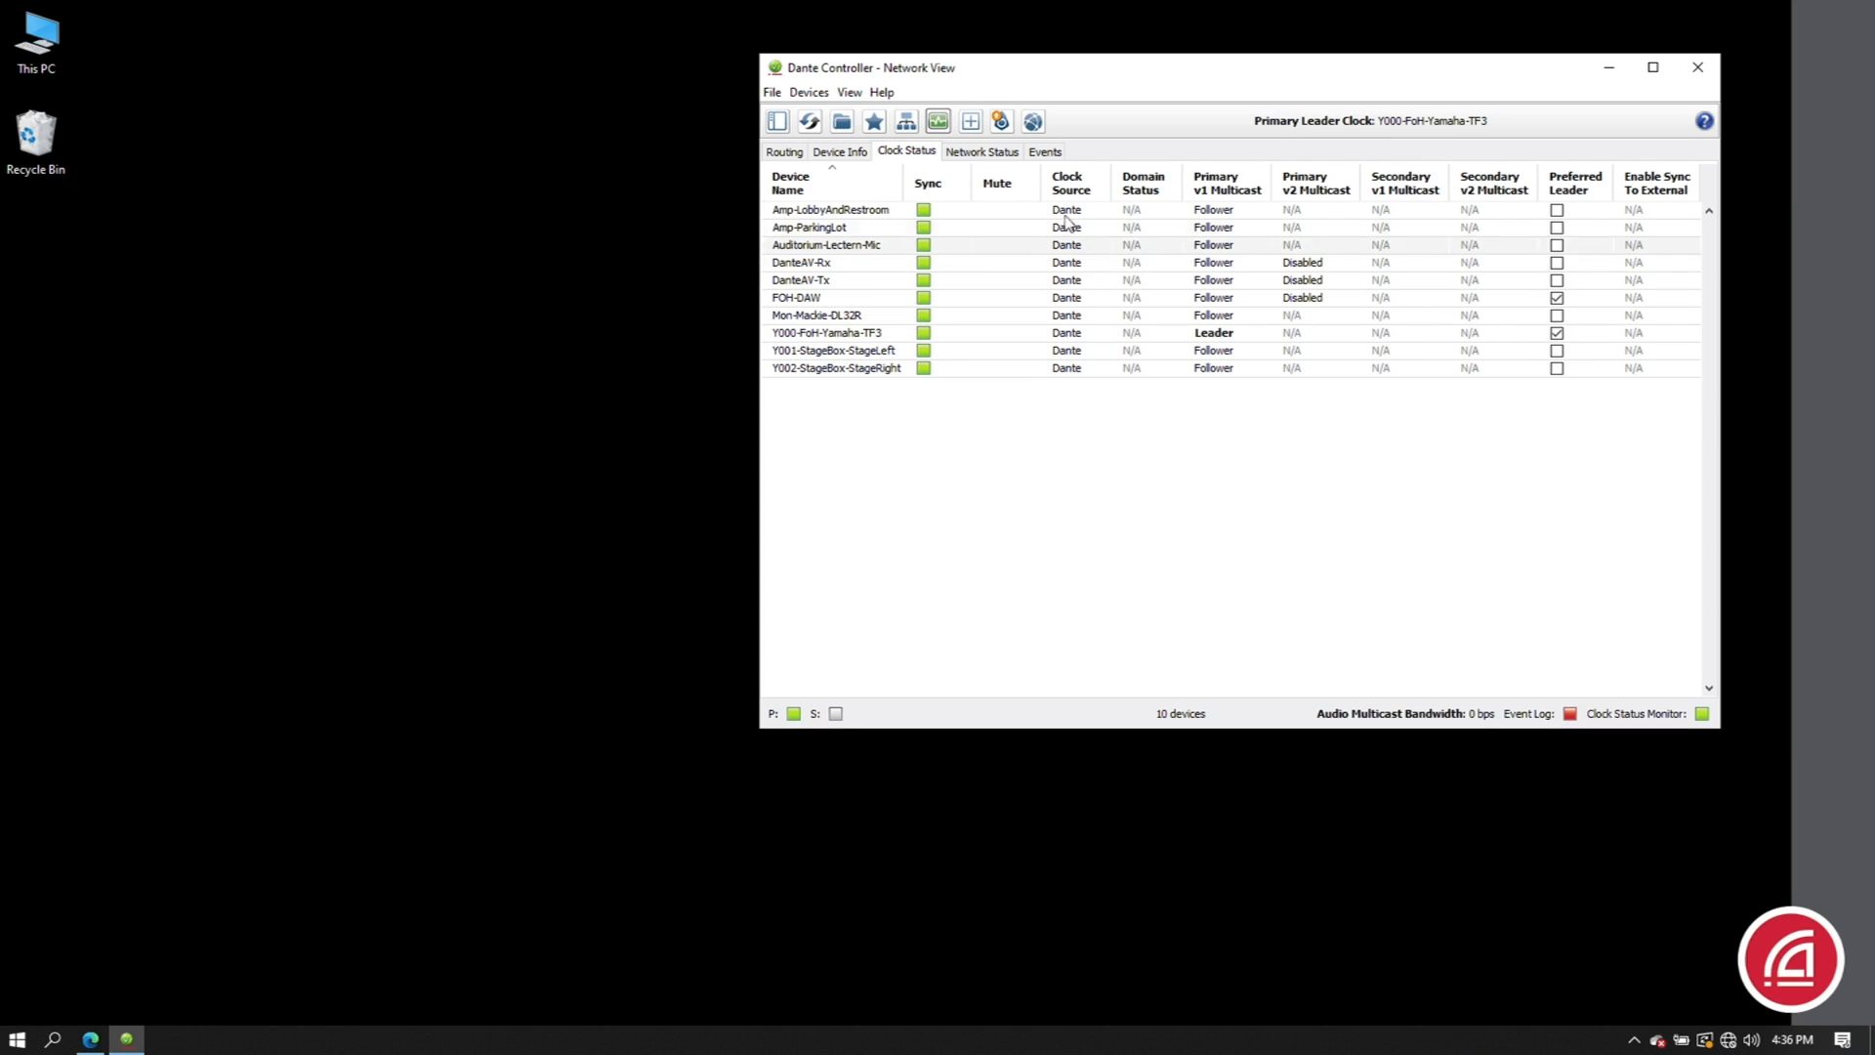
click(981, 151)
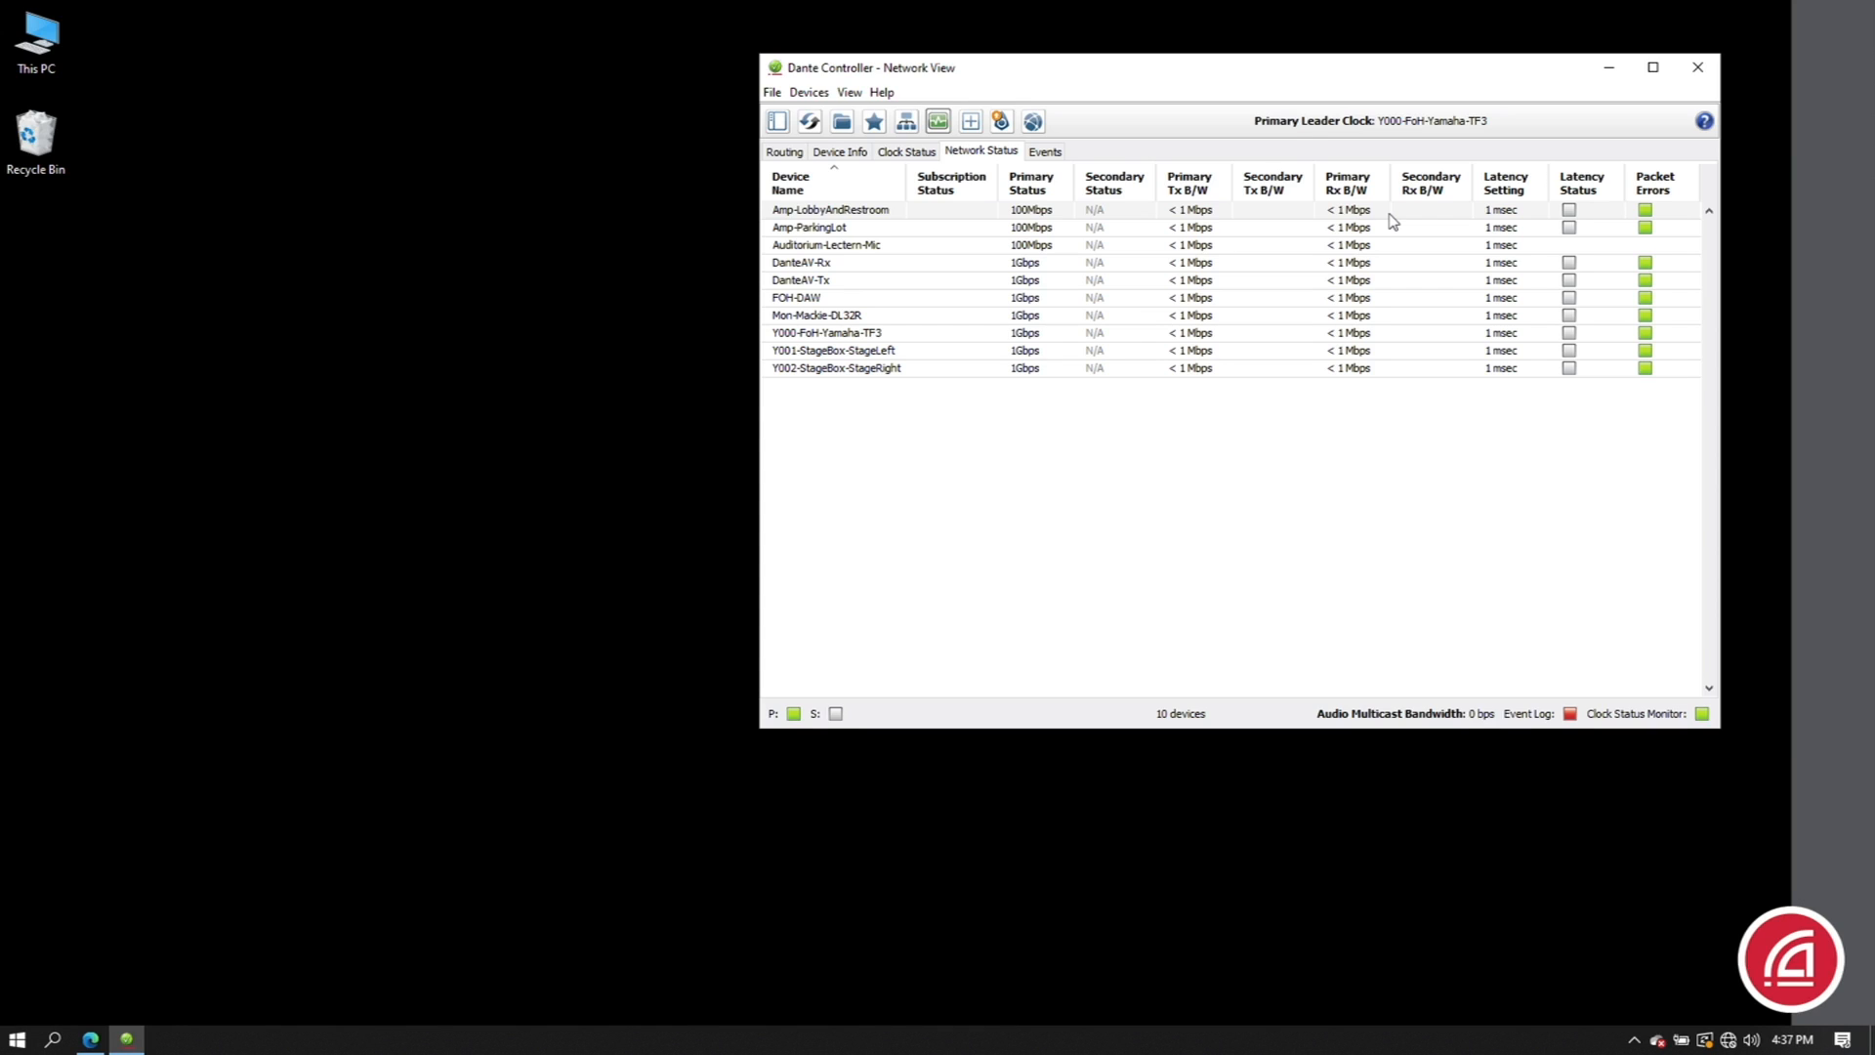
- Filter the routing grid to transmitters matching 'stage' and receivers matching 'tf'
click(784, 151)
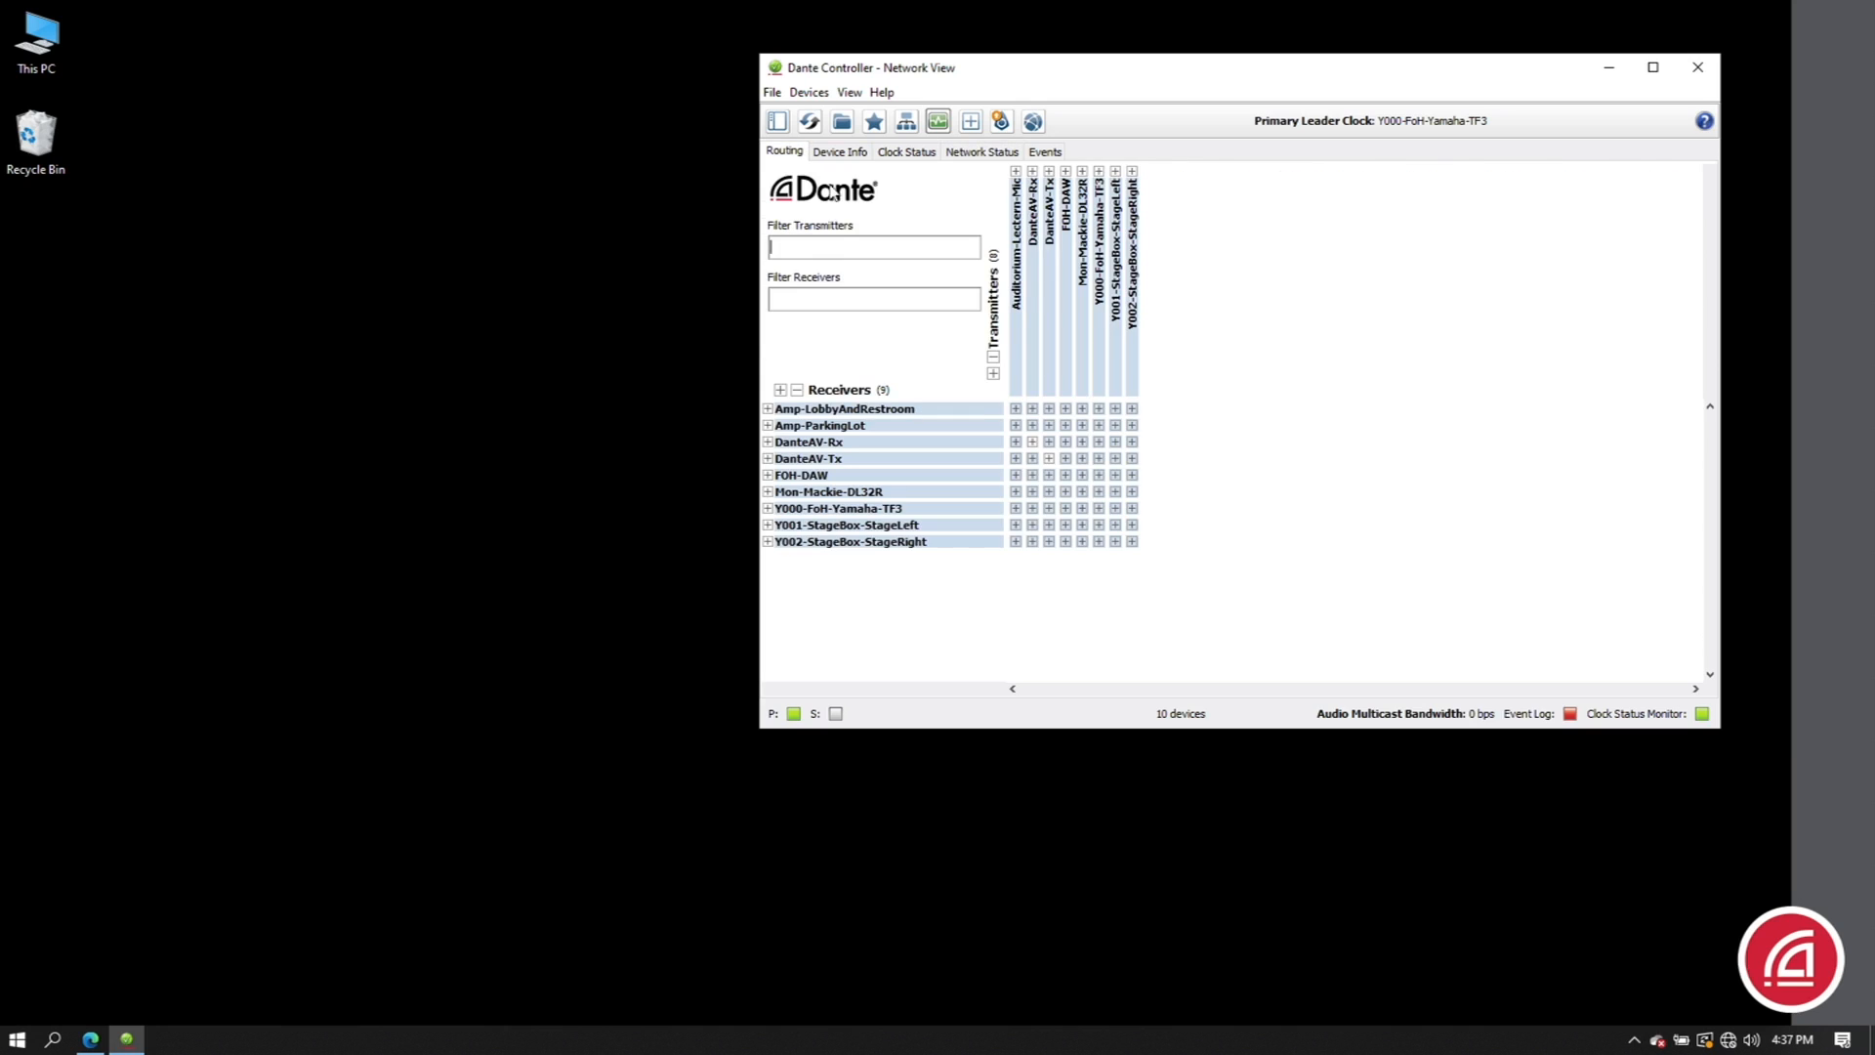
text(stage)
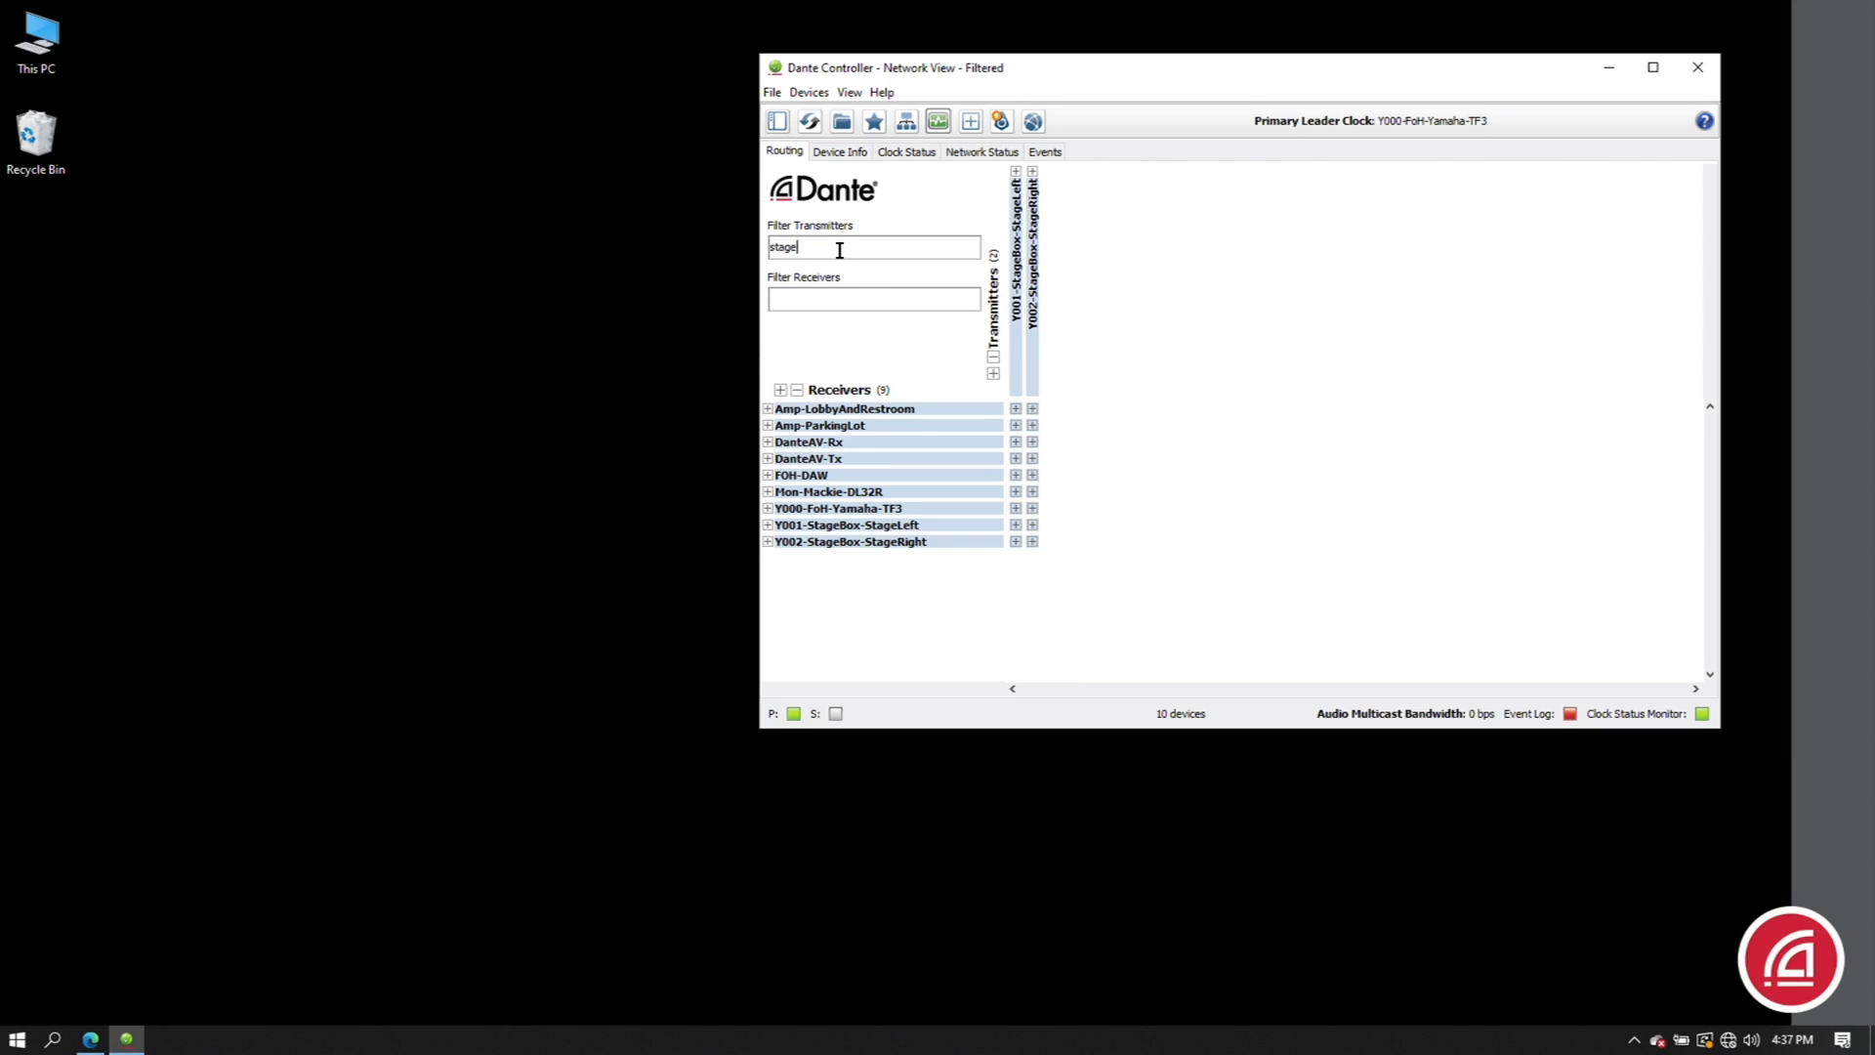
text(tf)
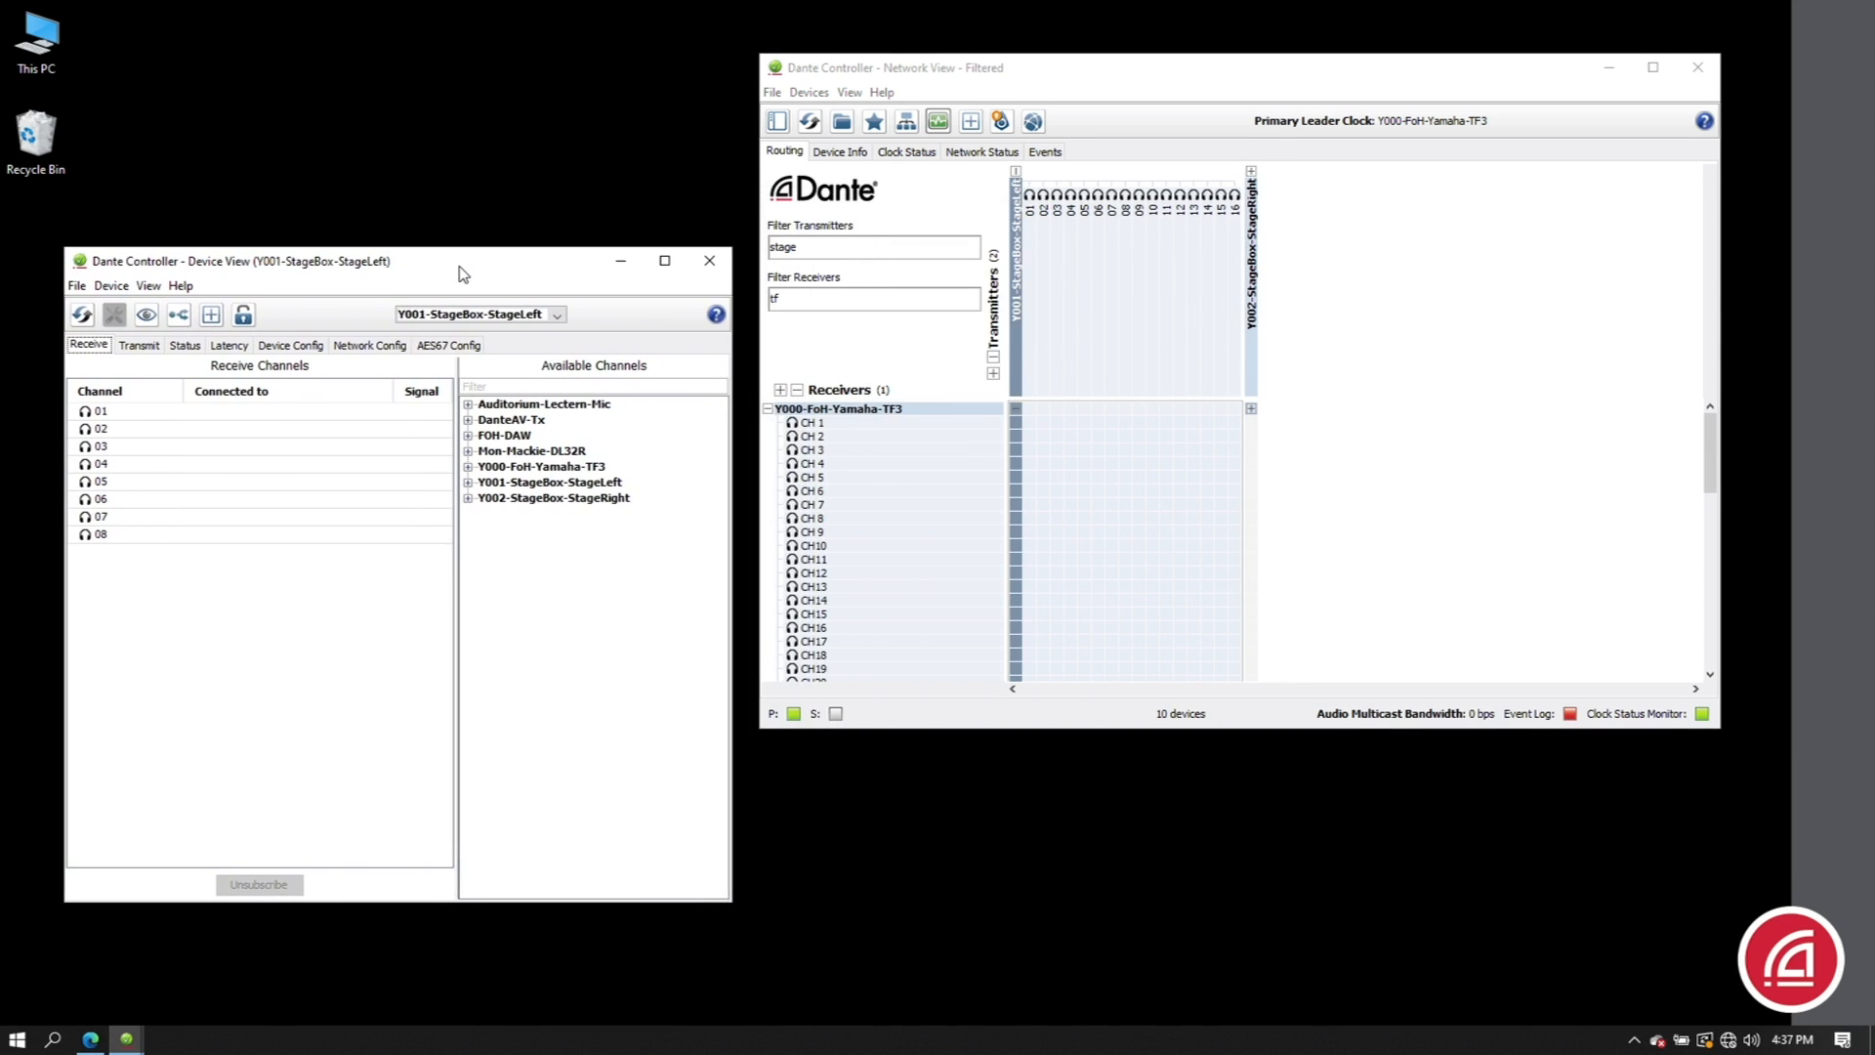
click(148, 285)
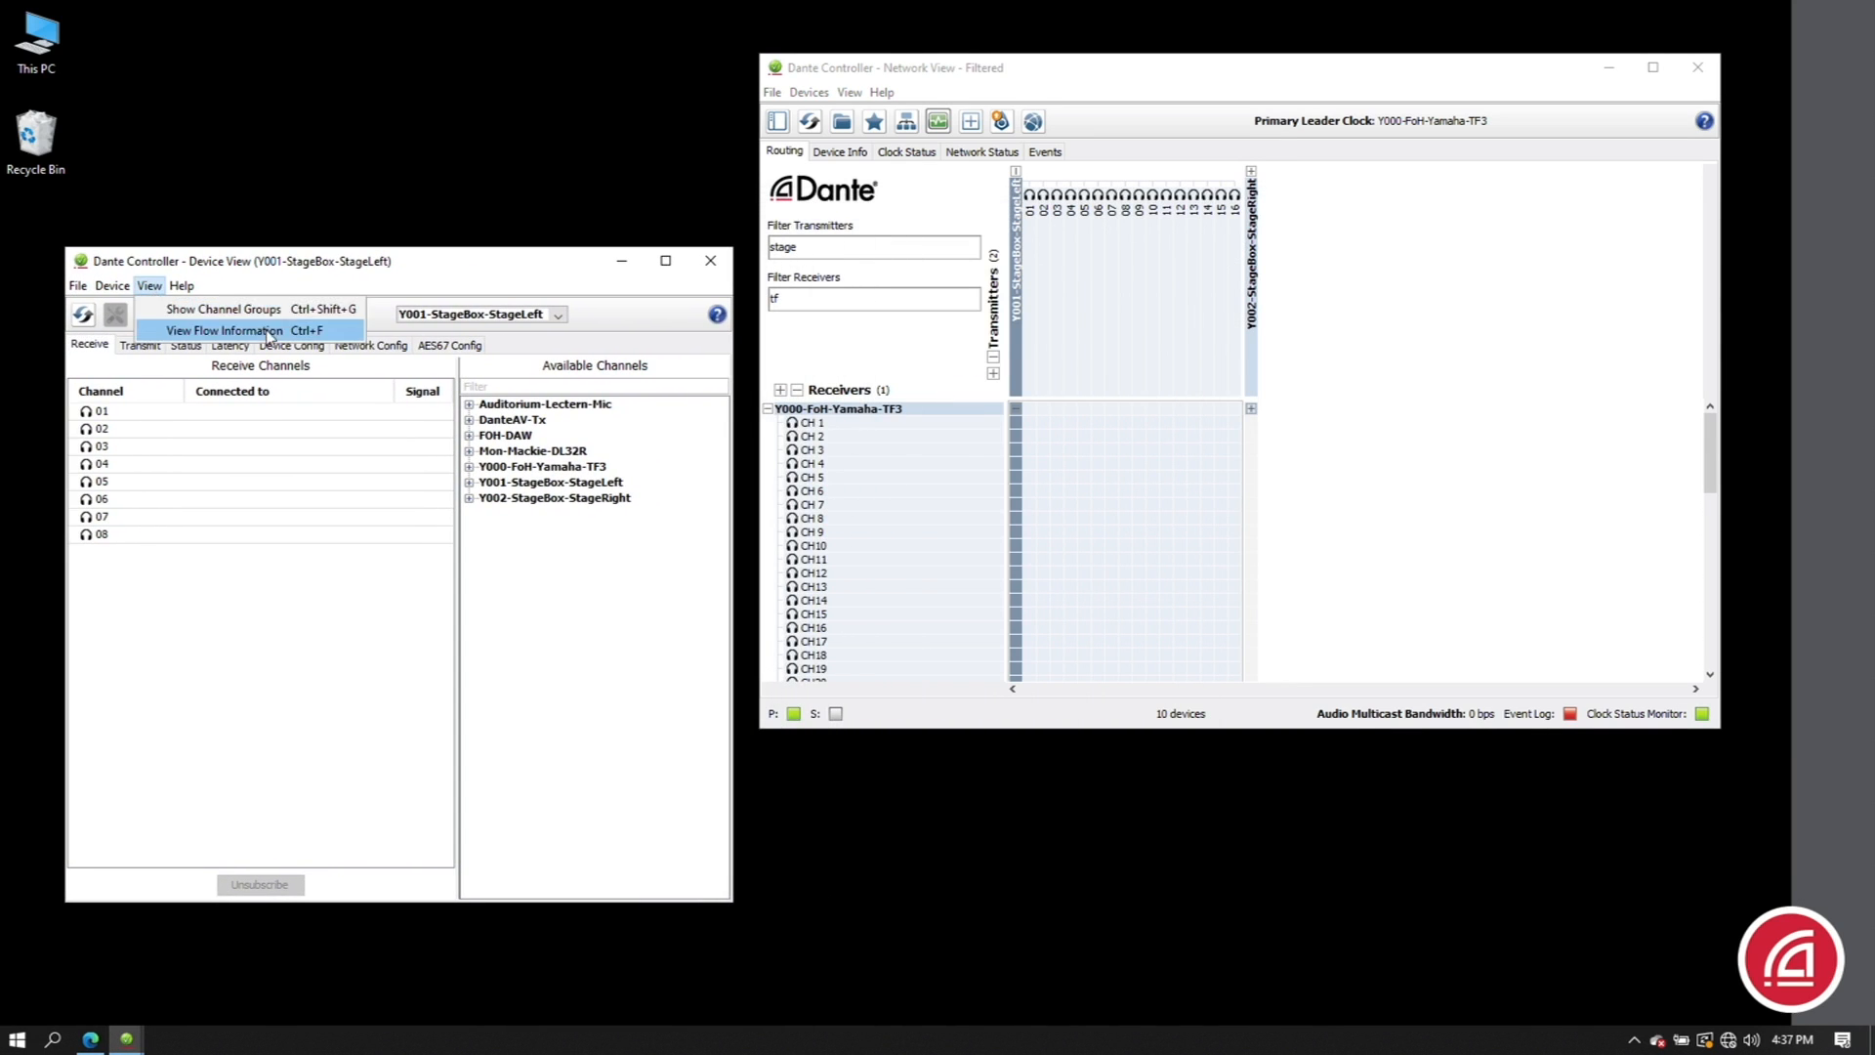
click(229, 330)
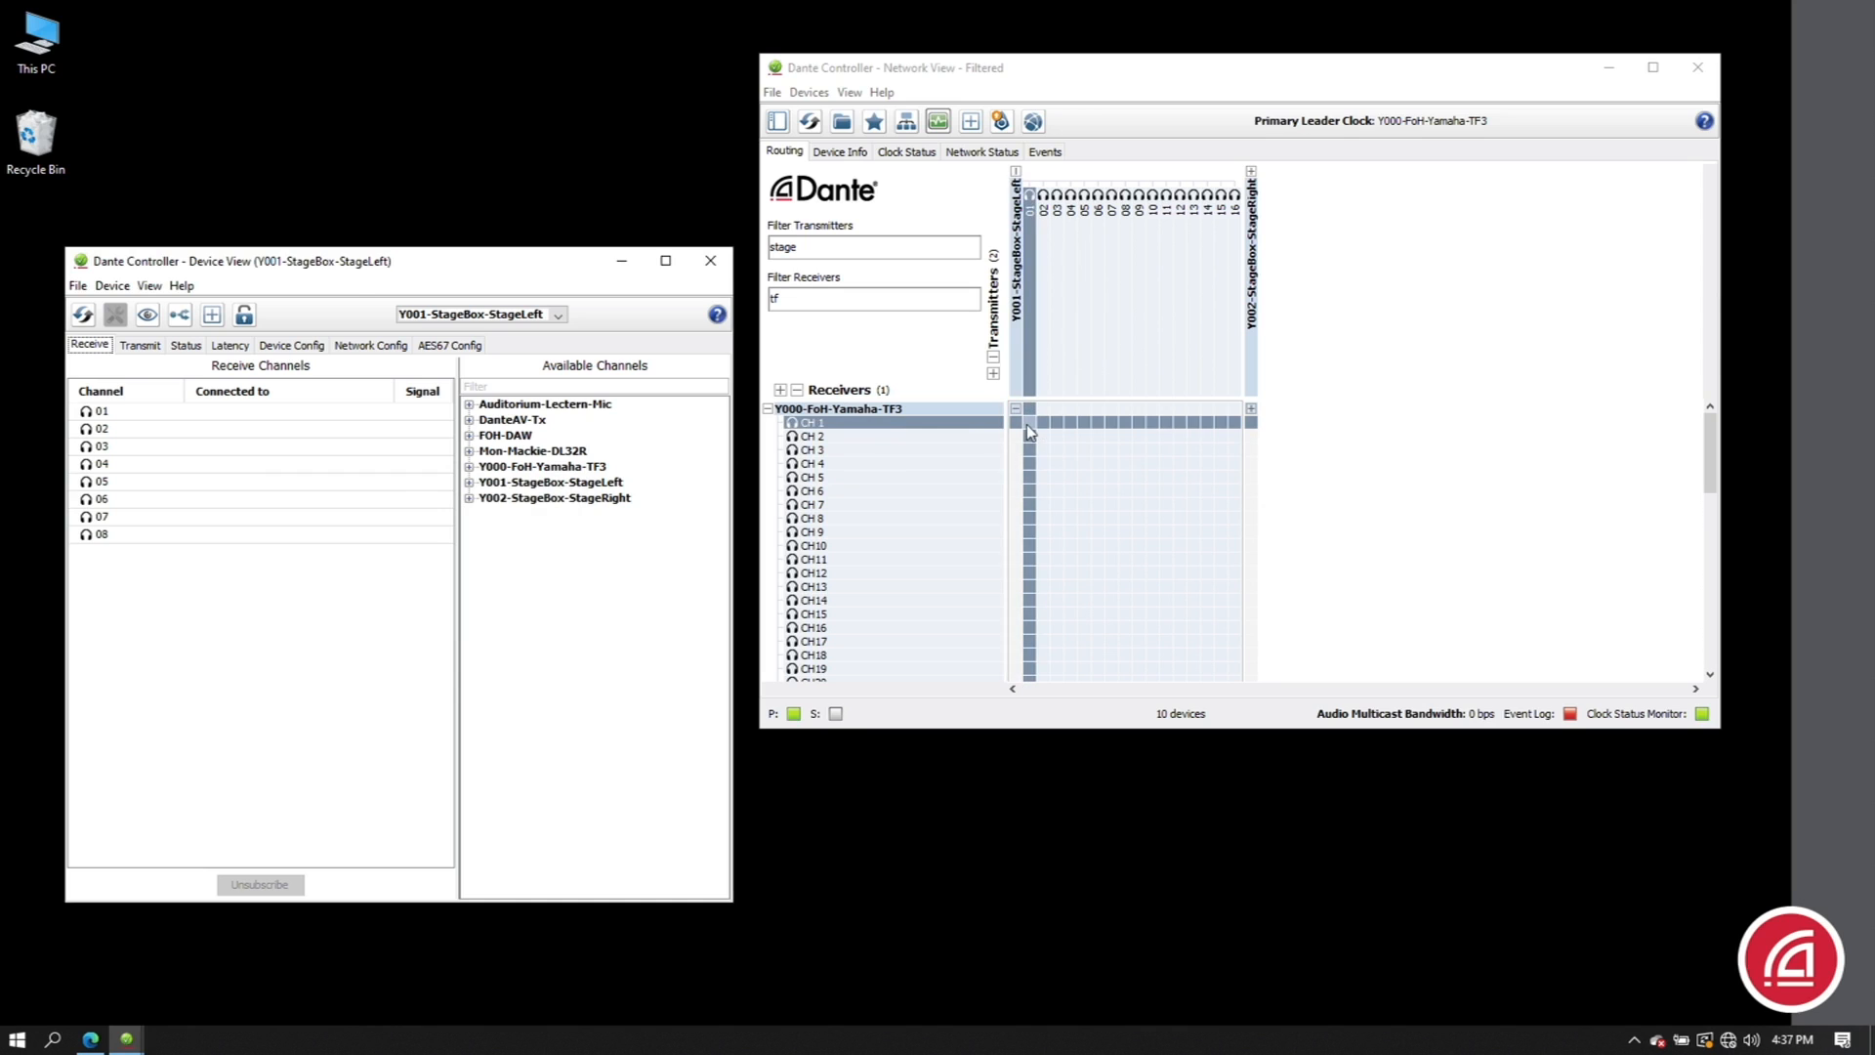
- Route StageBox-StageLeft channel 01 to Yamaha TF3 CH 1 and check network bandwidth
click(1029, 422)
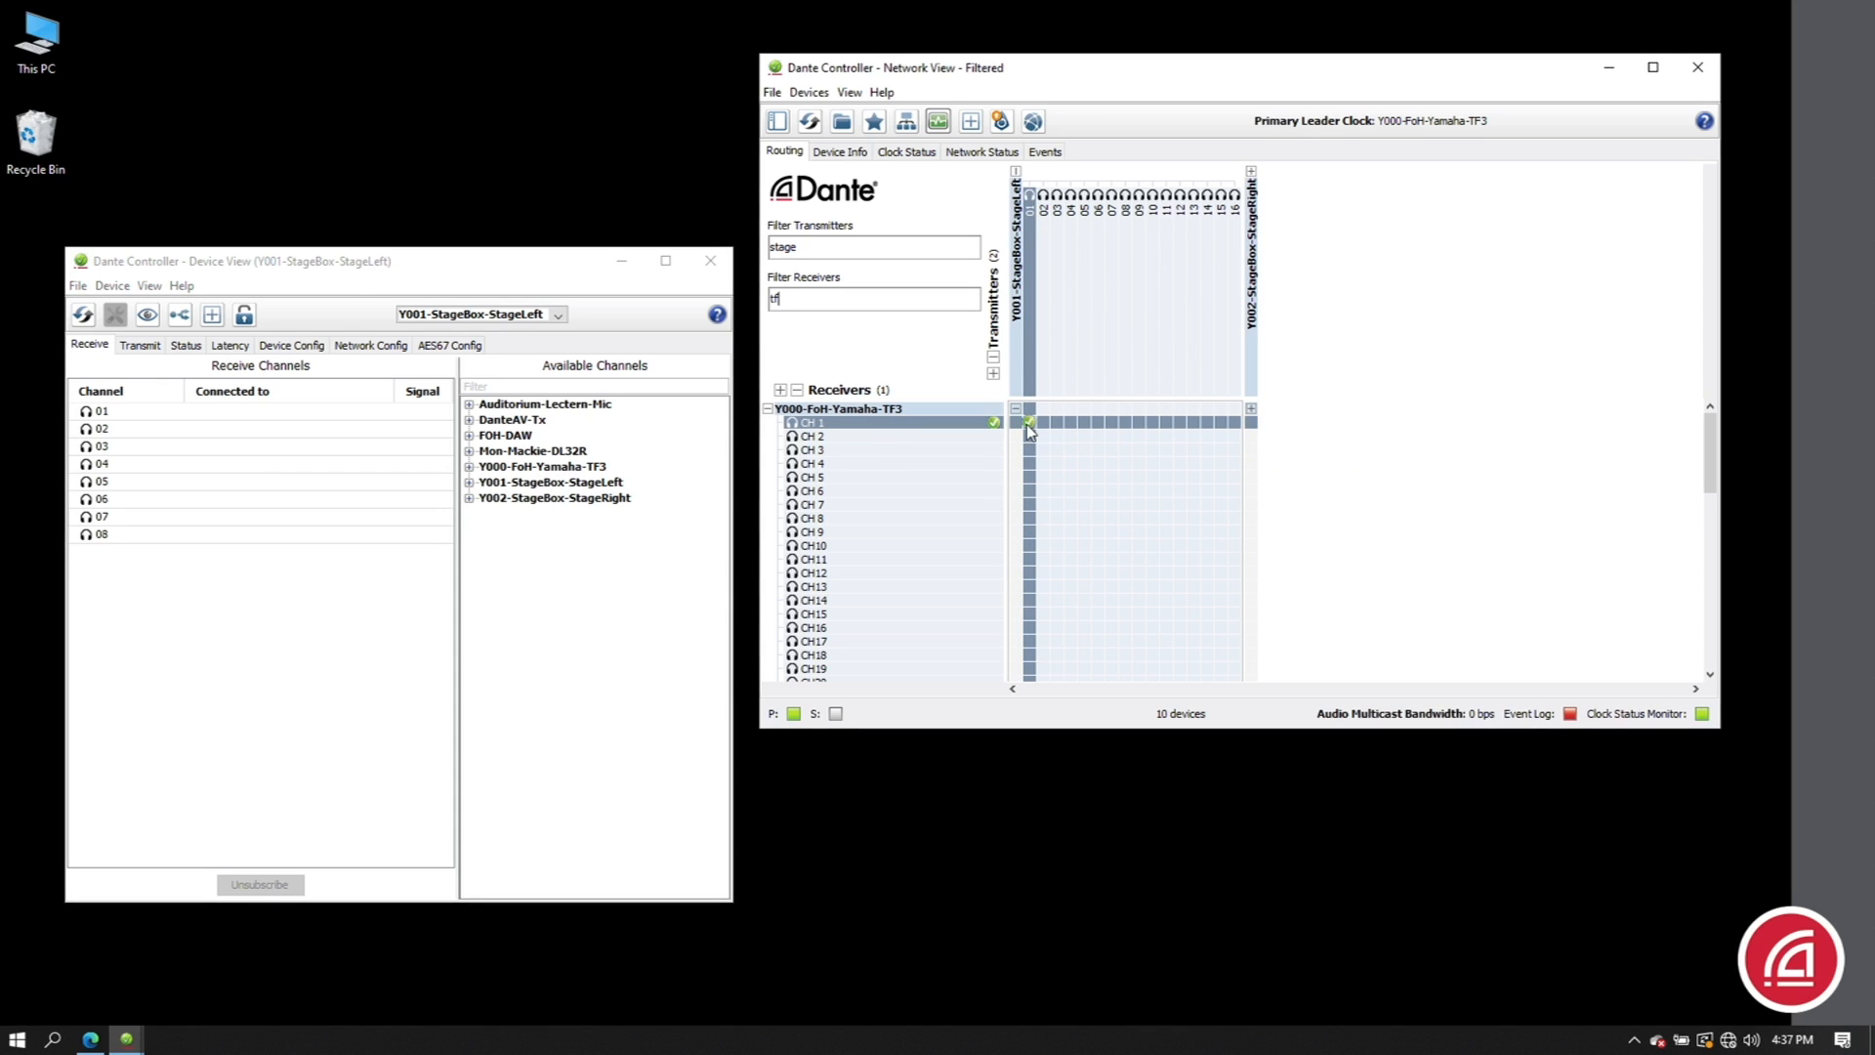
click(981, 151)
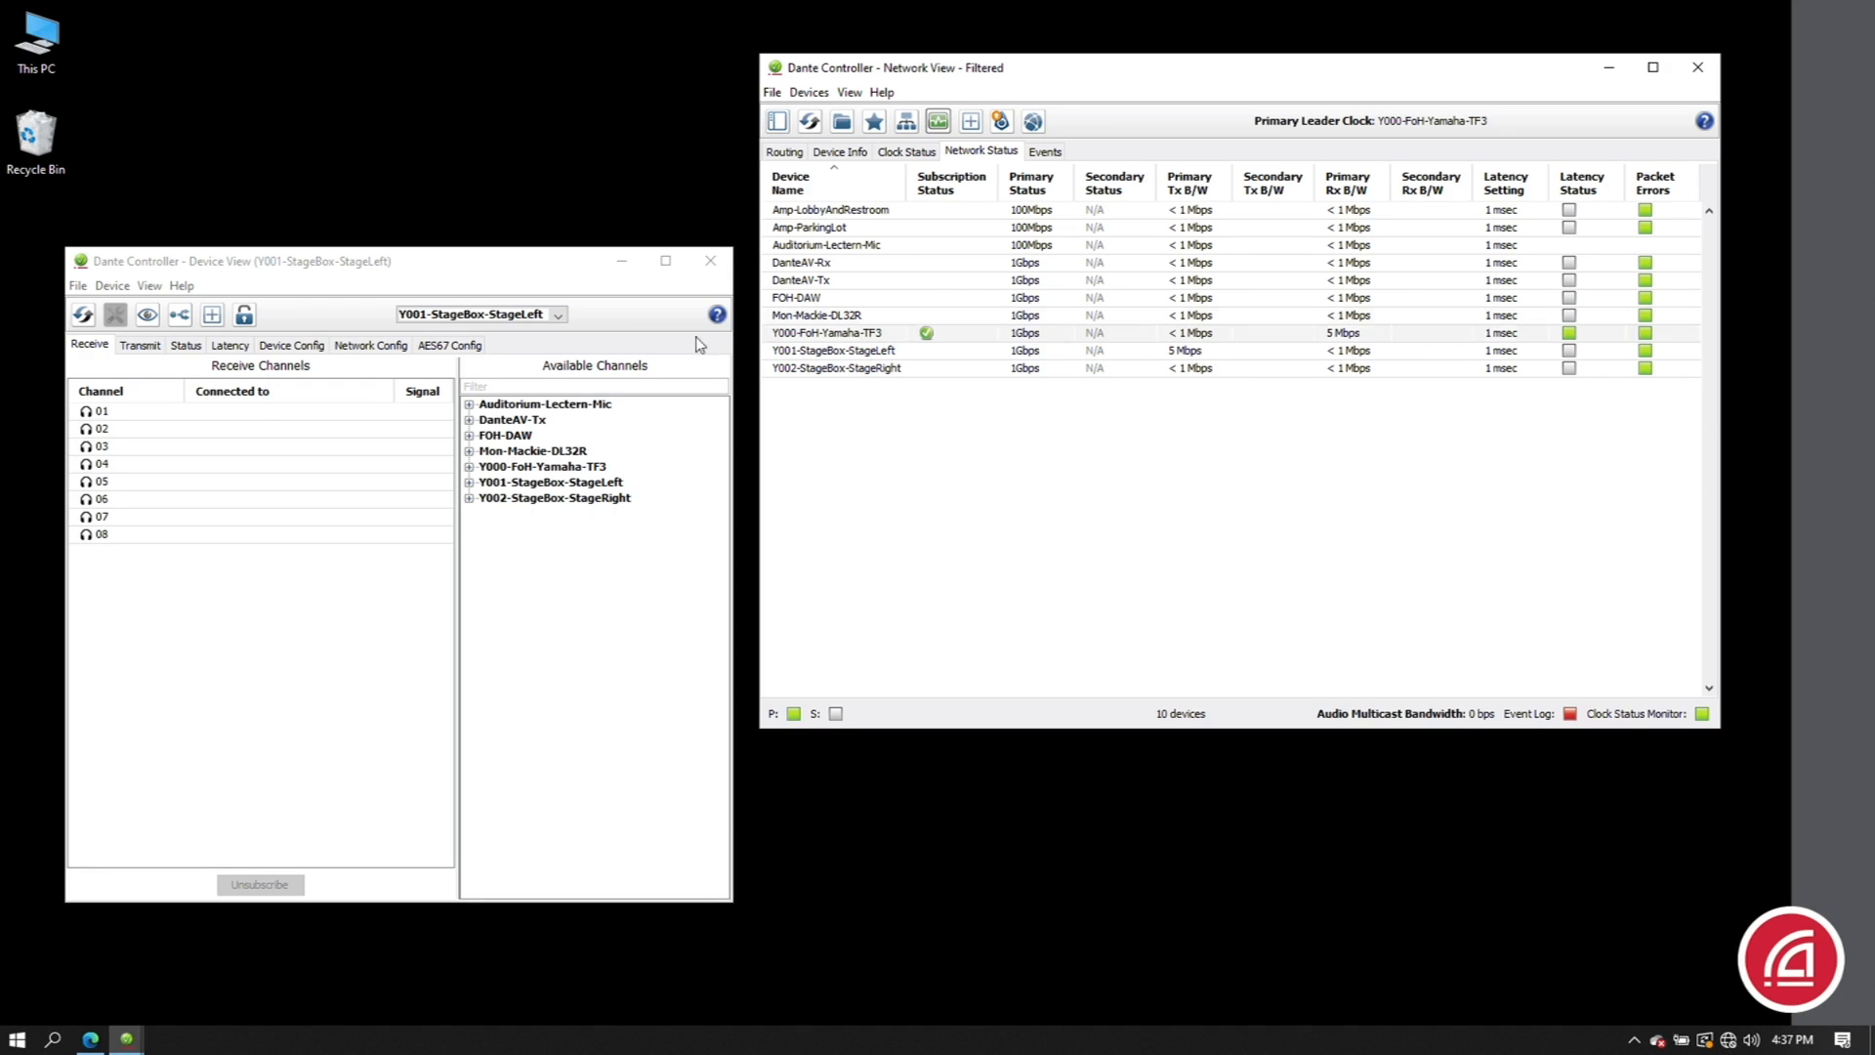
- Review the stage box's flow information summary, then return to the routing grid
click(180, 315)
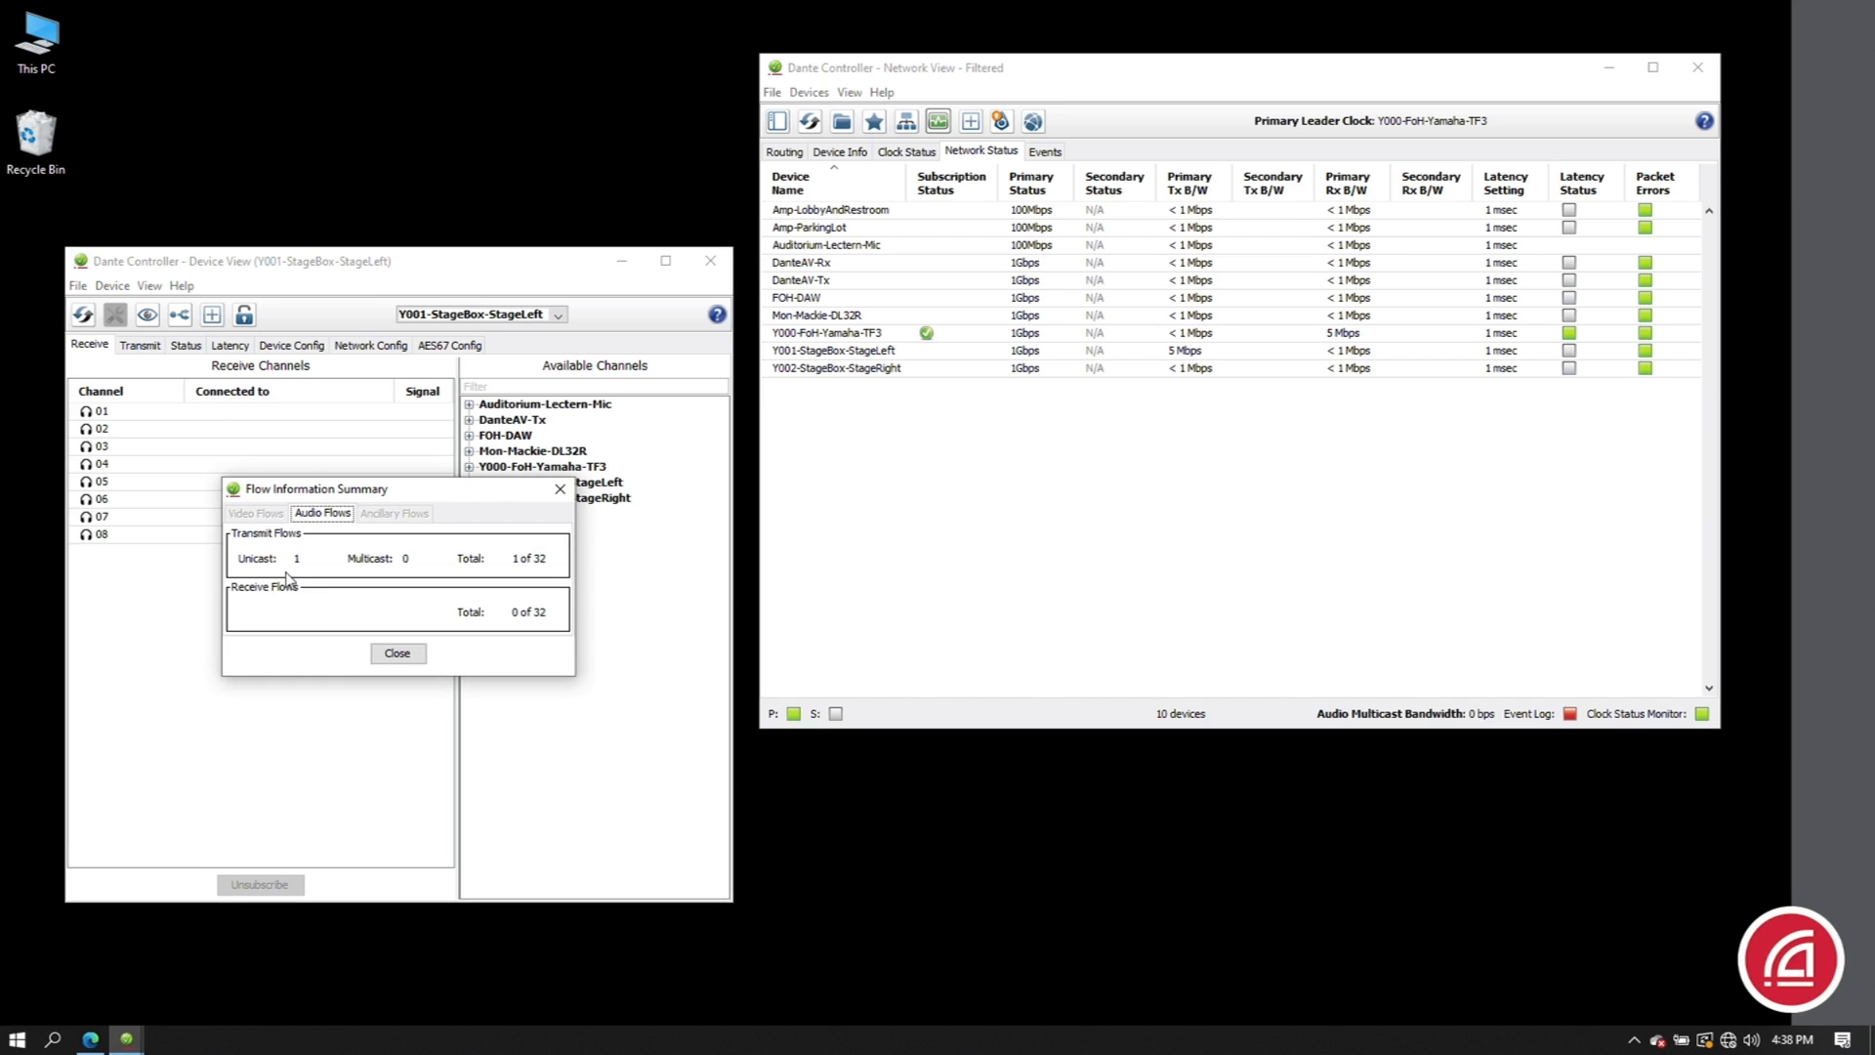
mouse_move(563, 578)
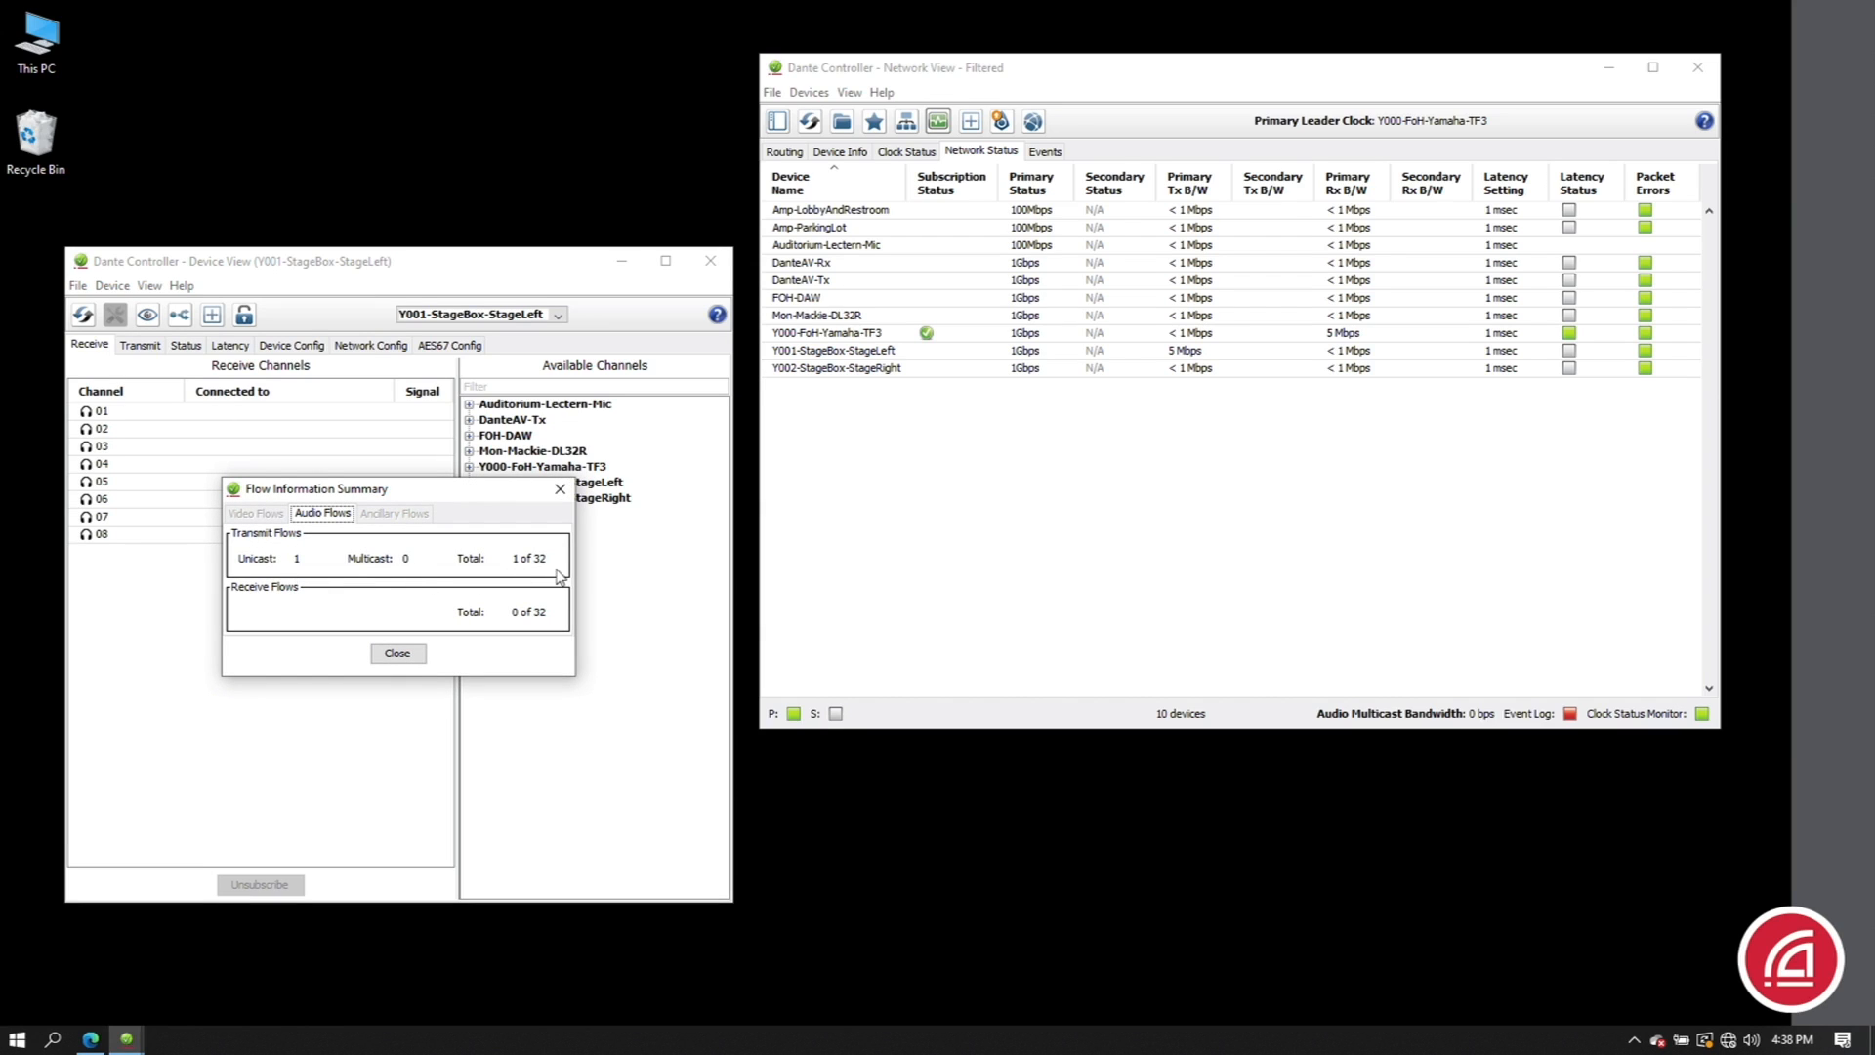
click(396, 652)
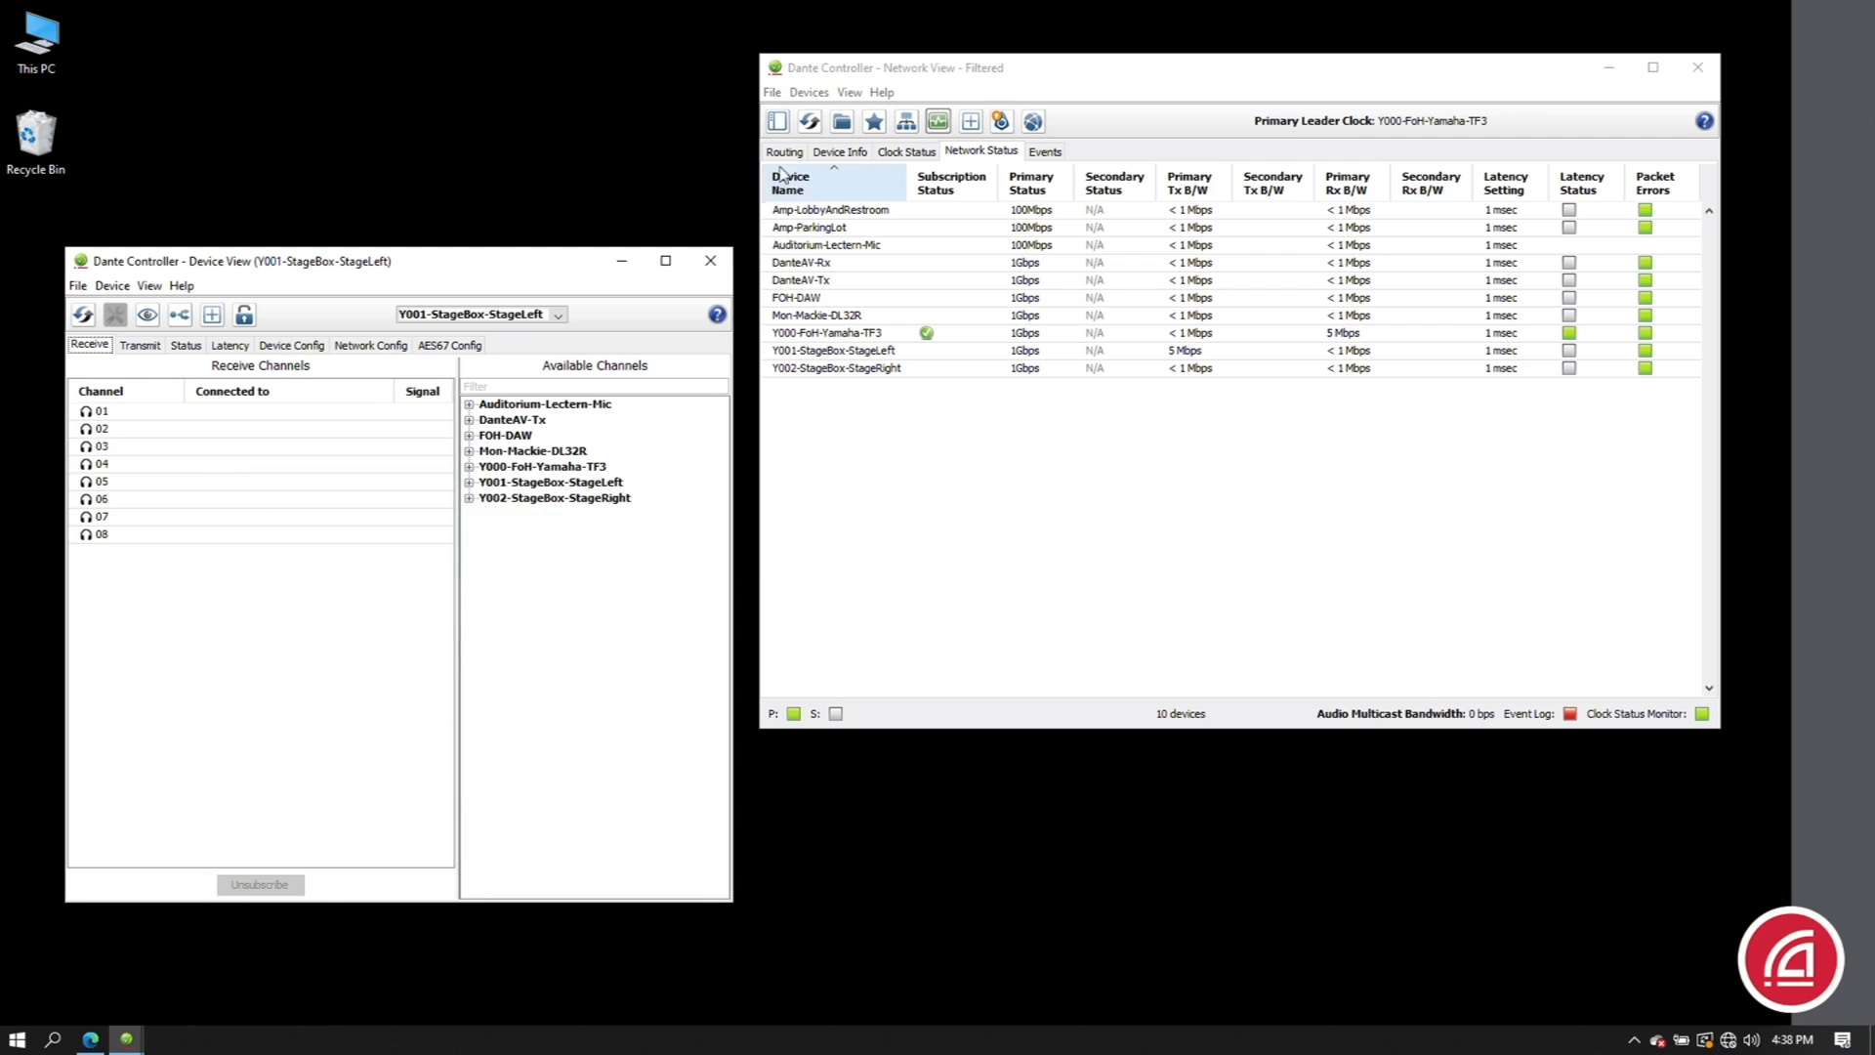
click(783, 150)
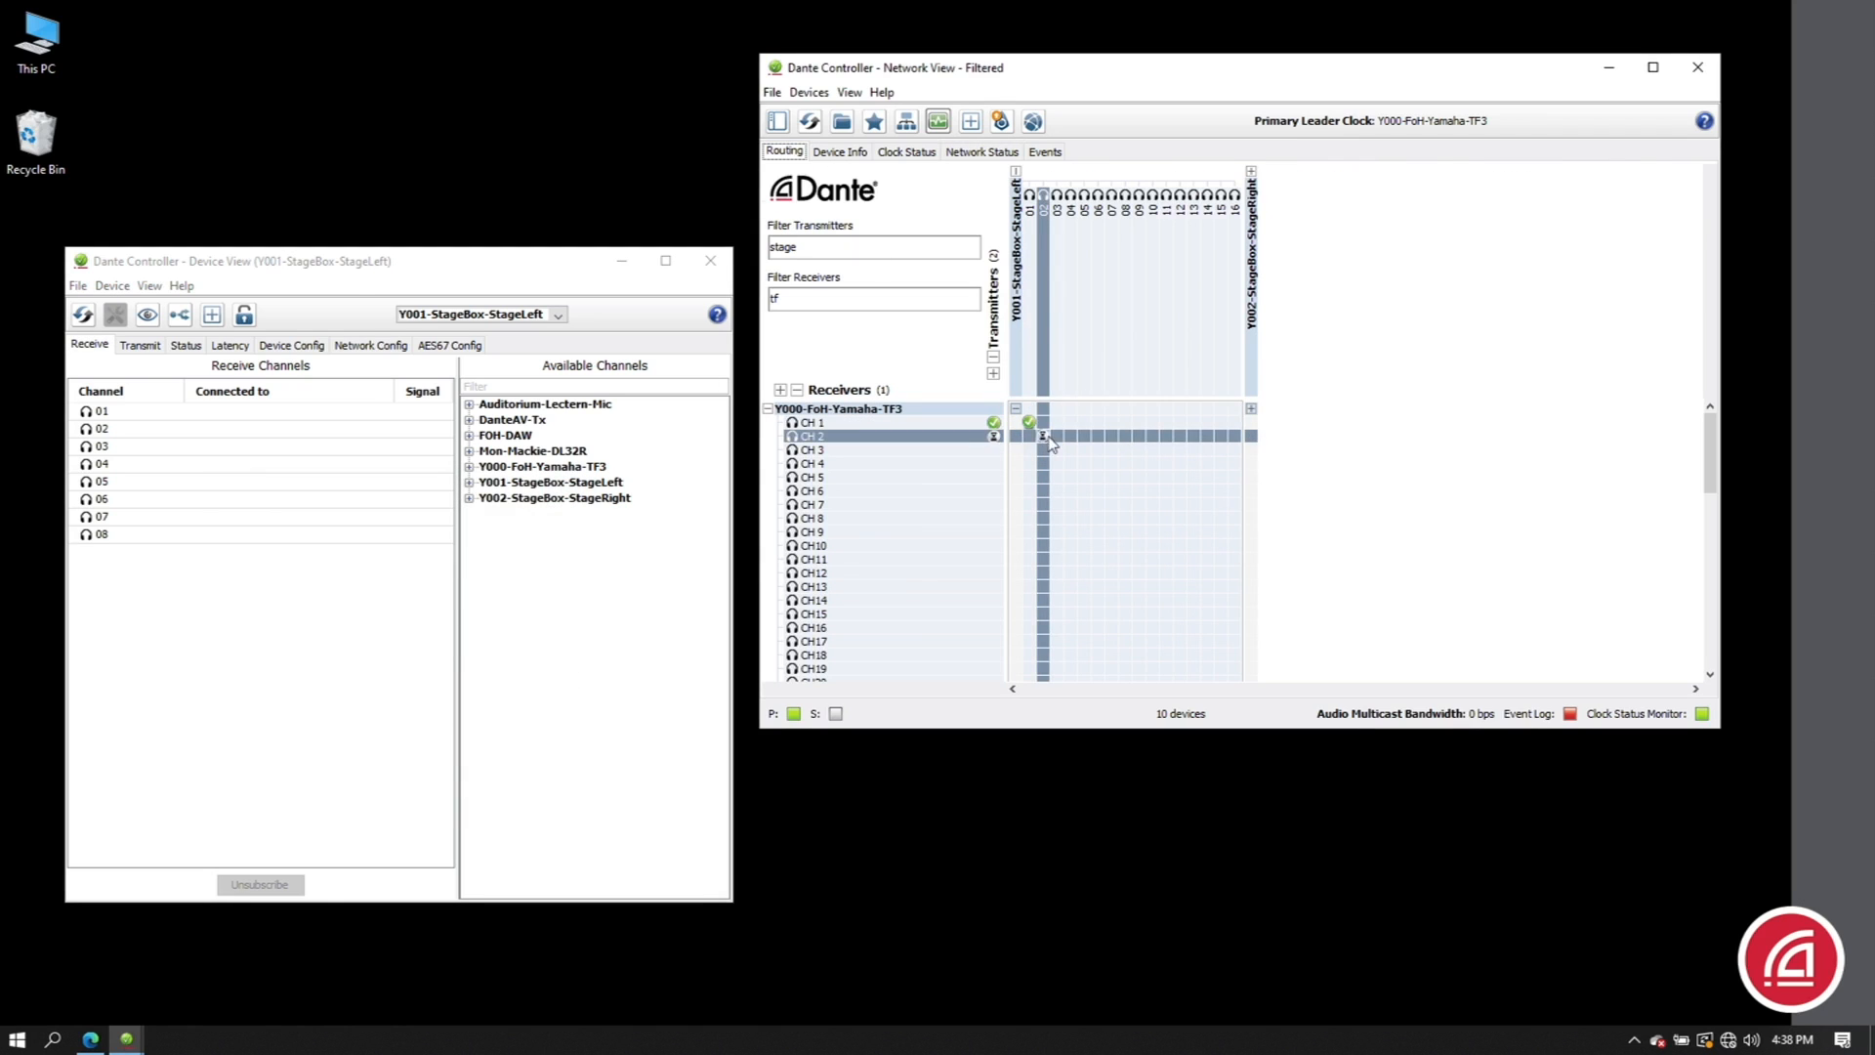
- Route stage box channel 02 to Yamaha TF3 CH 2 and recheck bandwidth and flow summary
click(1082, 477)
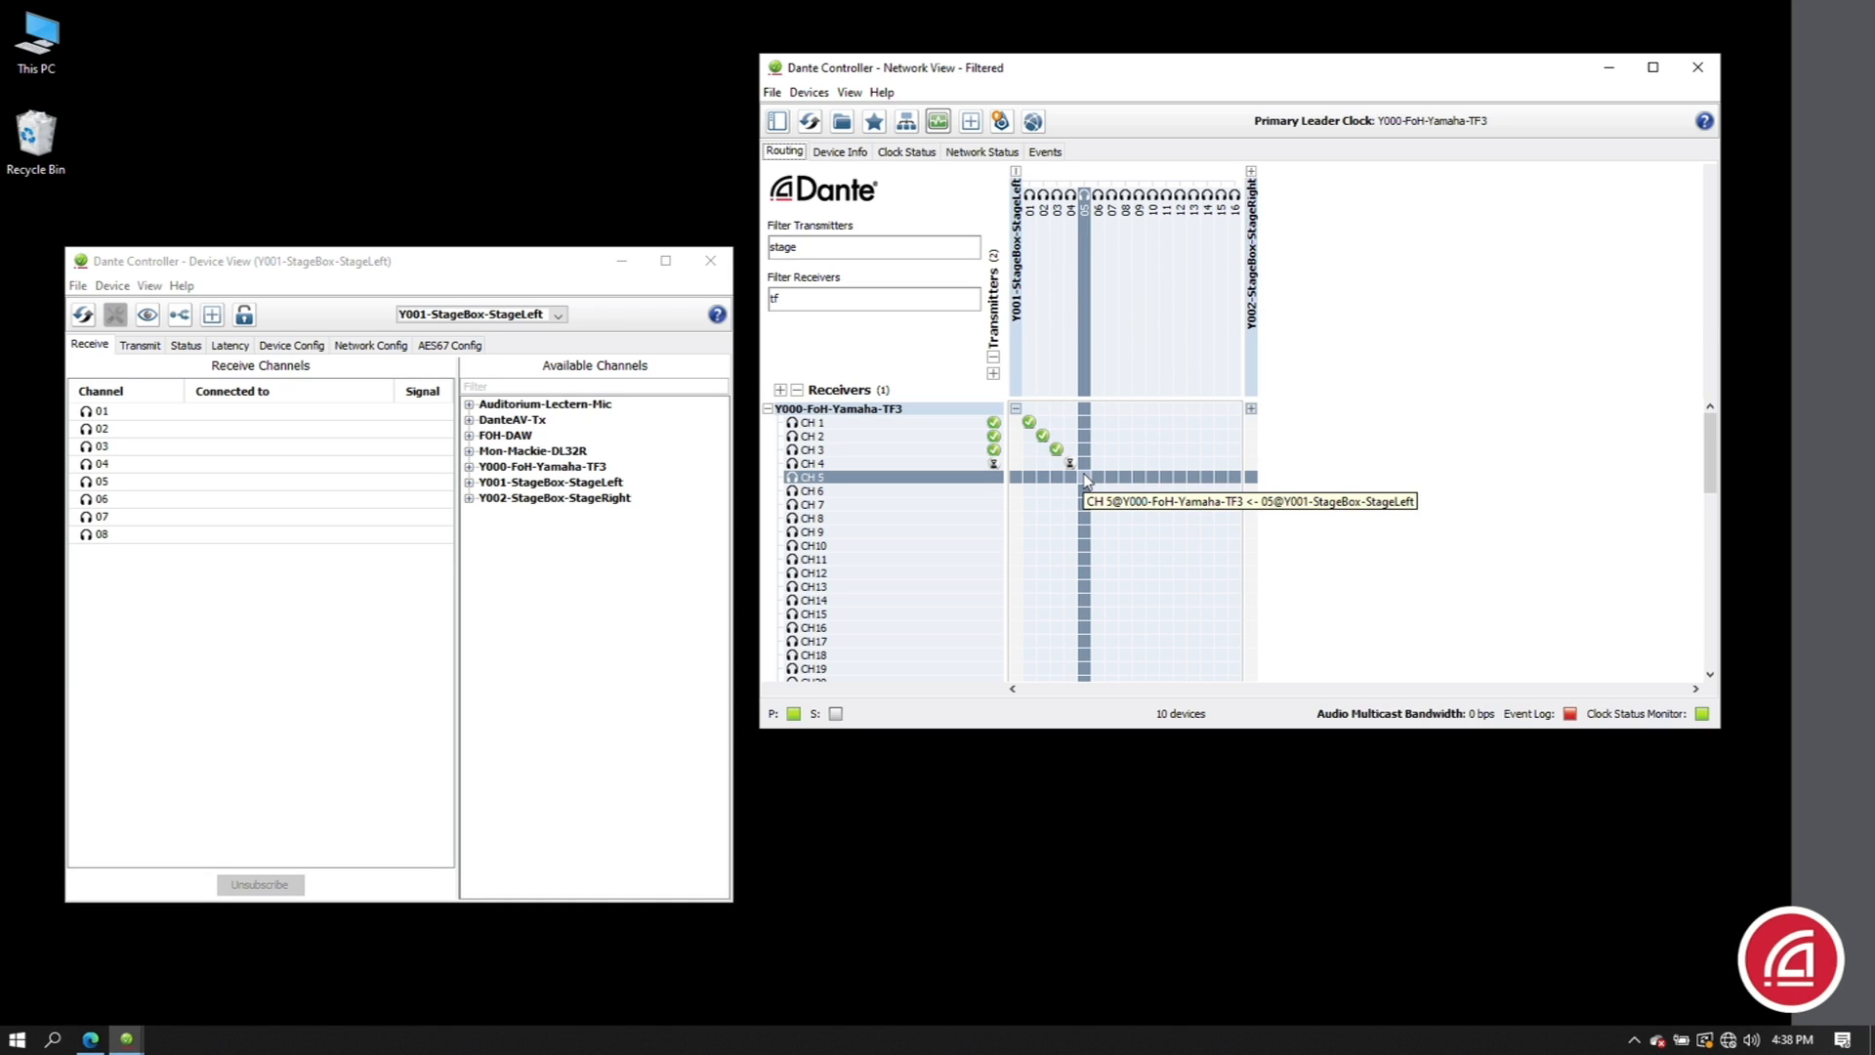
click(980, 151)
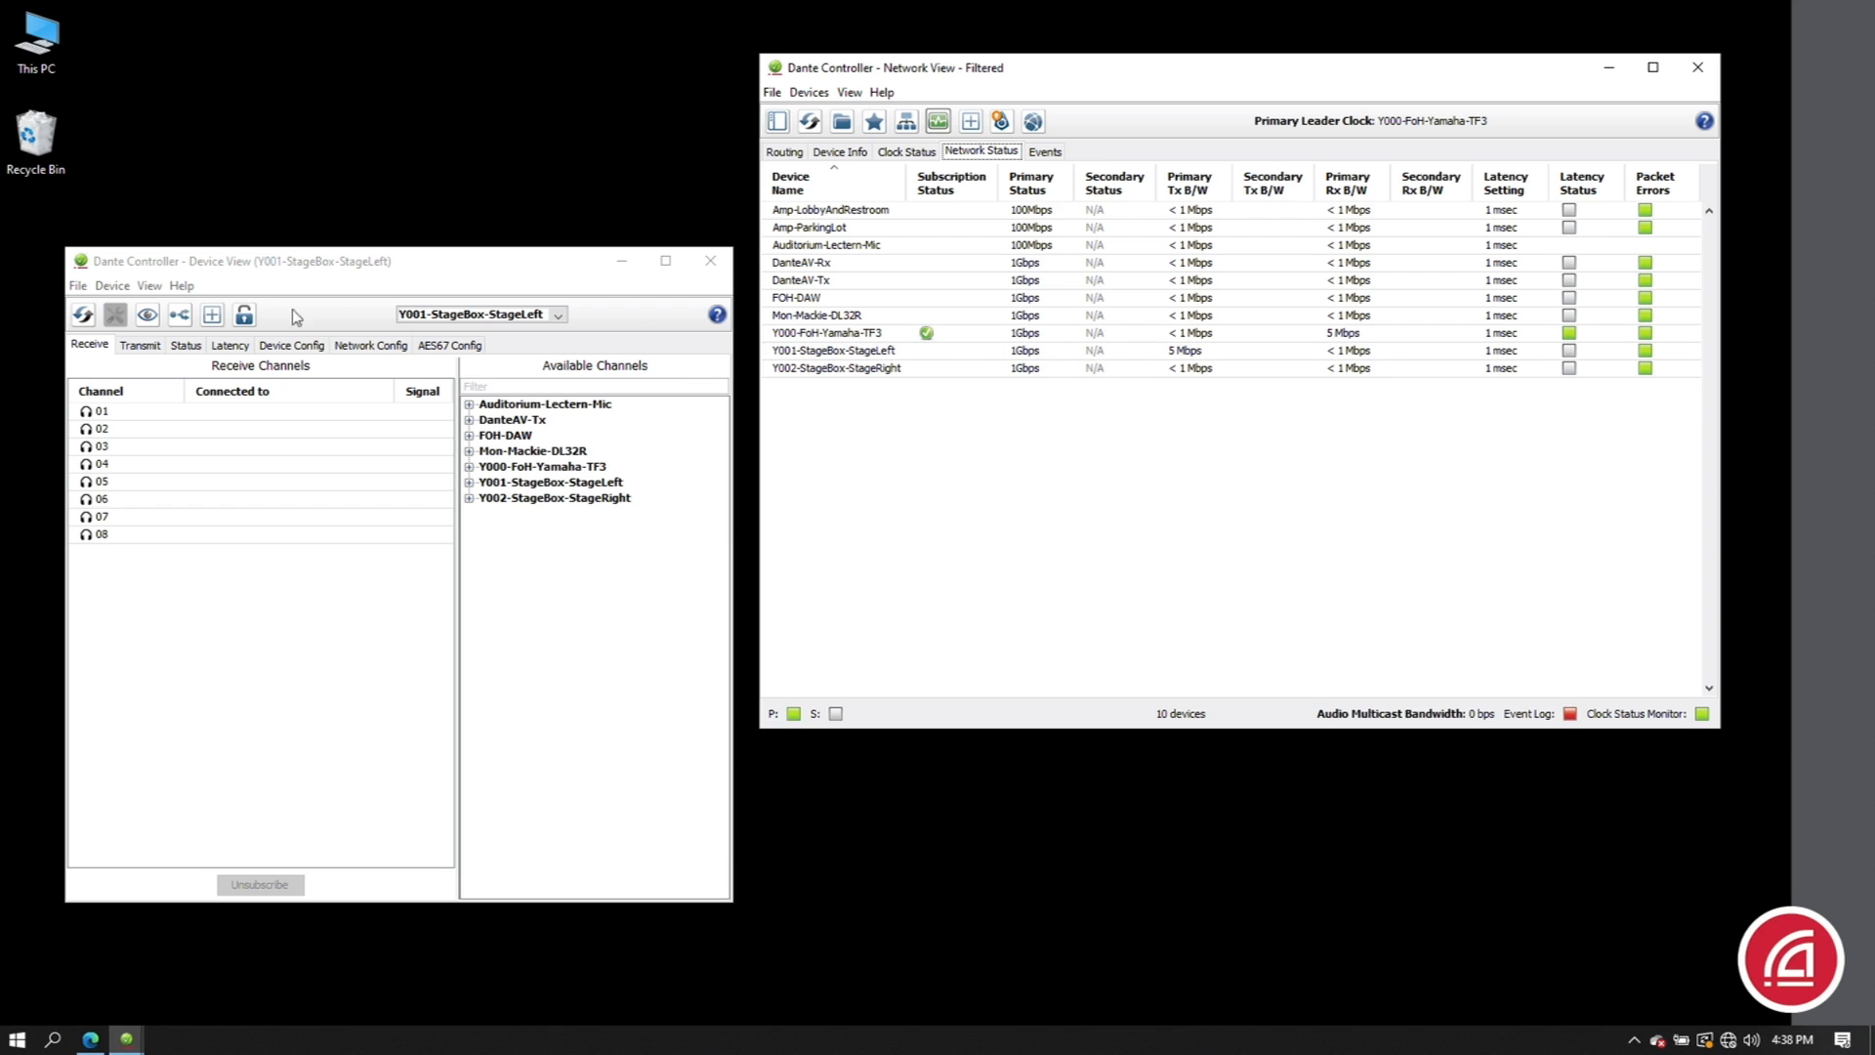
click(178, 315)
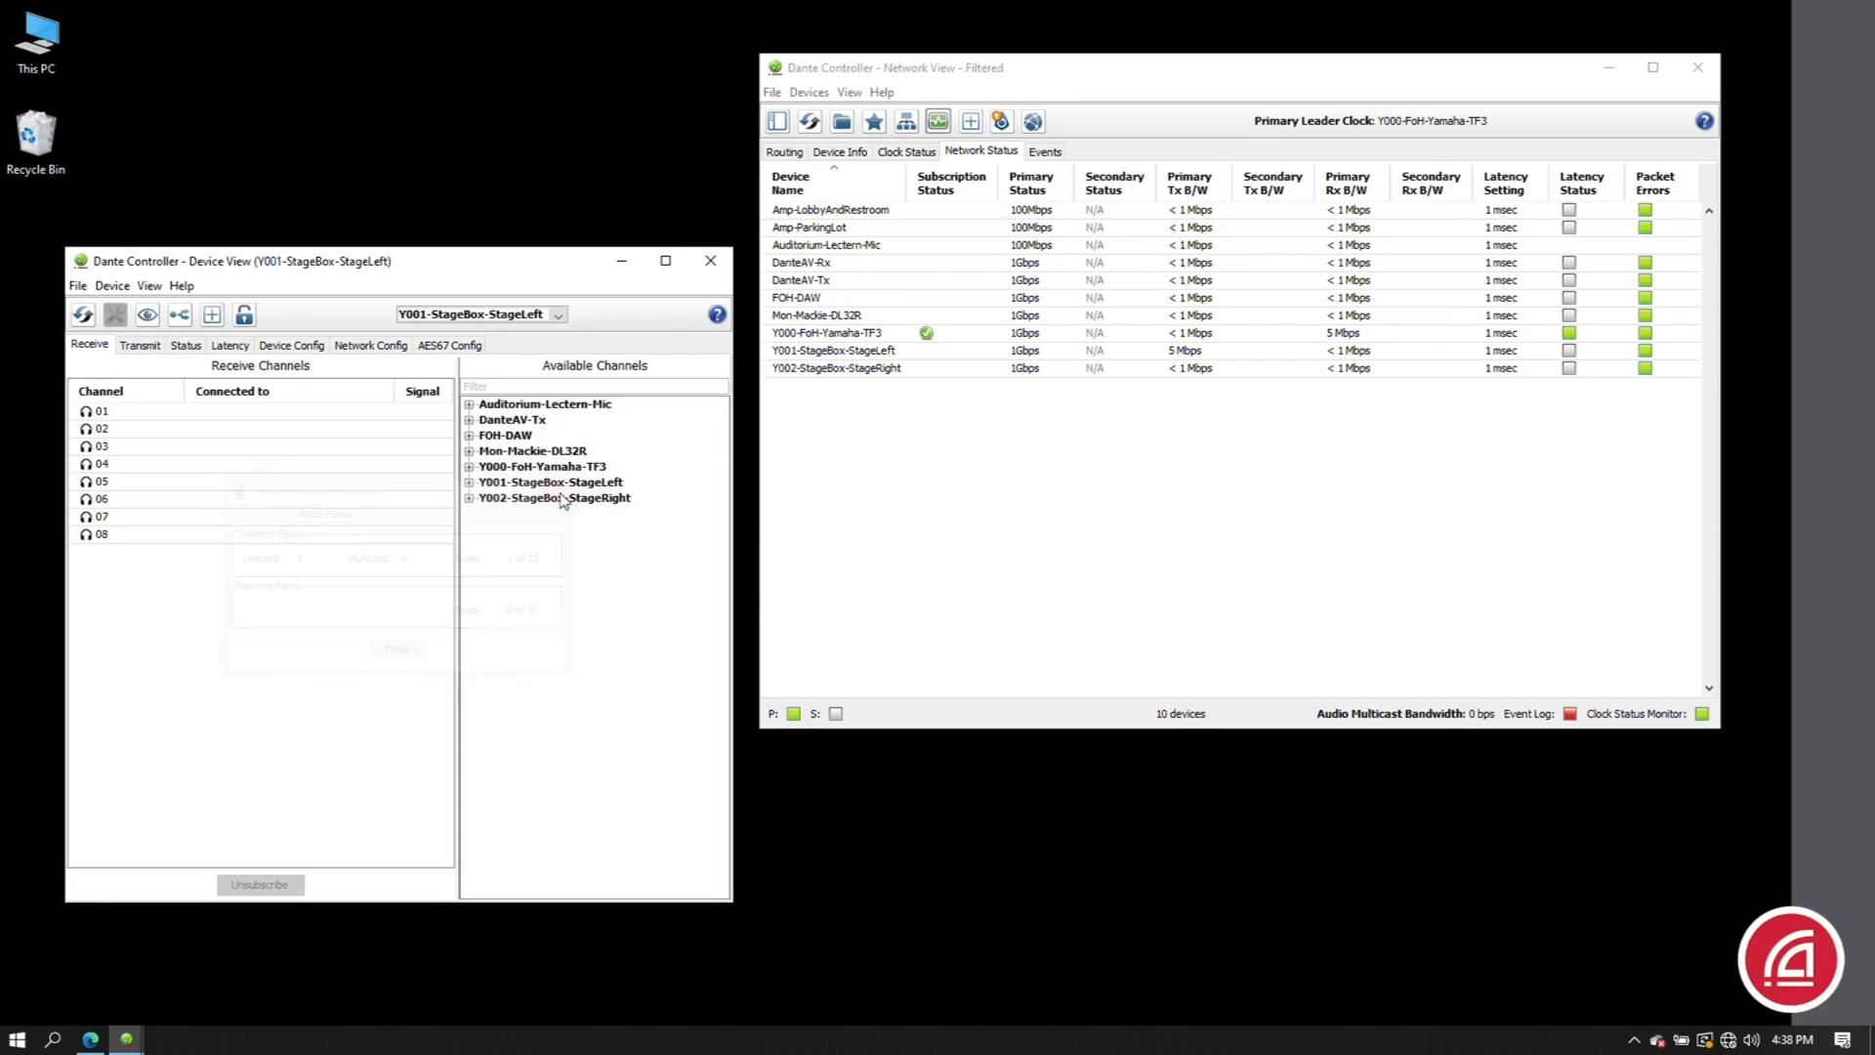
- Route stage box channel 05 to Yamaha TF3 CH 5 and check network bandwidth
click(783, 150)
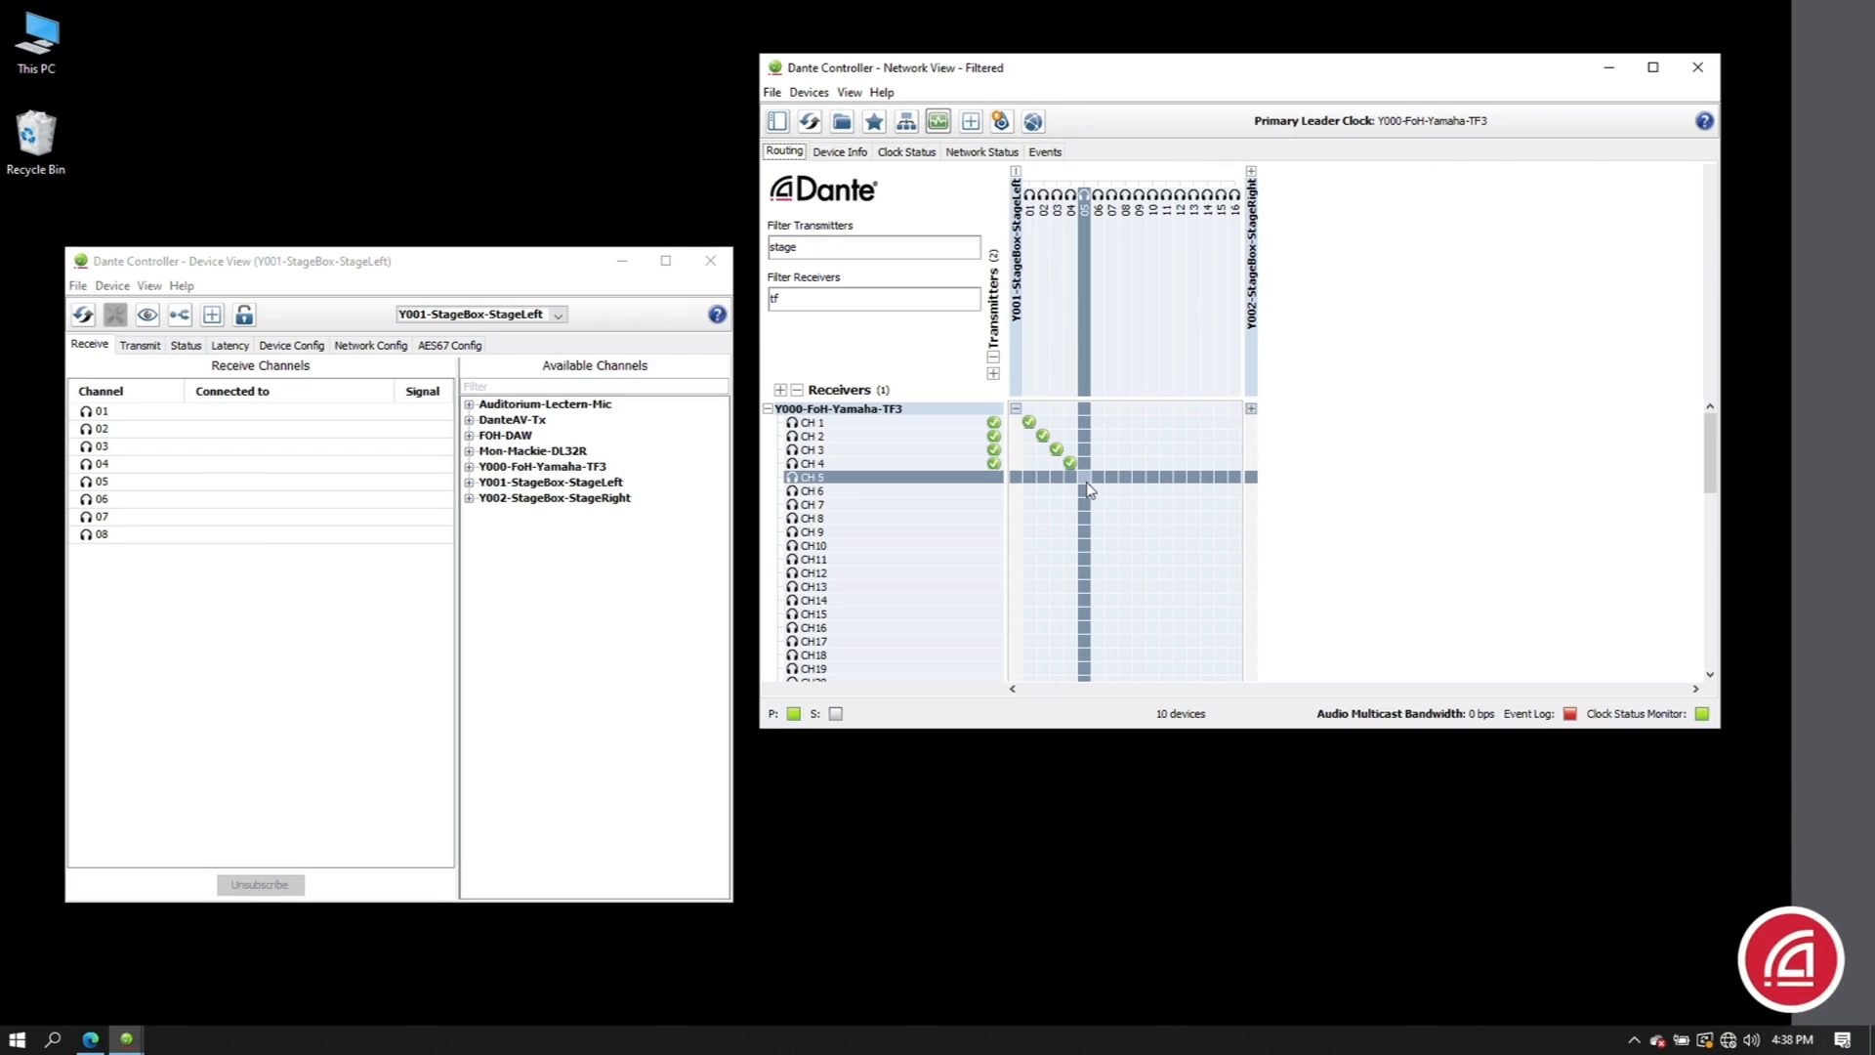
click(1085, 476)
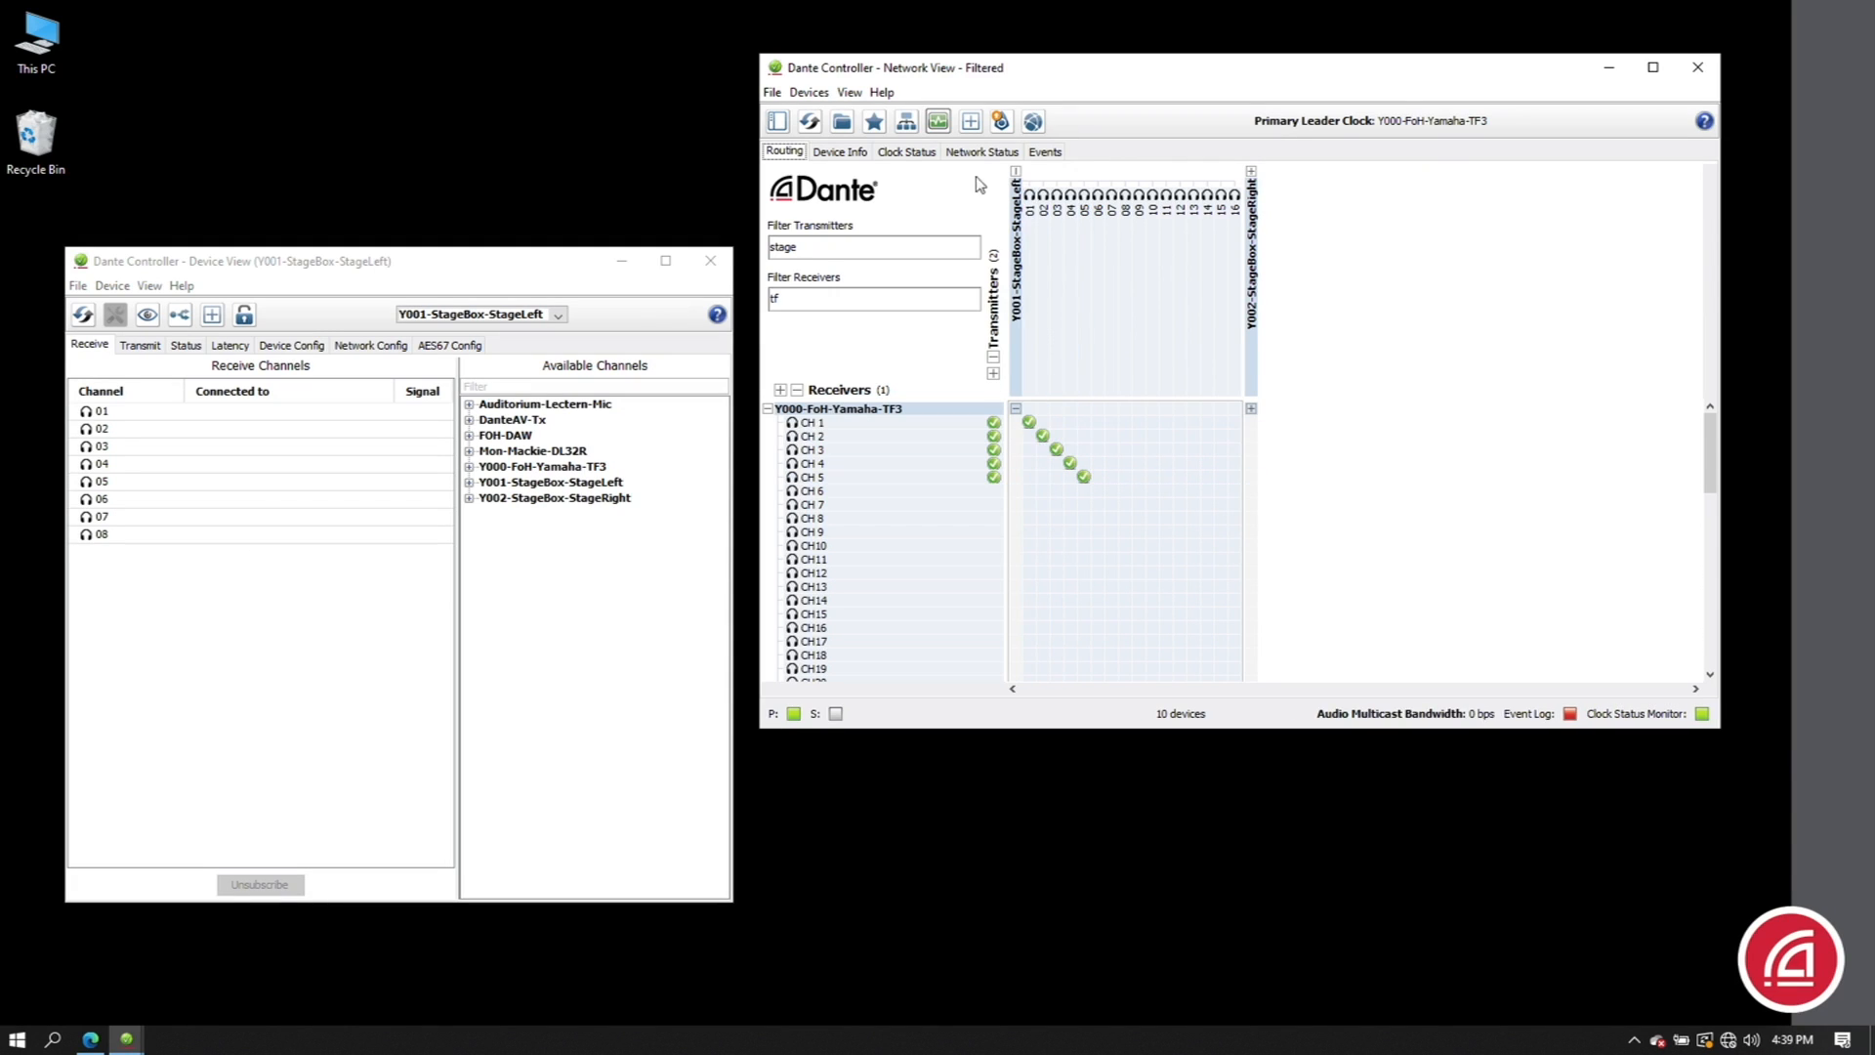
click(981, 151)
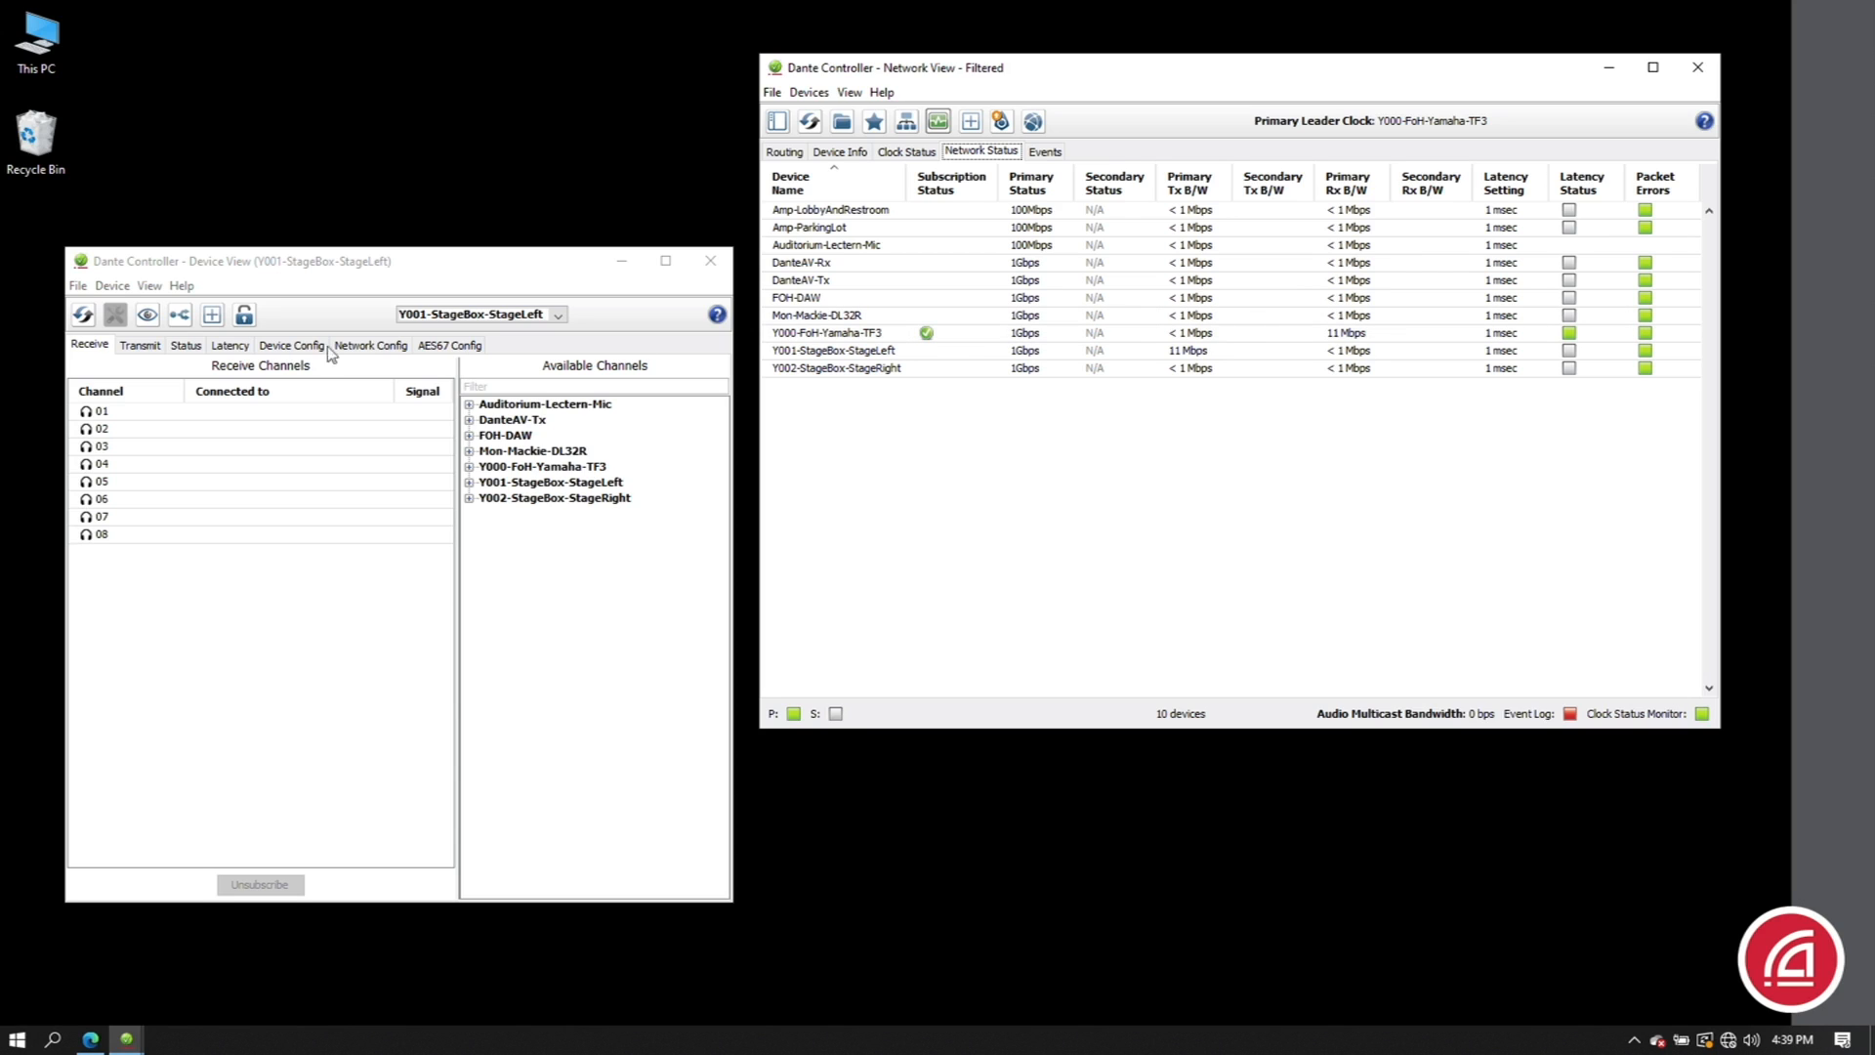
- Confirm the stage box sends two unicast flows, then bring back the routing grid
click(177, 313)
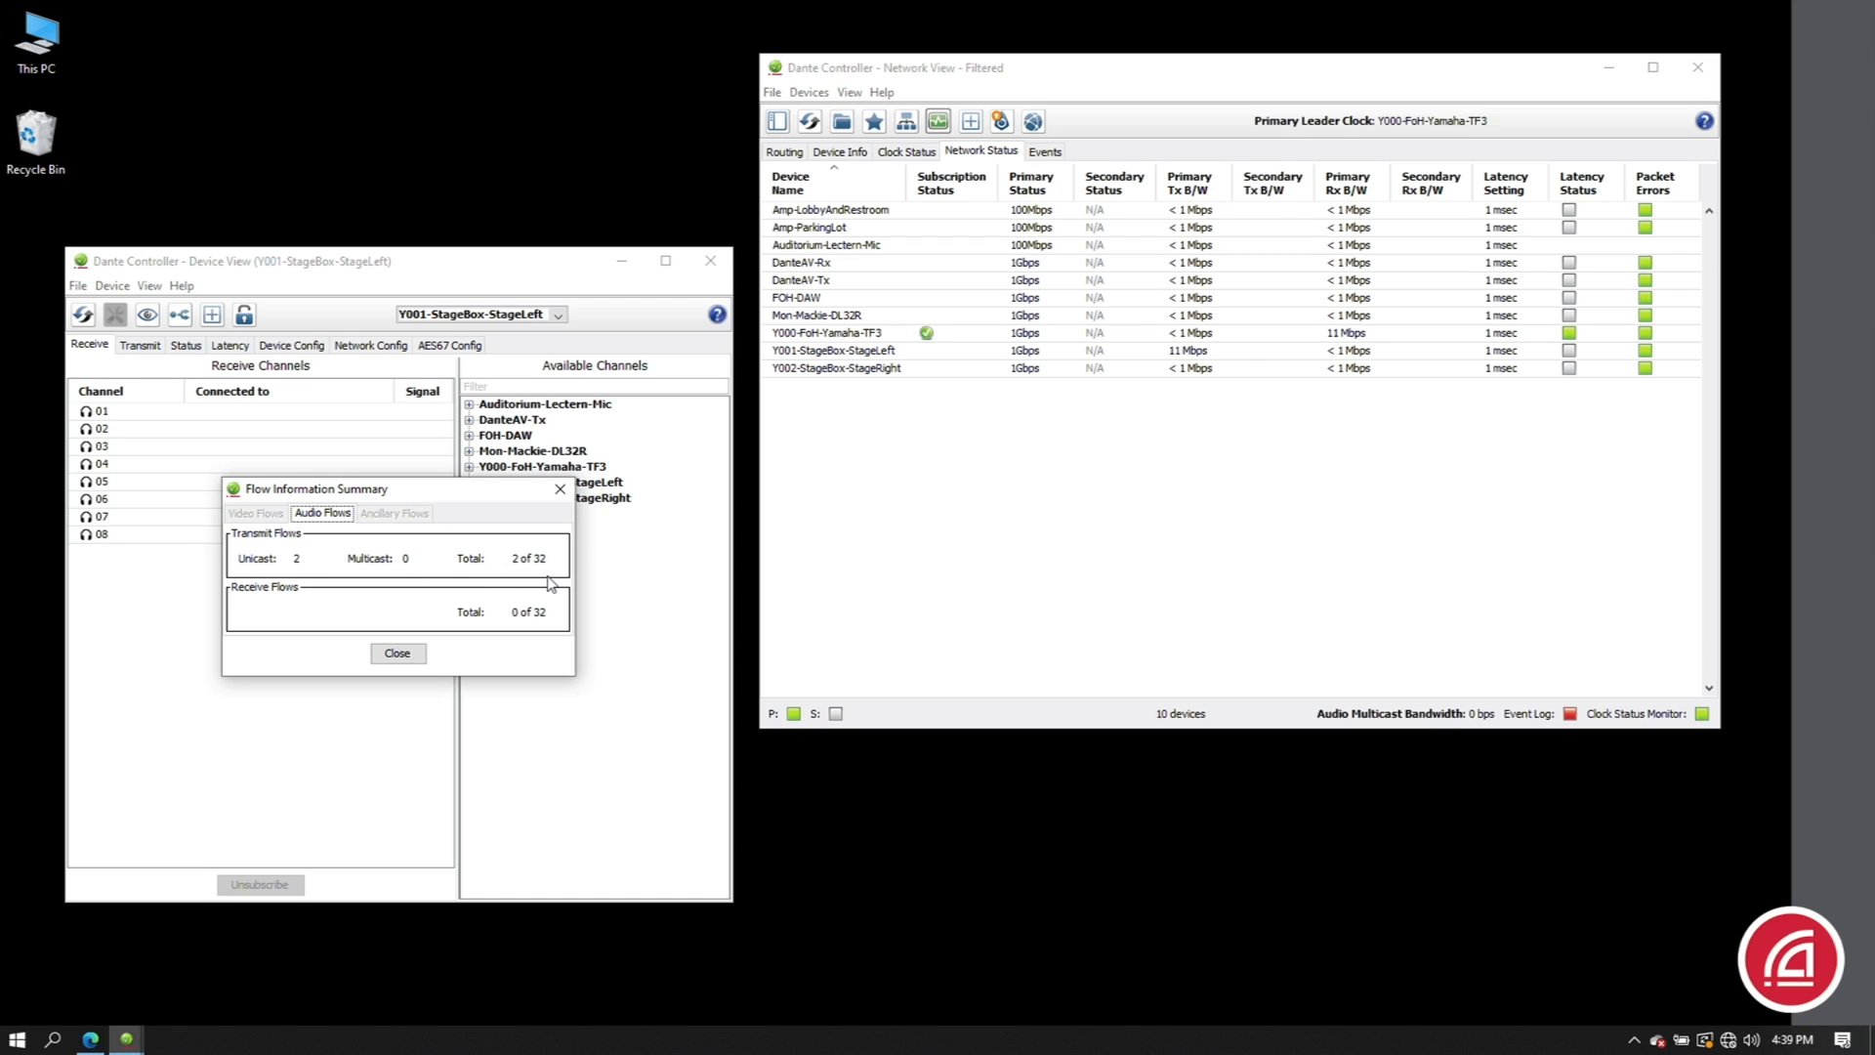
click(396, 652)
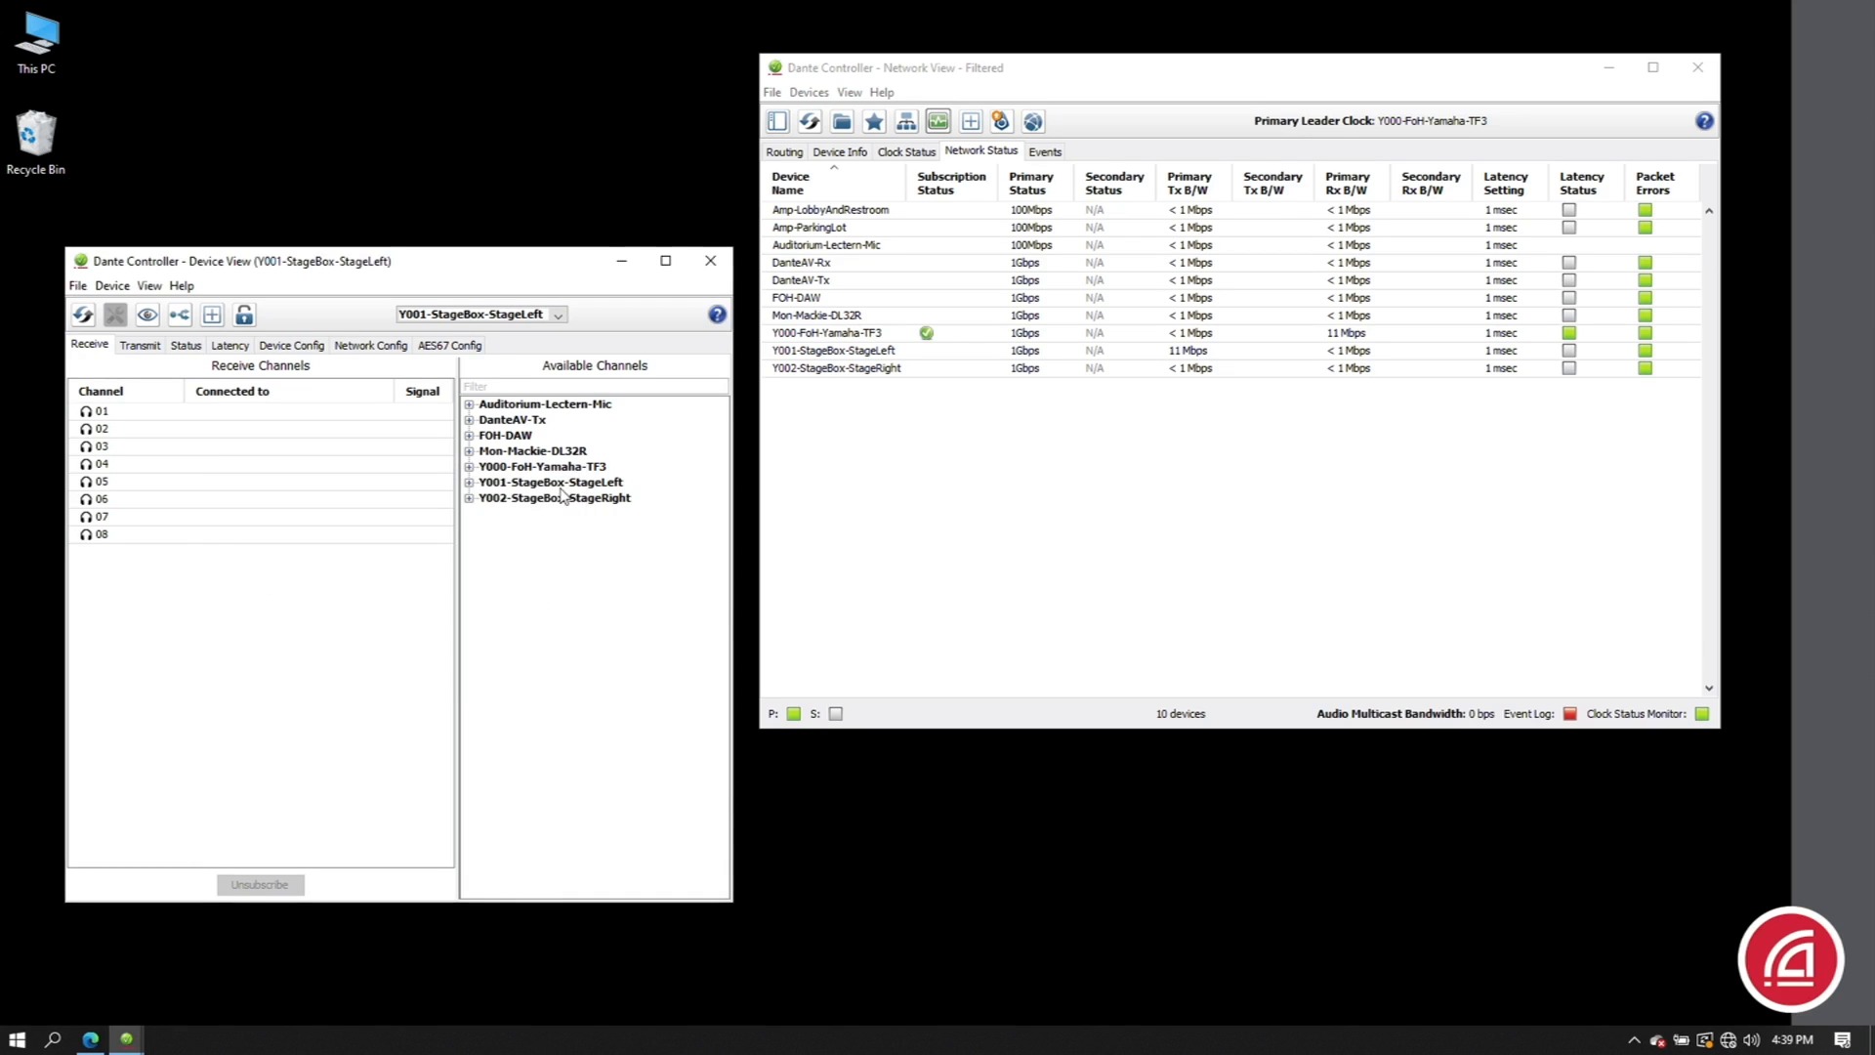
click(783, 151)
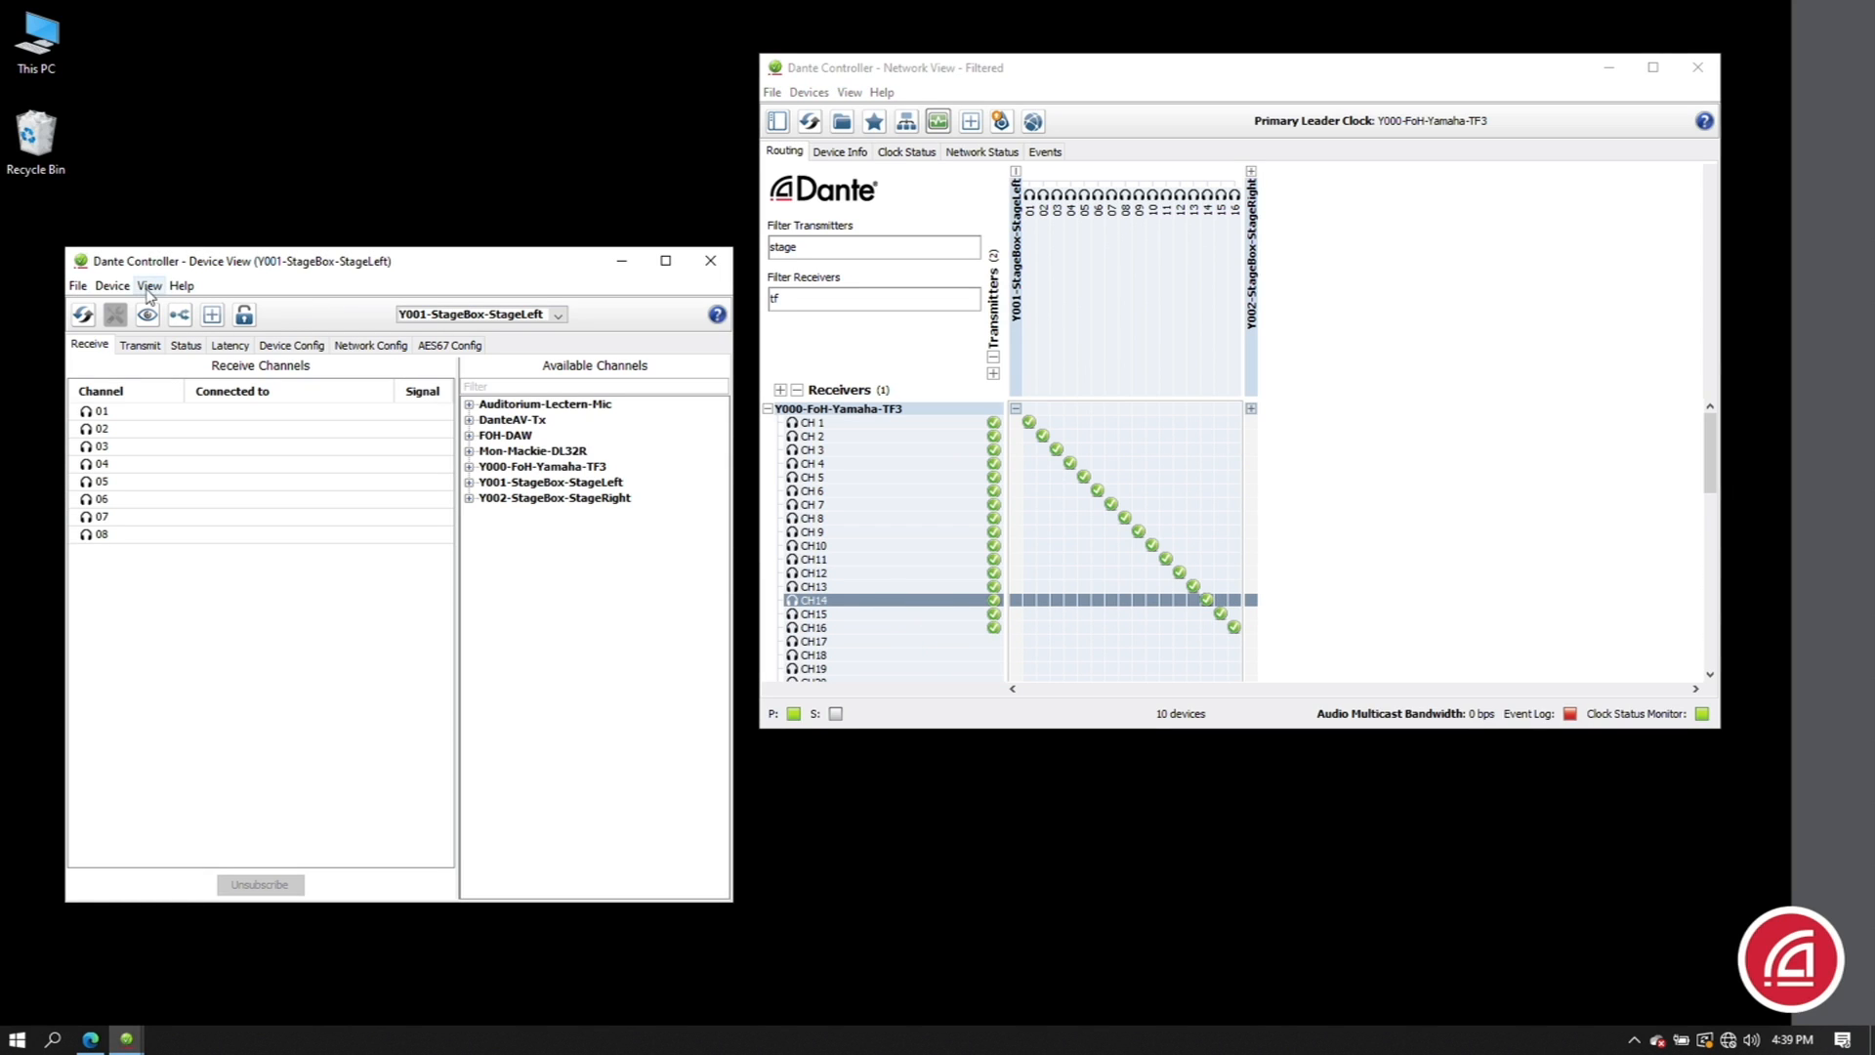
click(150, 285)
text(dl)
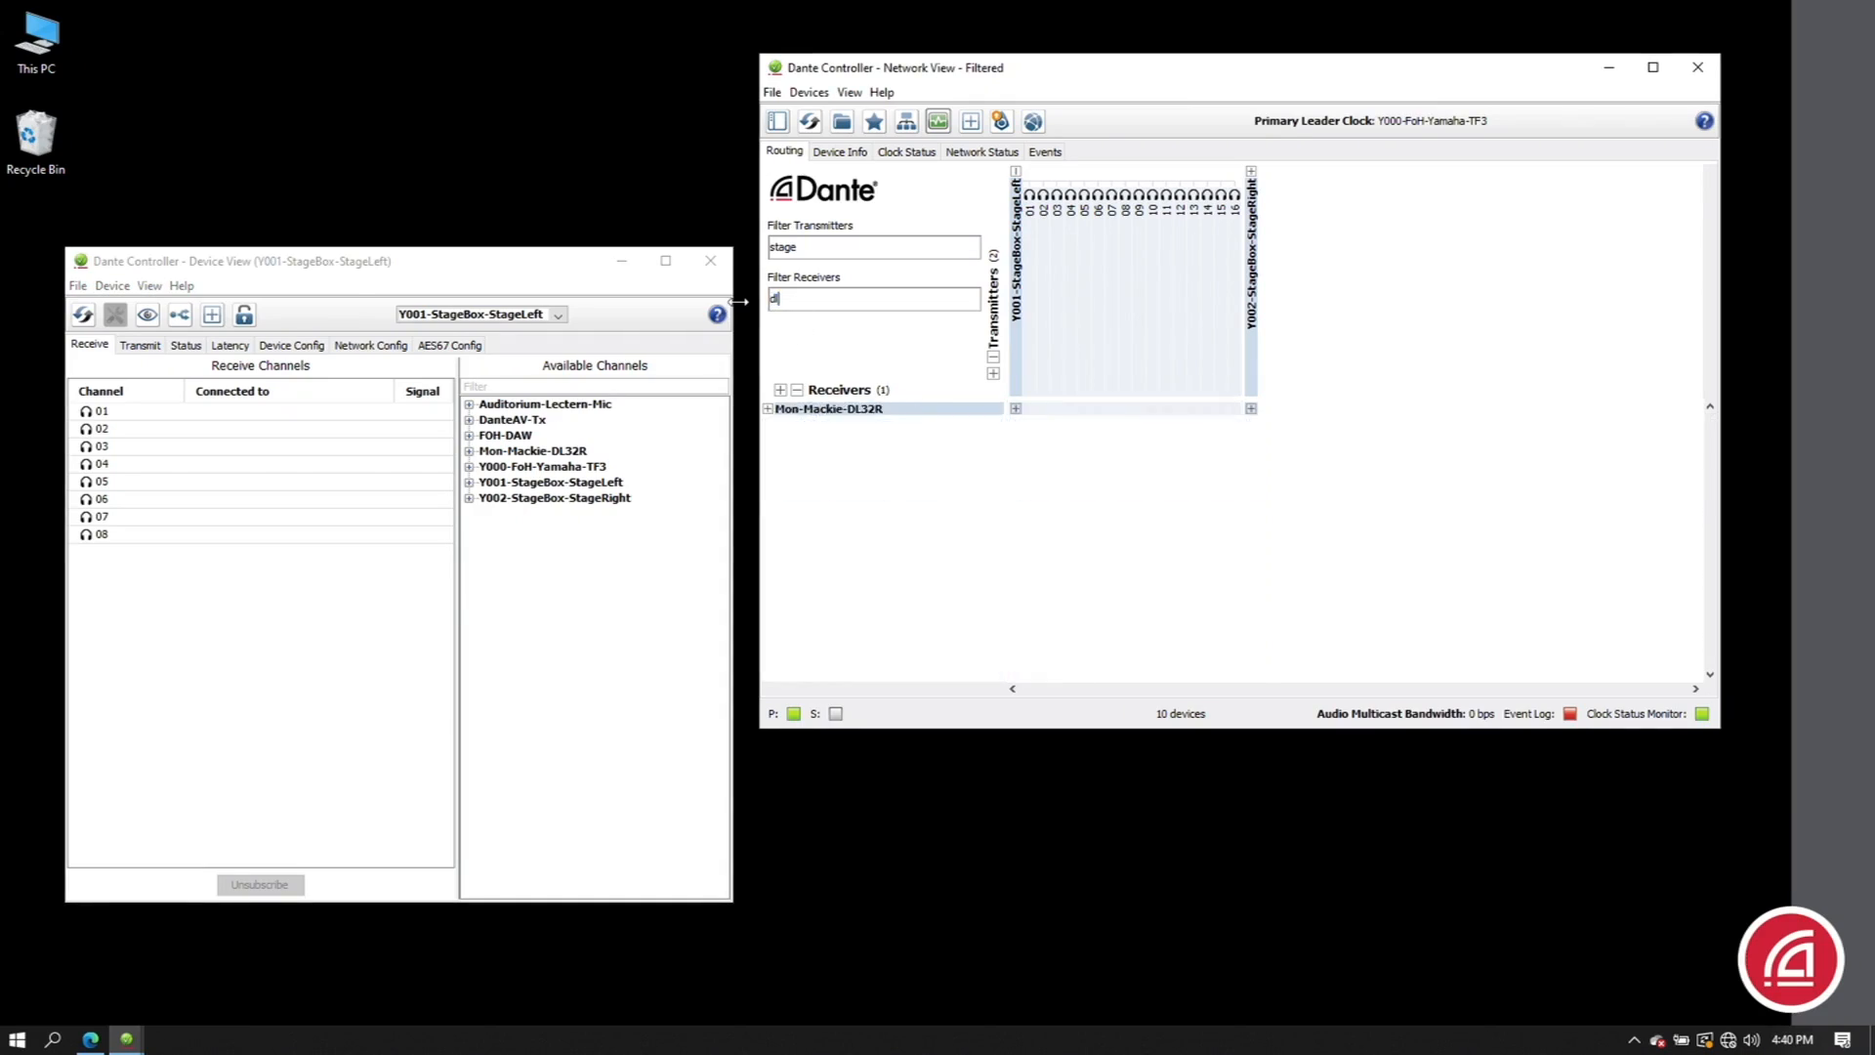
- Subscribe Mon-Mackie-DL32R channels 01–16 one-to-one to StageBox-StageLeft channels 1–16 and check bandwidth
click(780, 409)
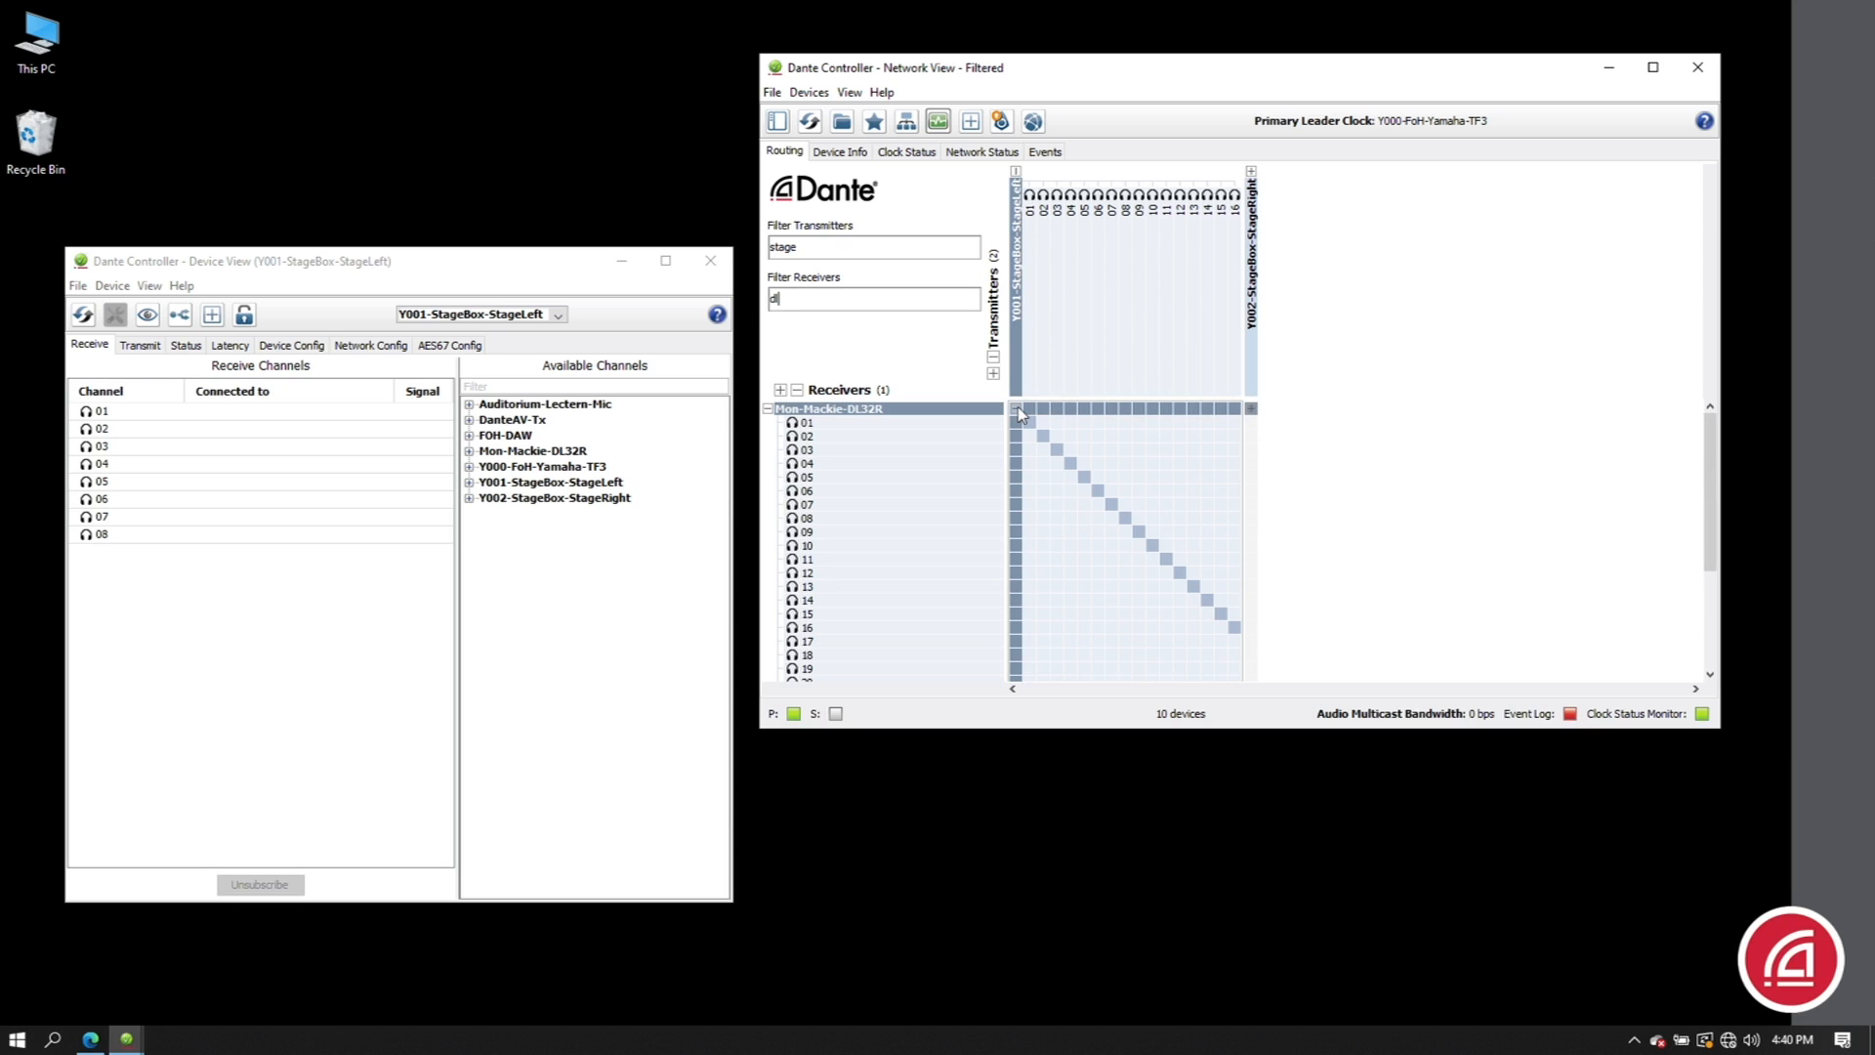
click(1015, 408)
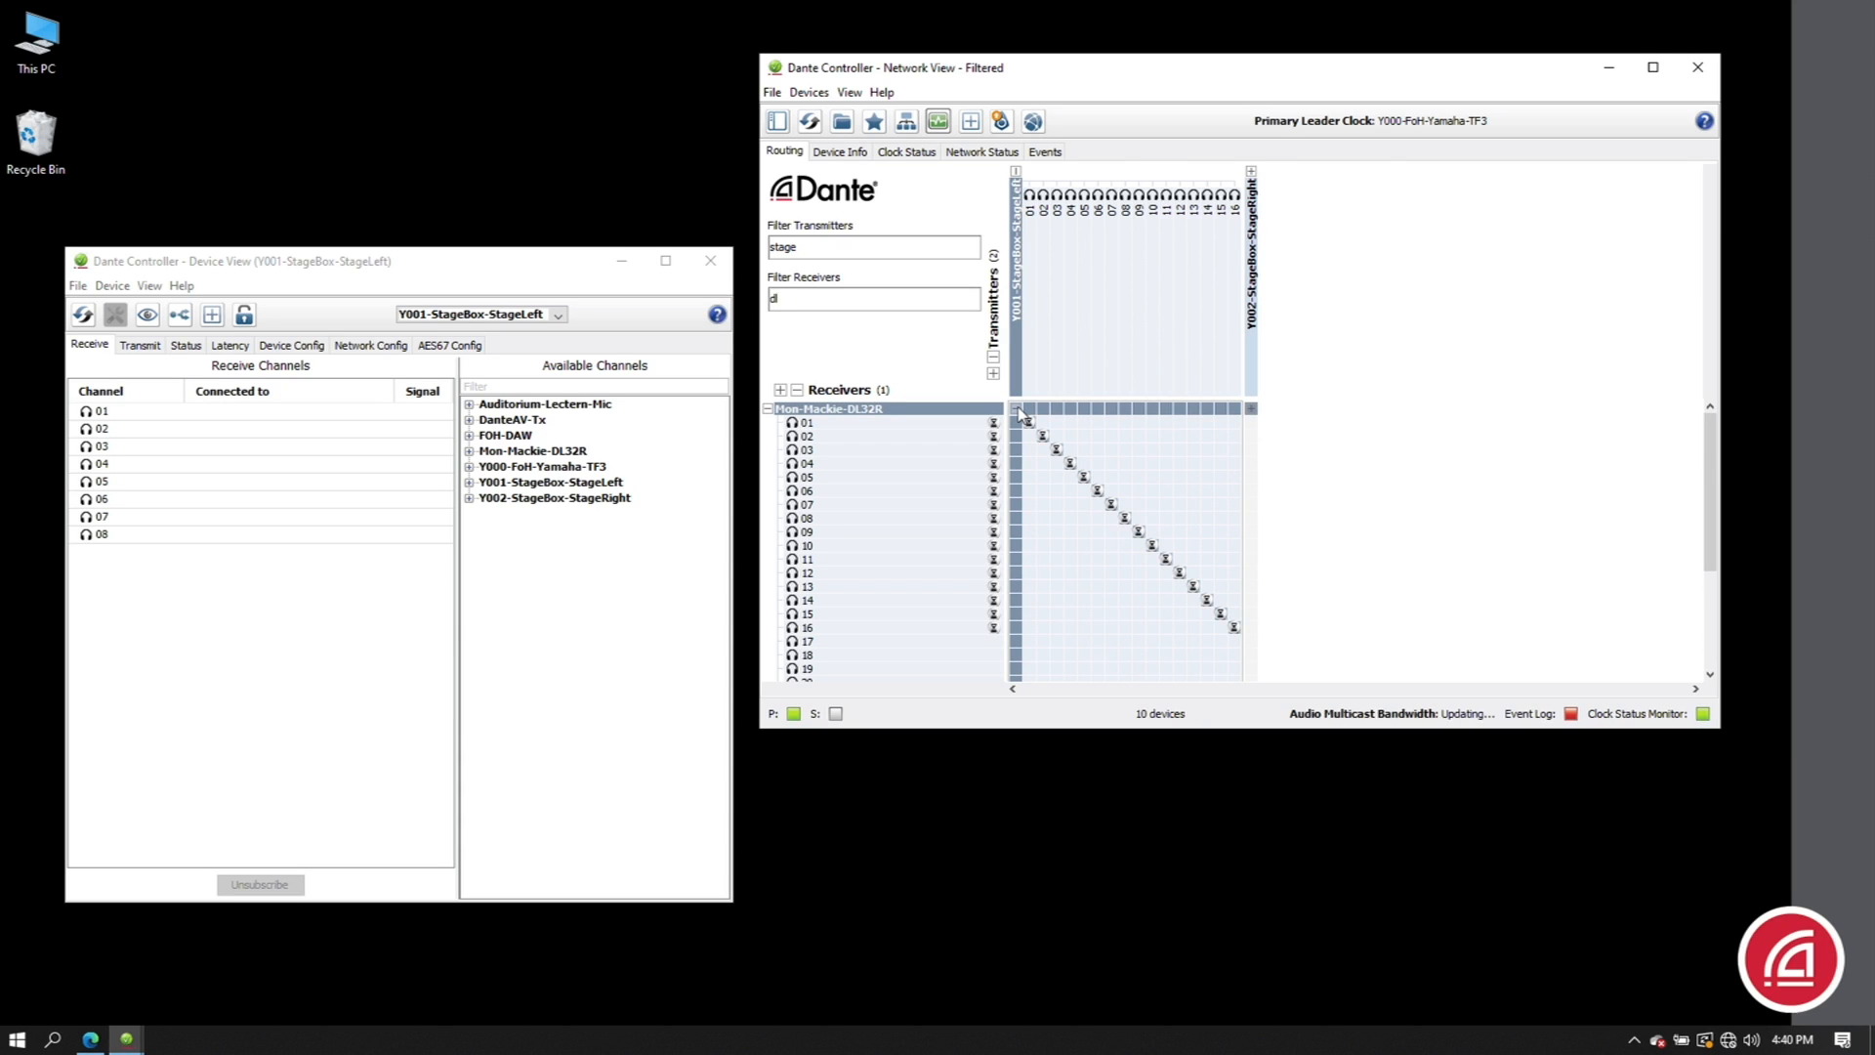
click(981, 150)
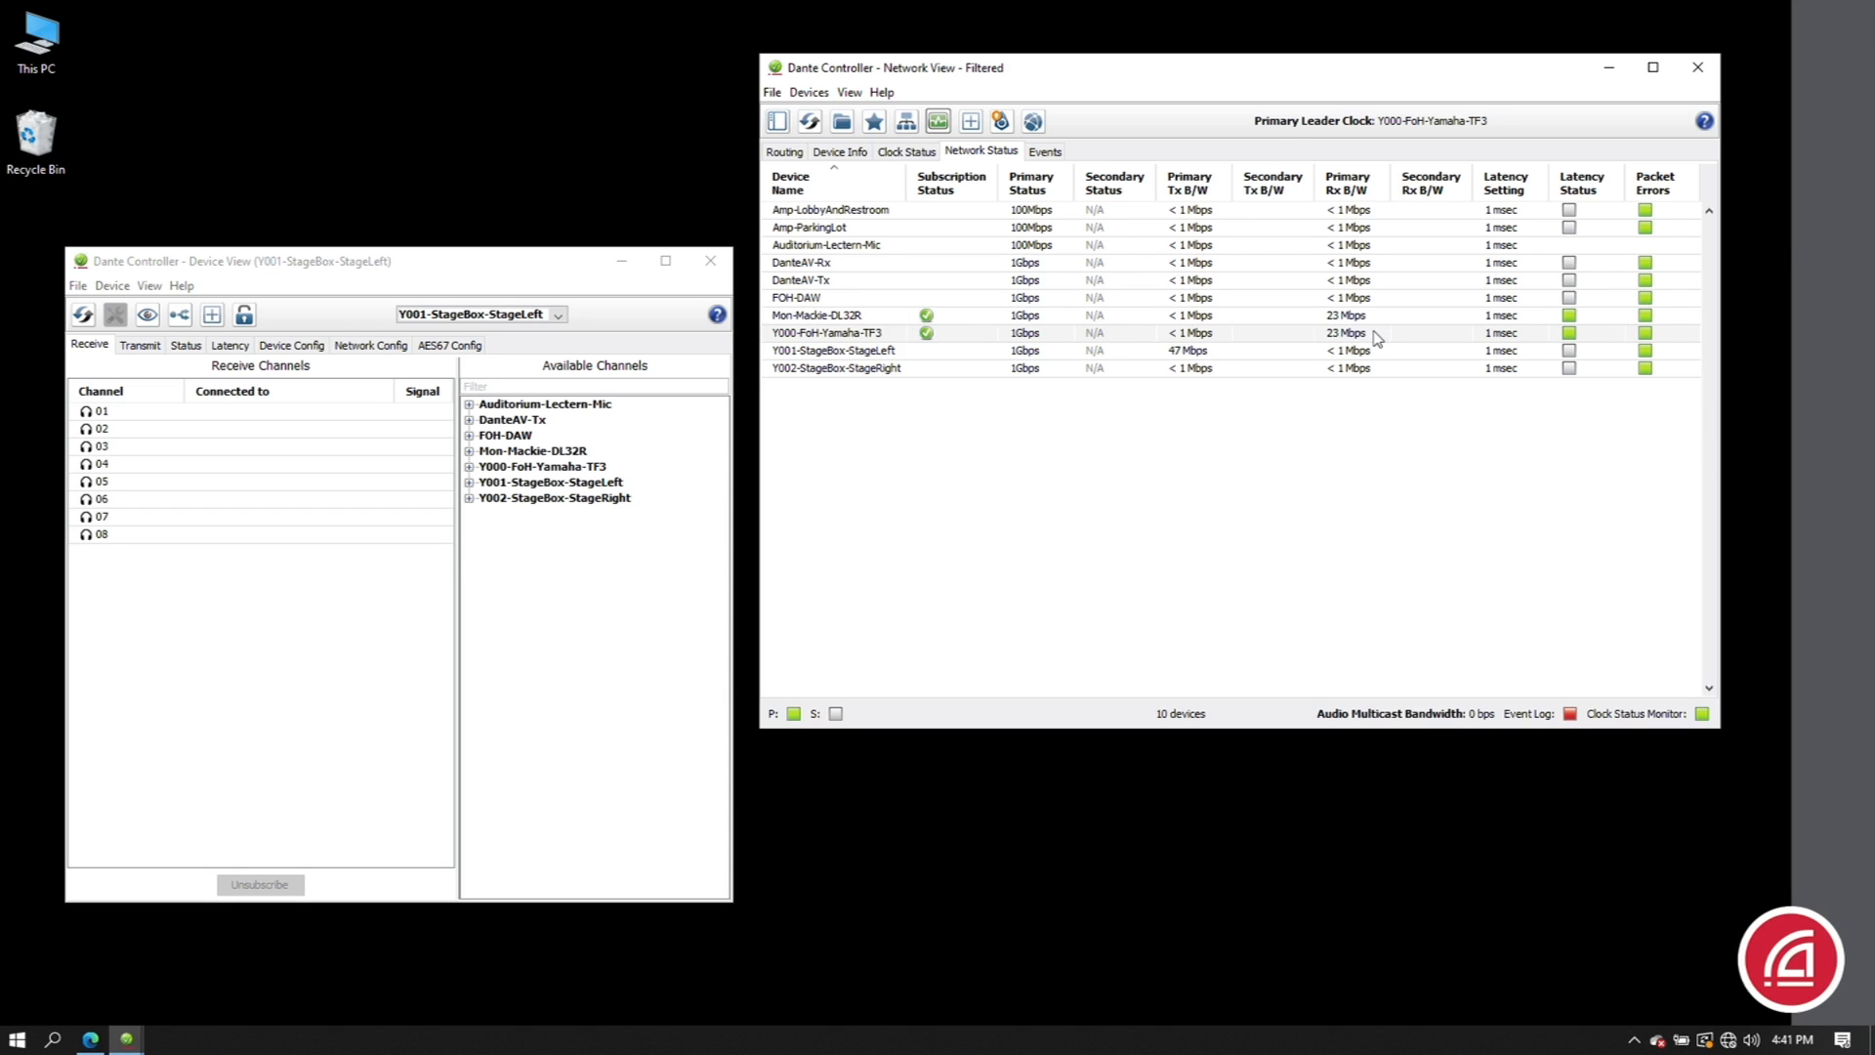
click(148, 285)
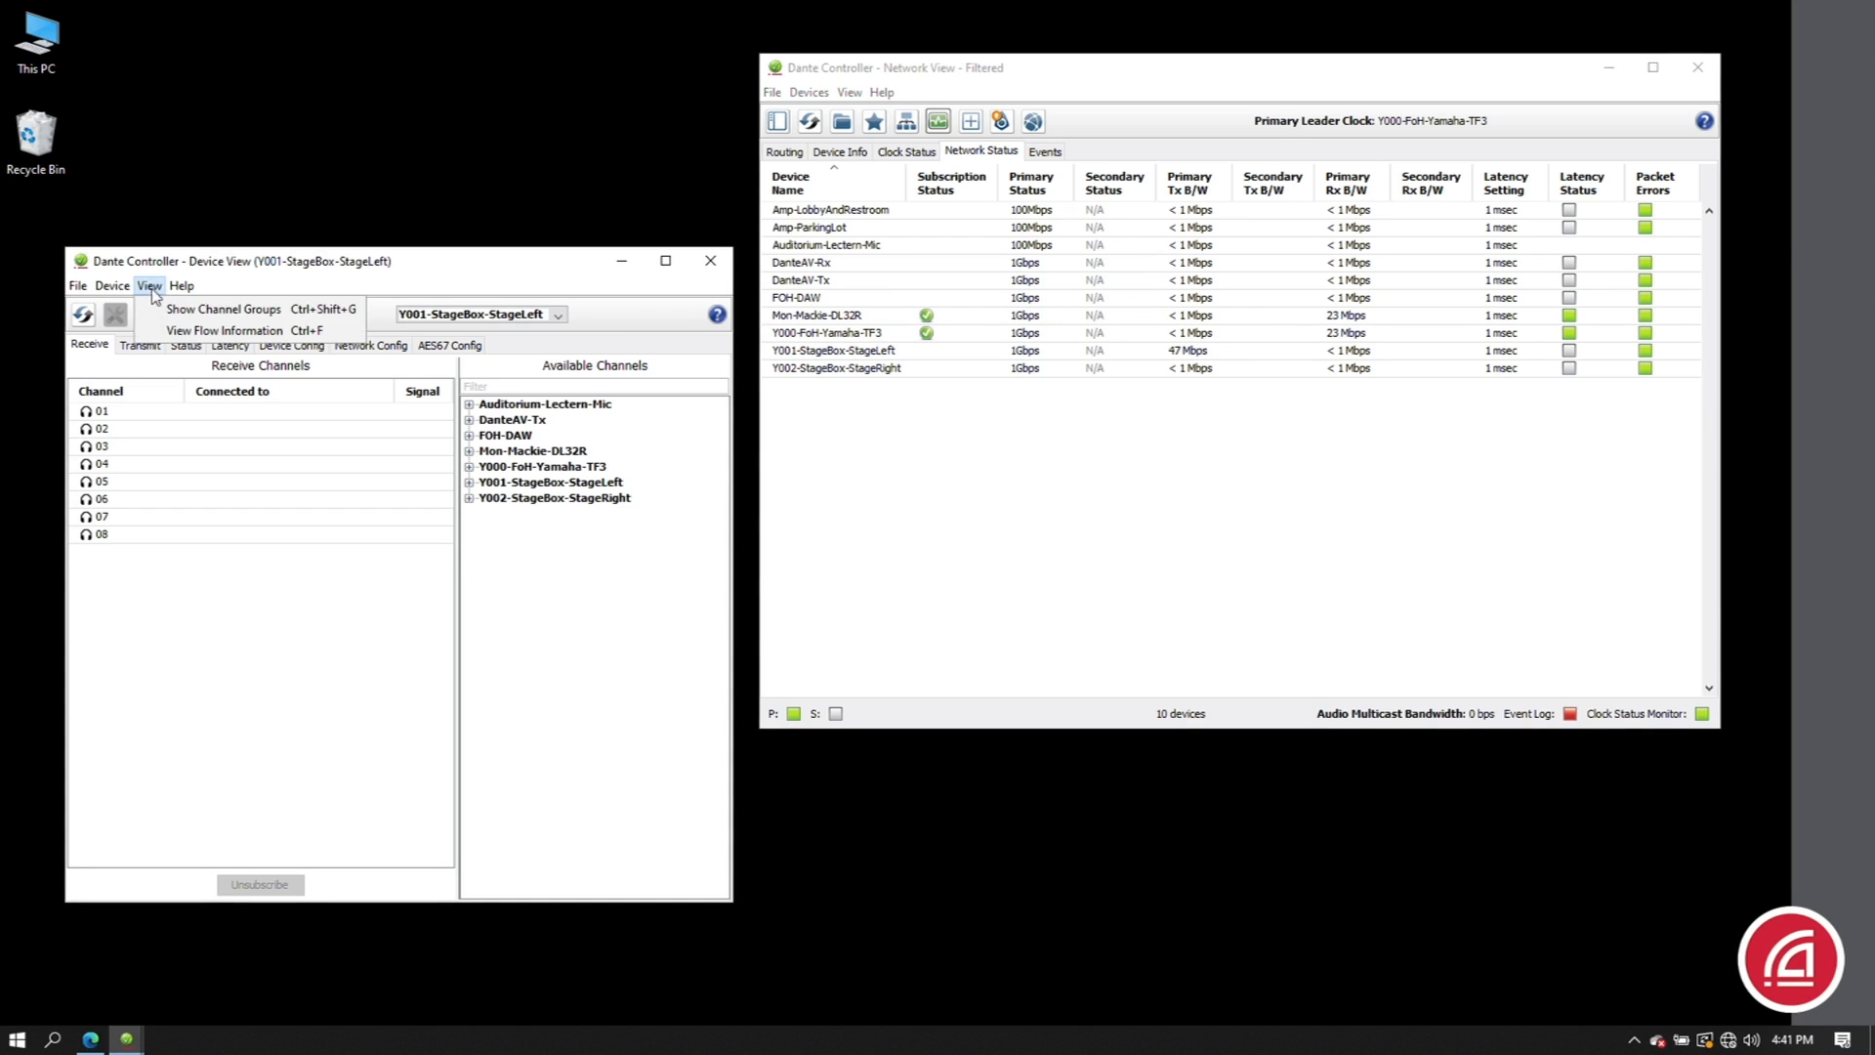
click(223, 330)
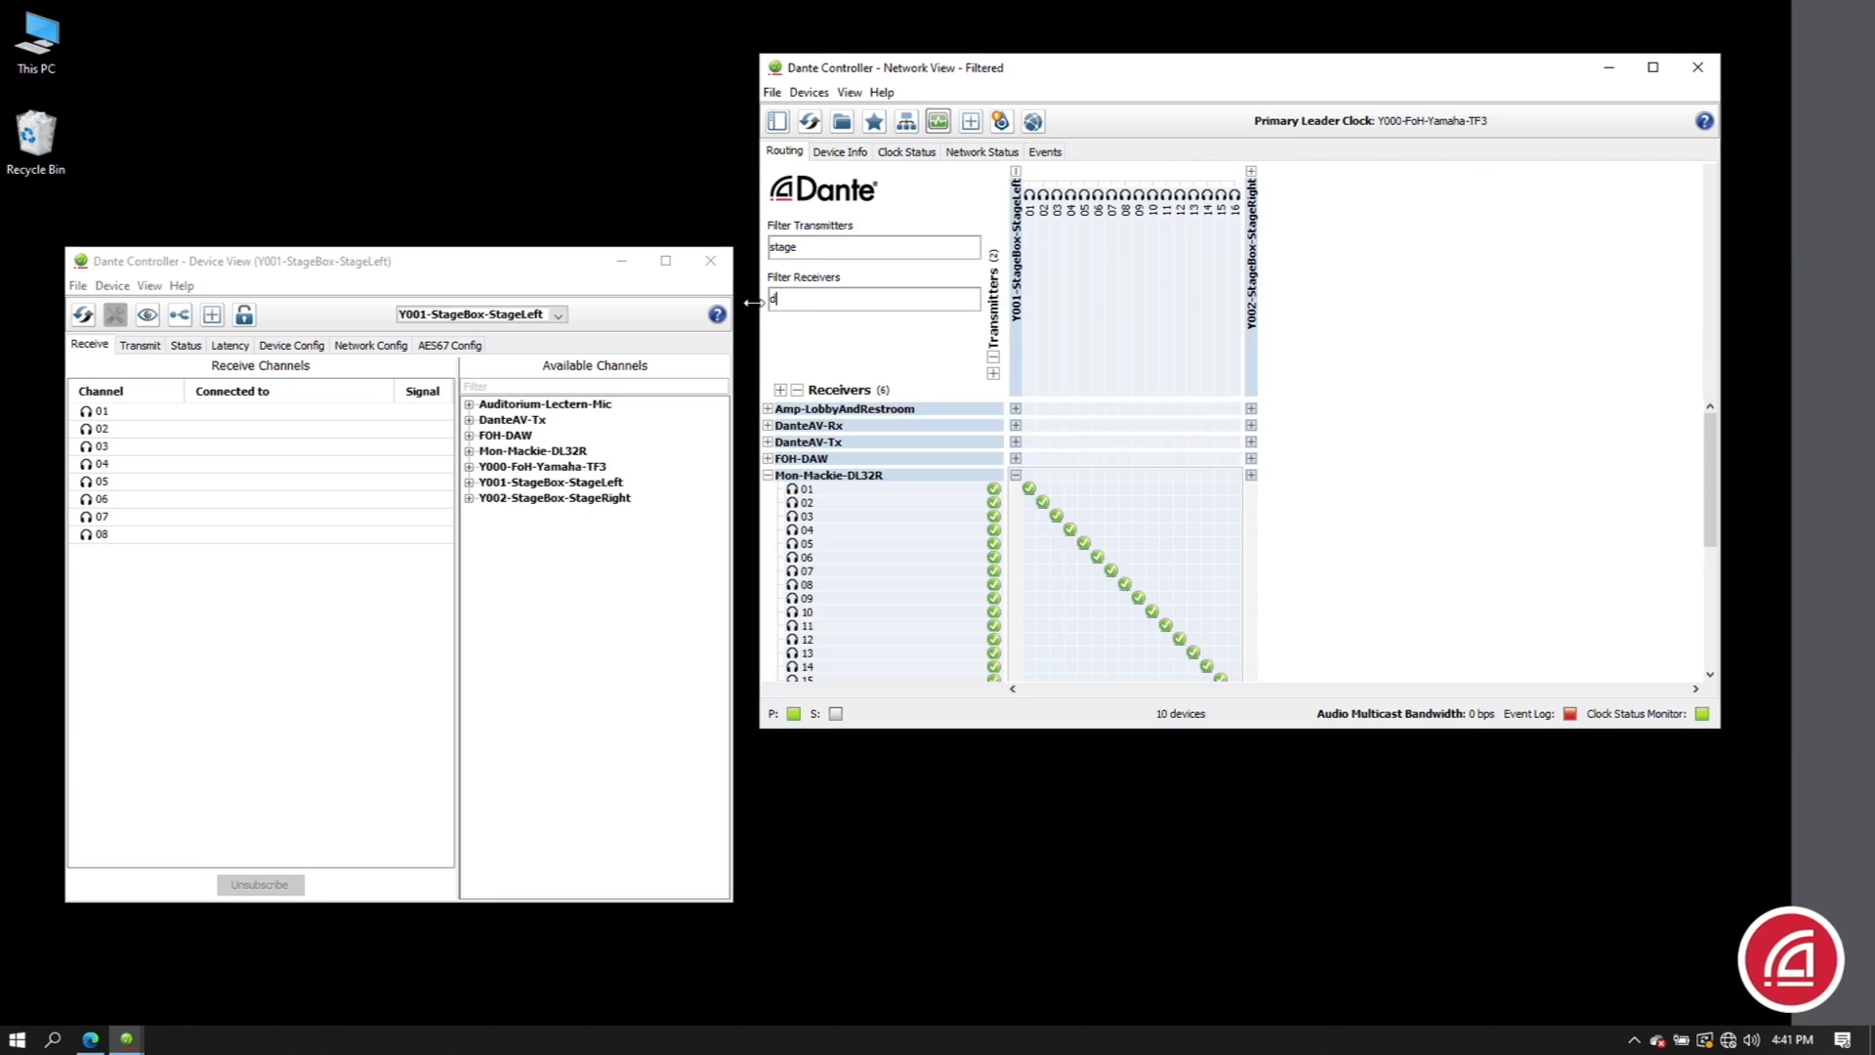
- Filter receivers to 'daw' and review every receiver's subscription status in Network Status
text(aw)
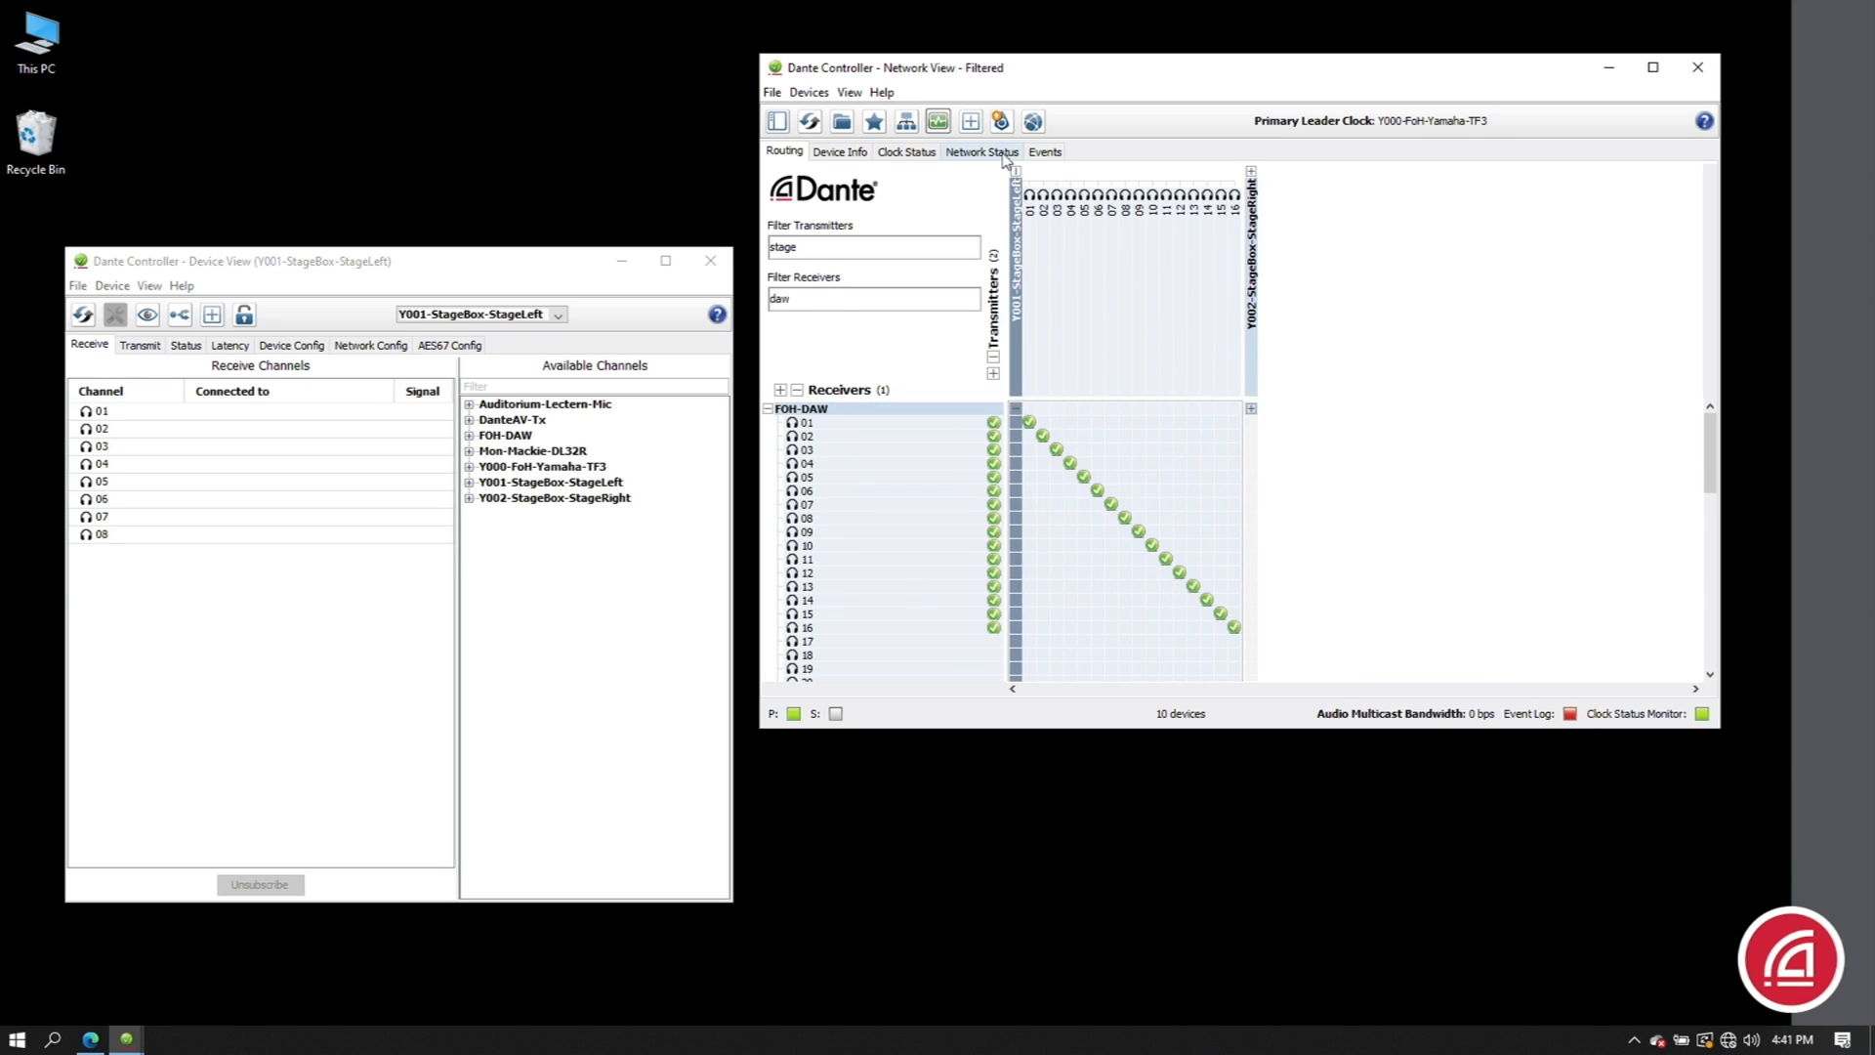
click(981, 151)
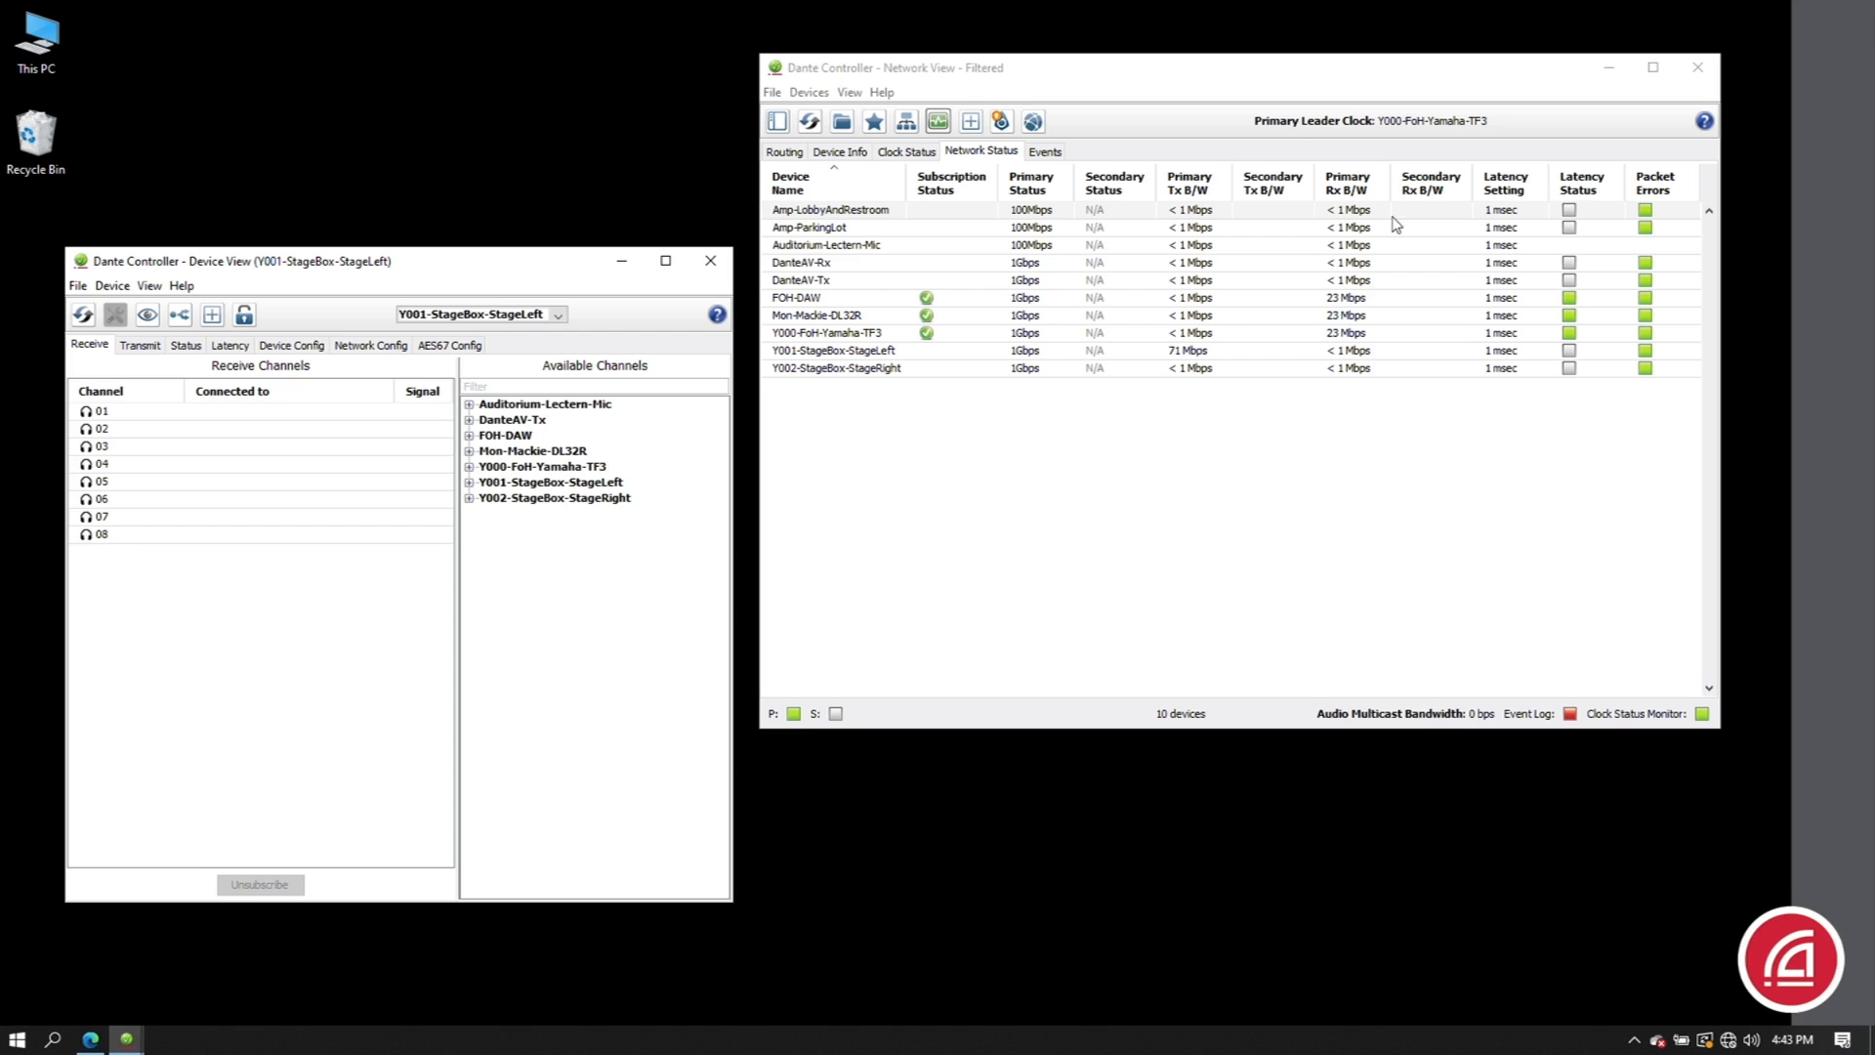
- Create a multicast transmit flow on StageBox-StageLeft carrying channels 01–08
click(141, 344)
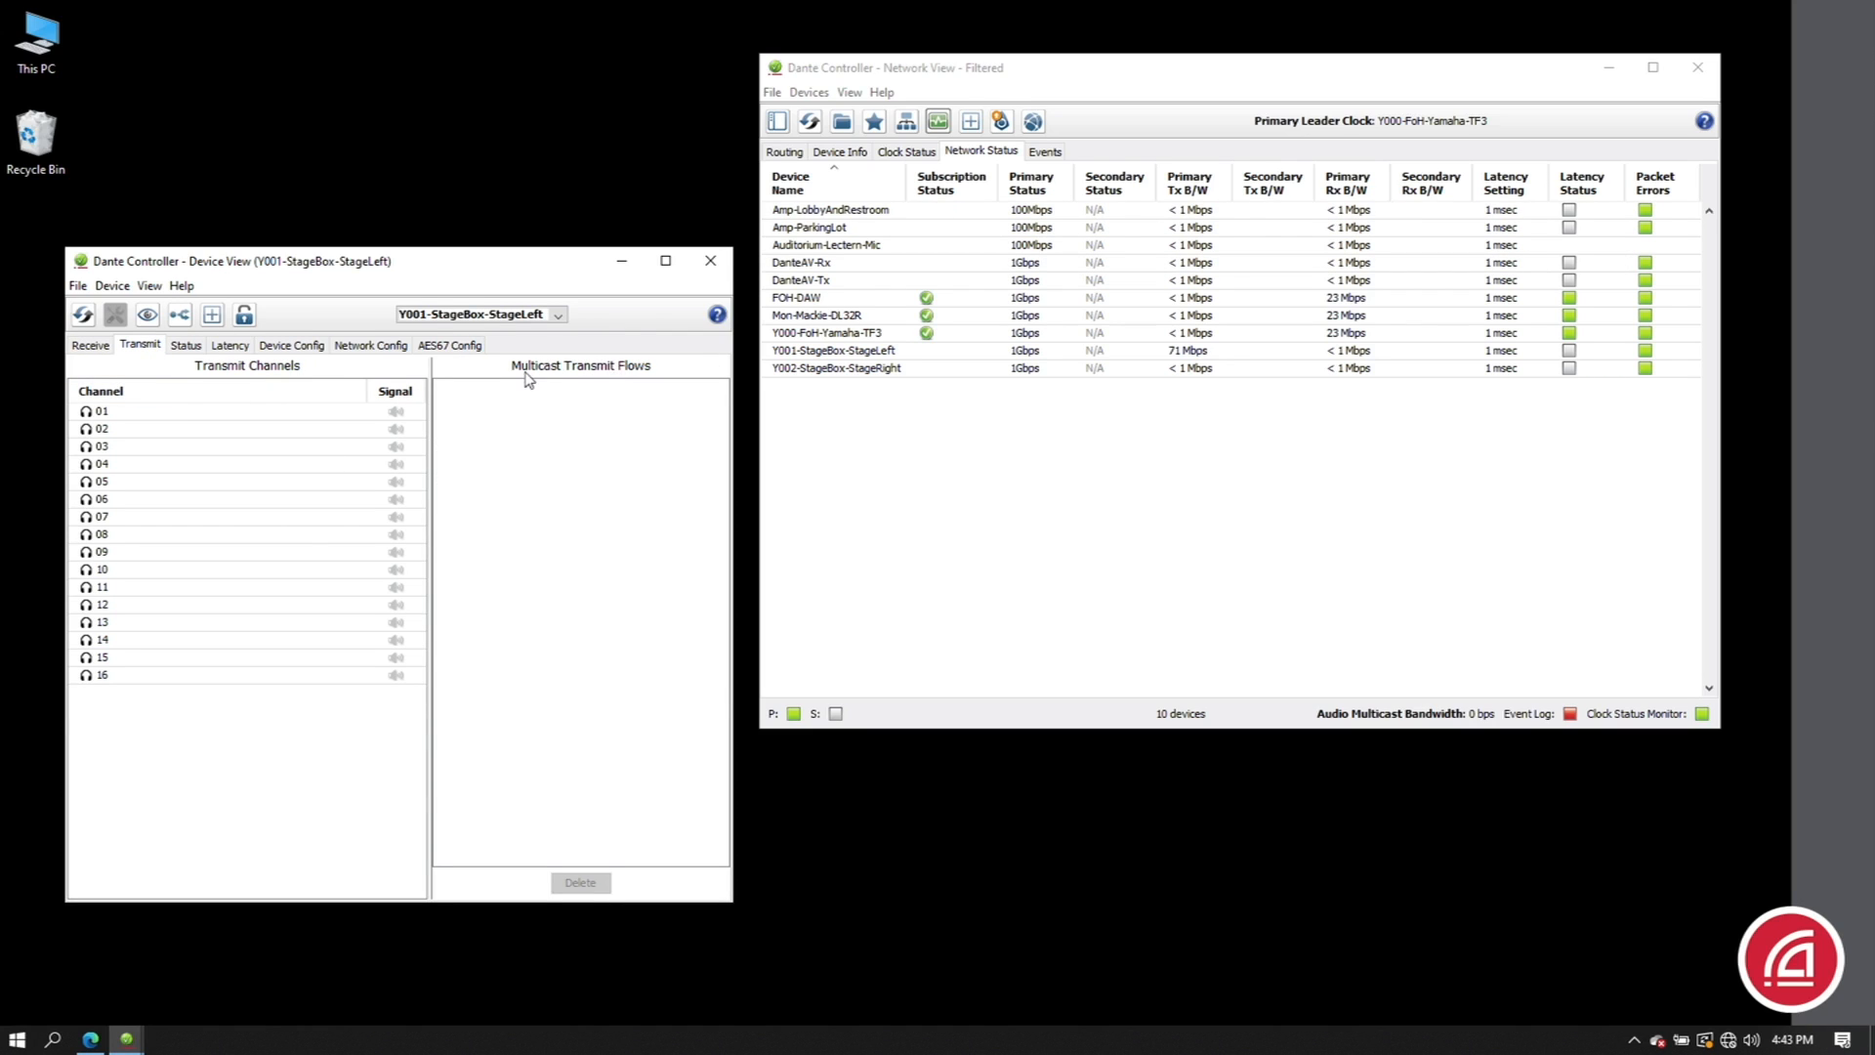
mouse_move(621, 447)
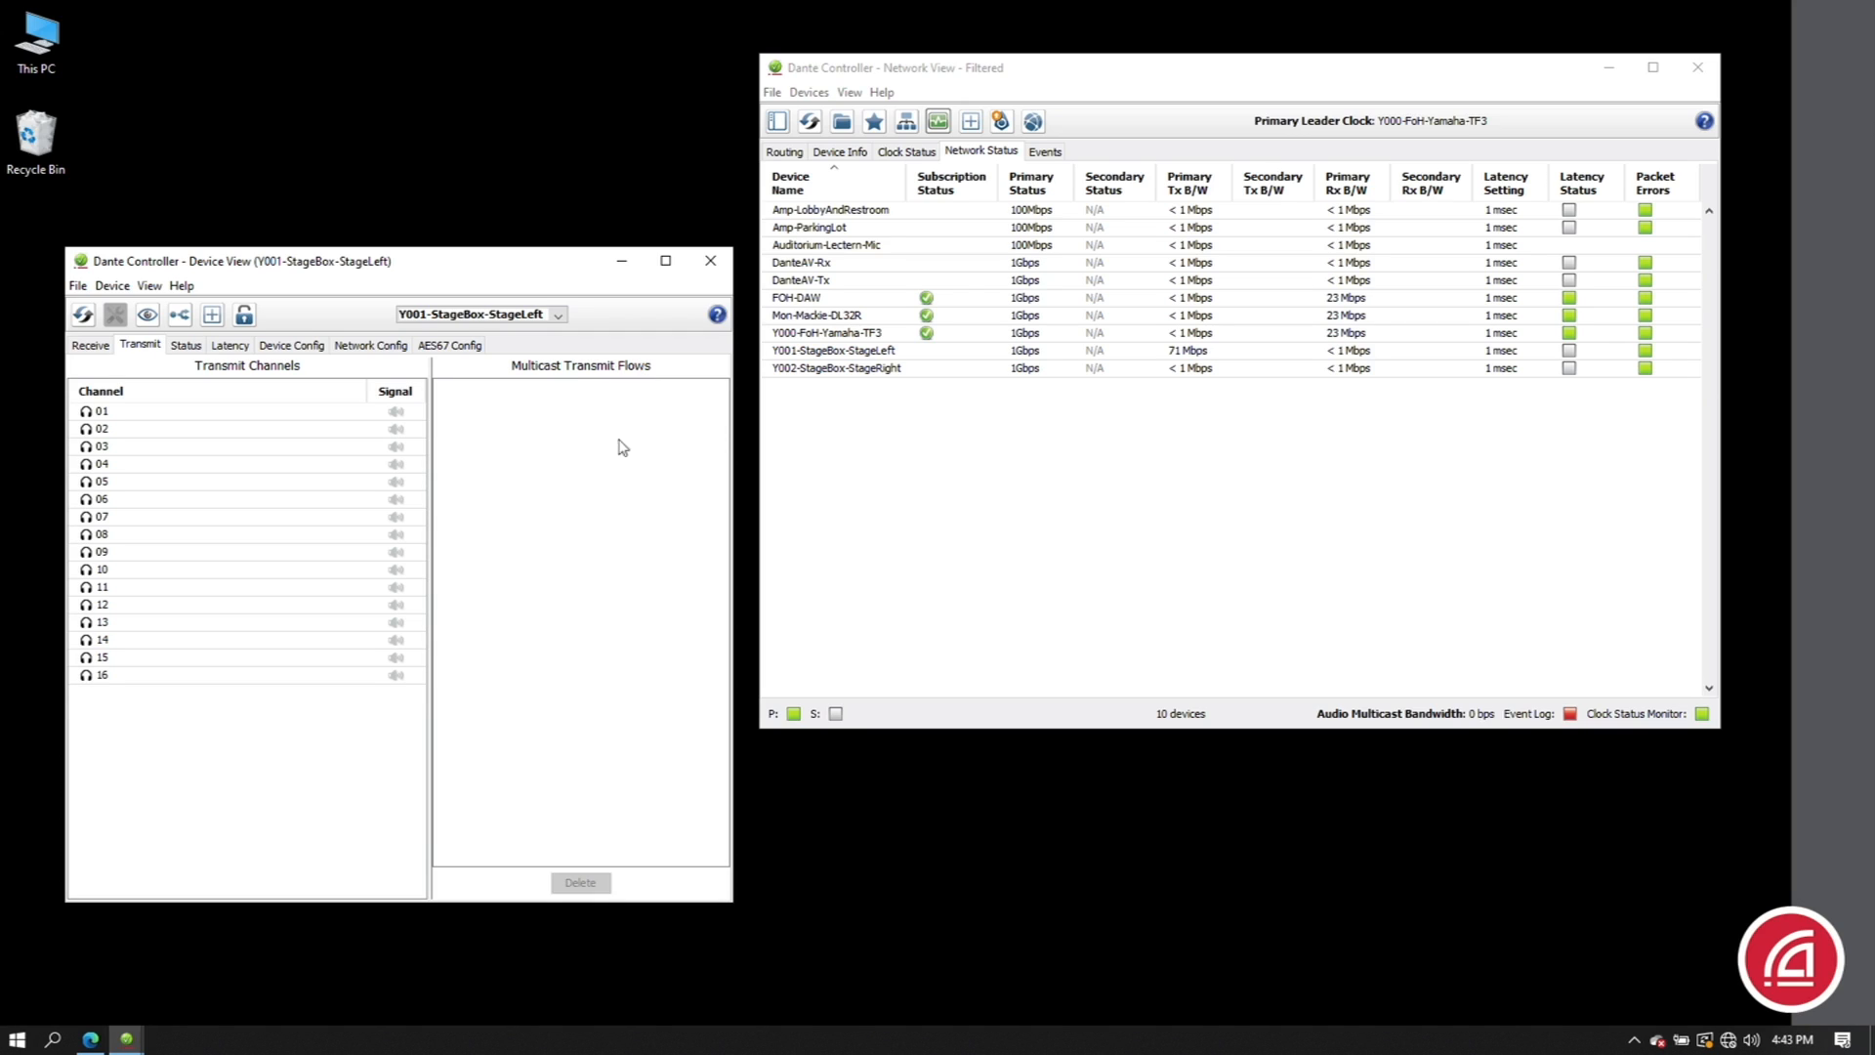
mouse_move(547, 530)
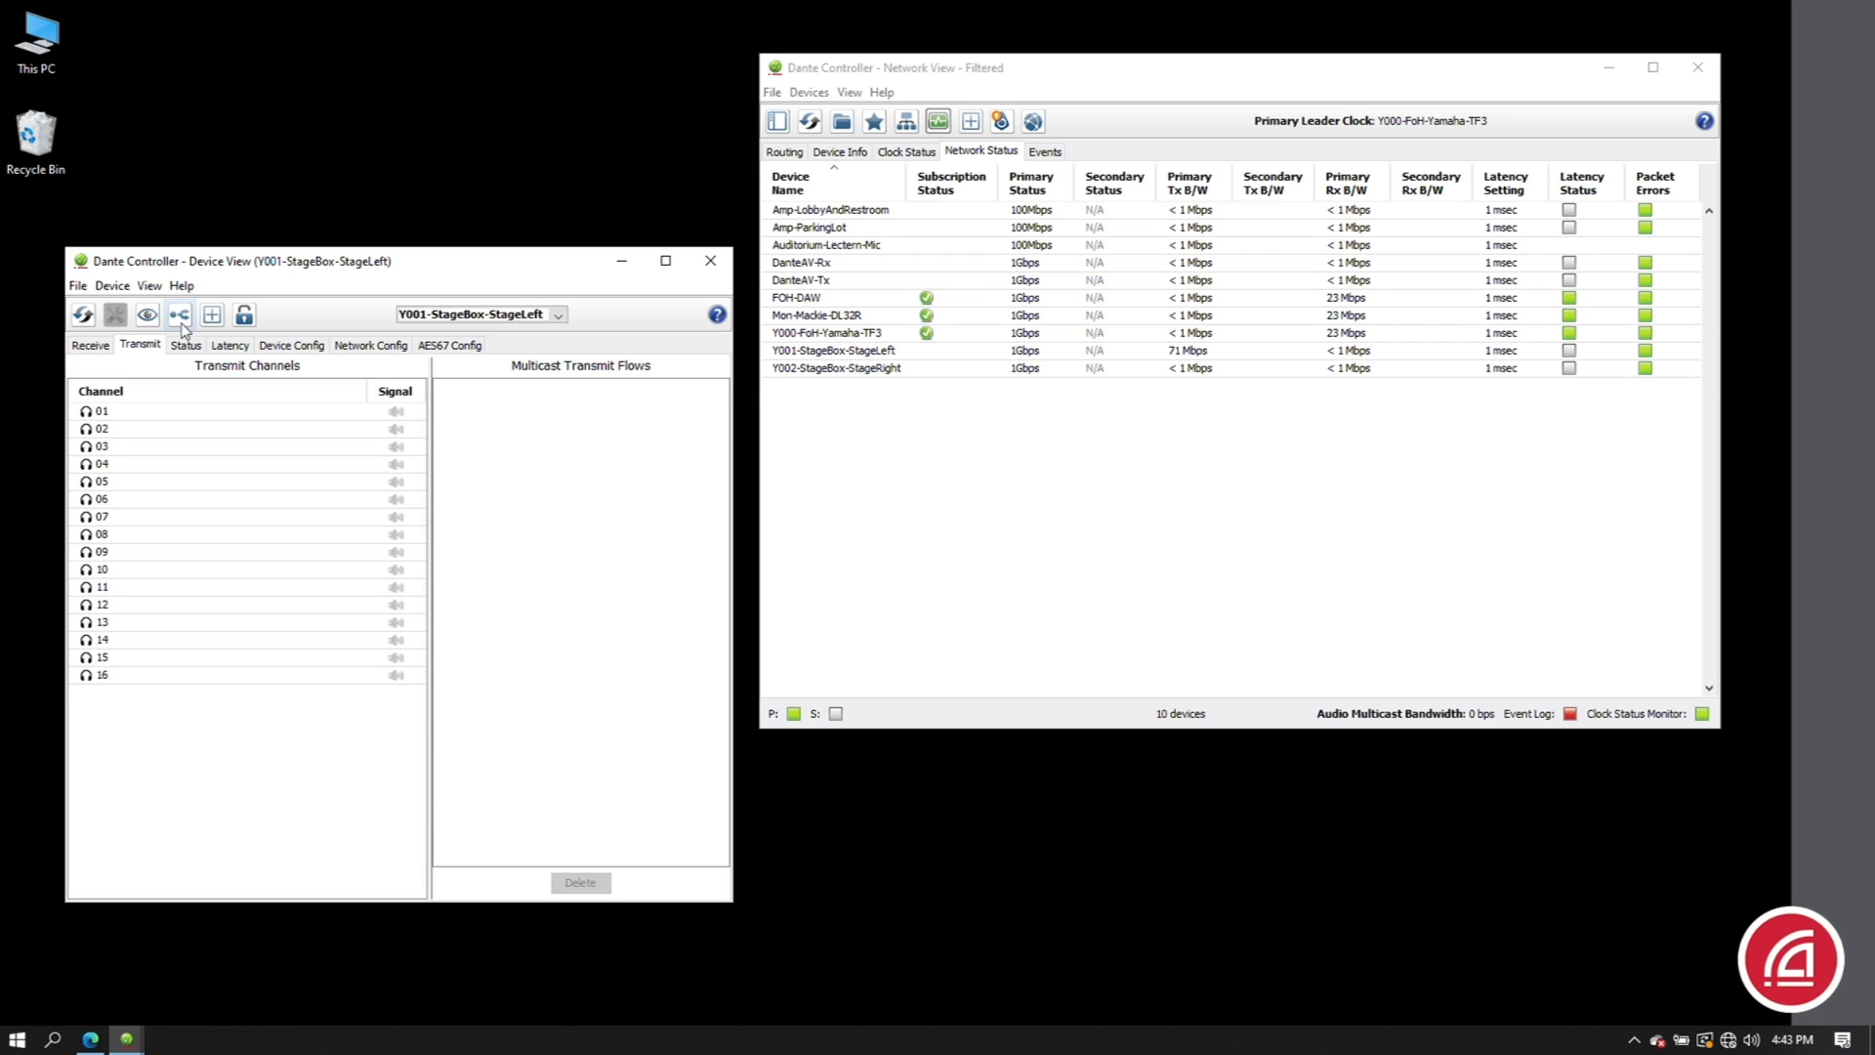
click(179, 312)
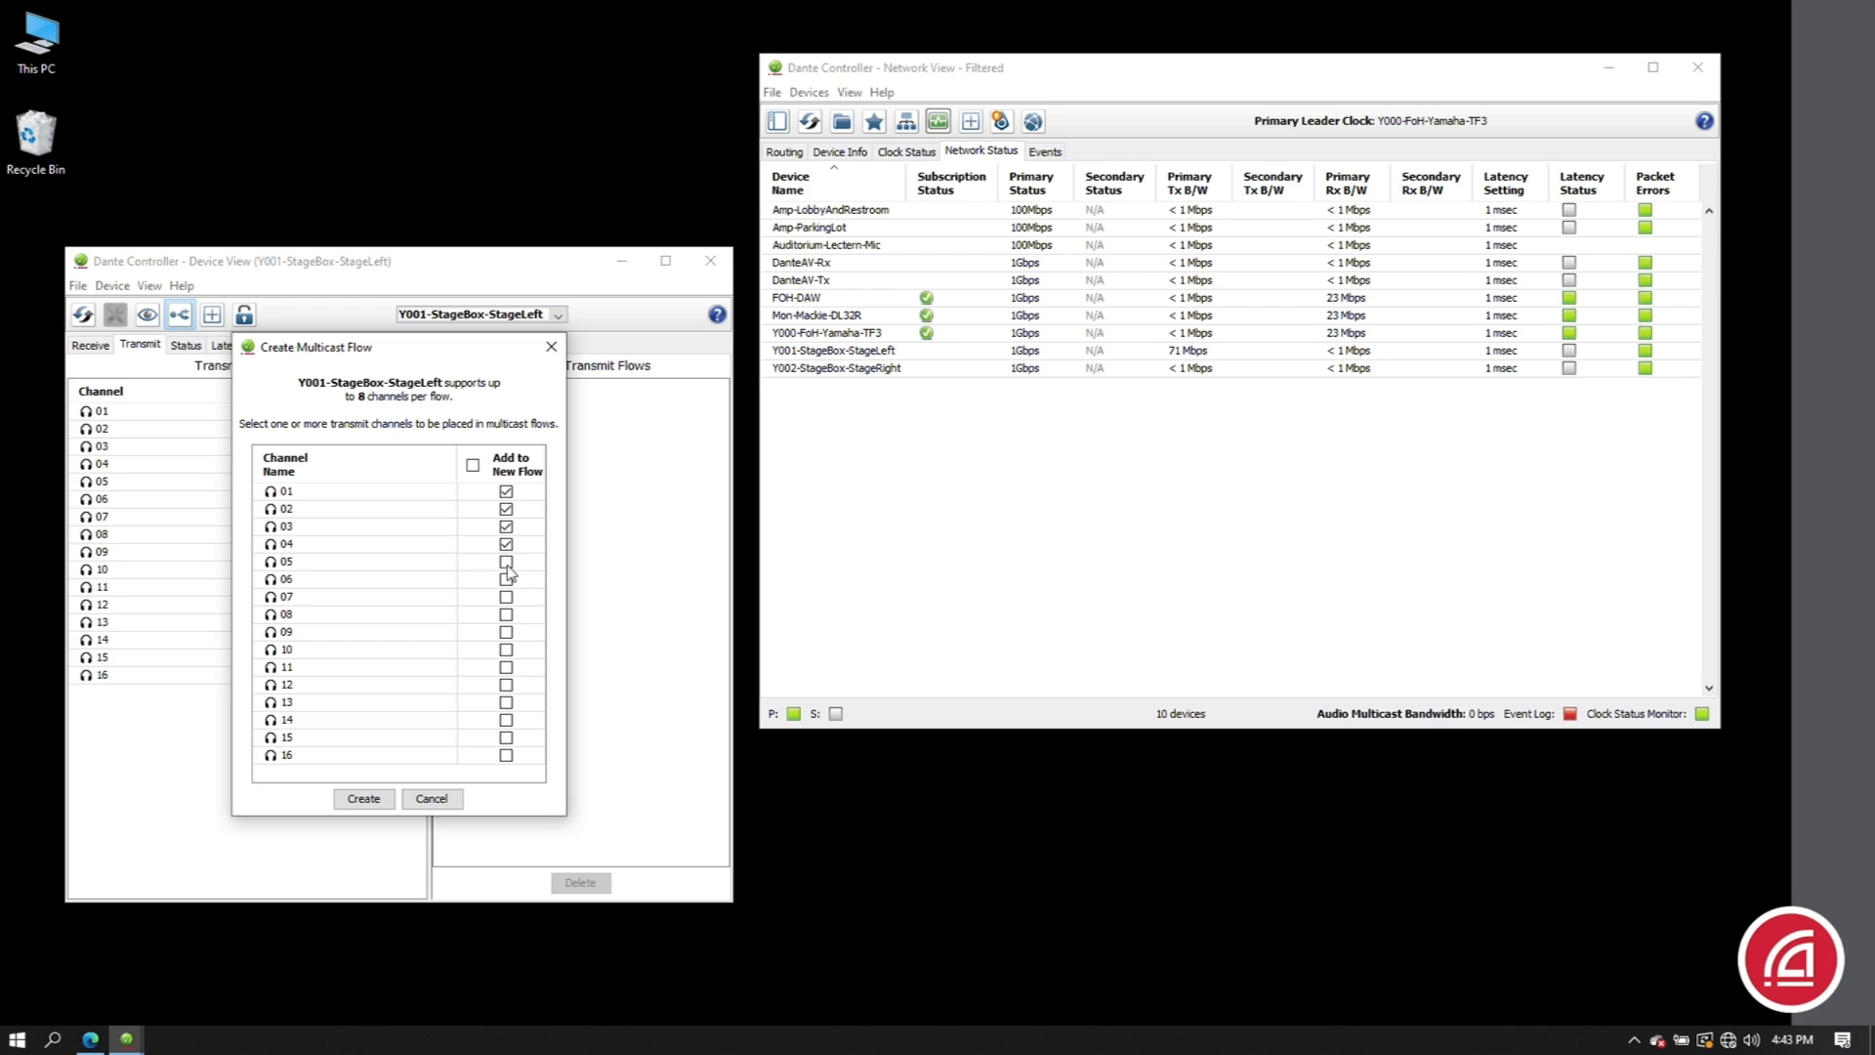
click(504, 614)
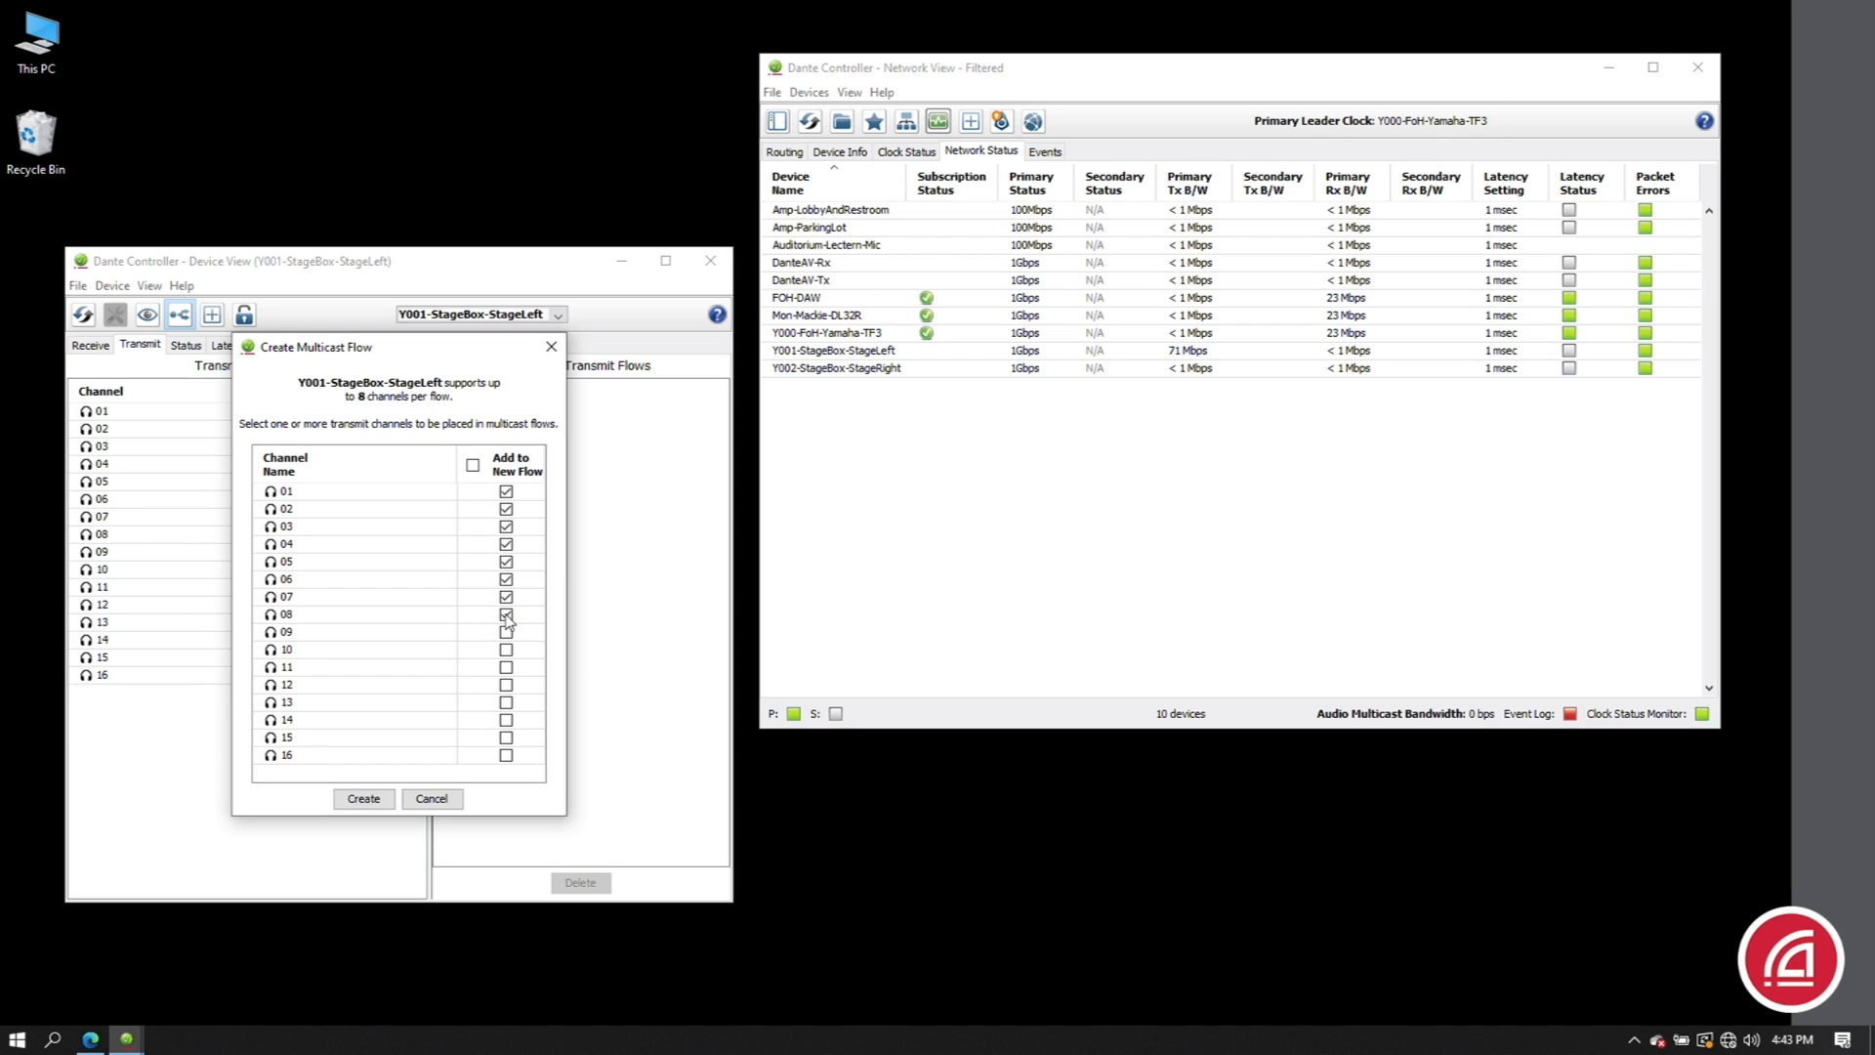
click(363, 799)
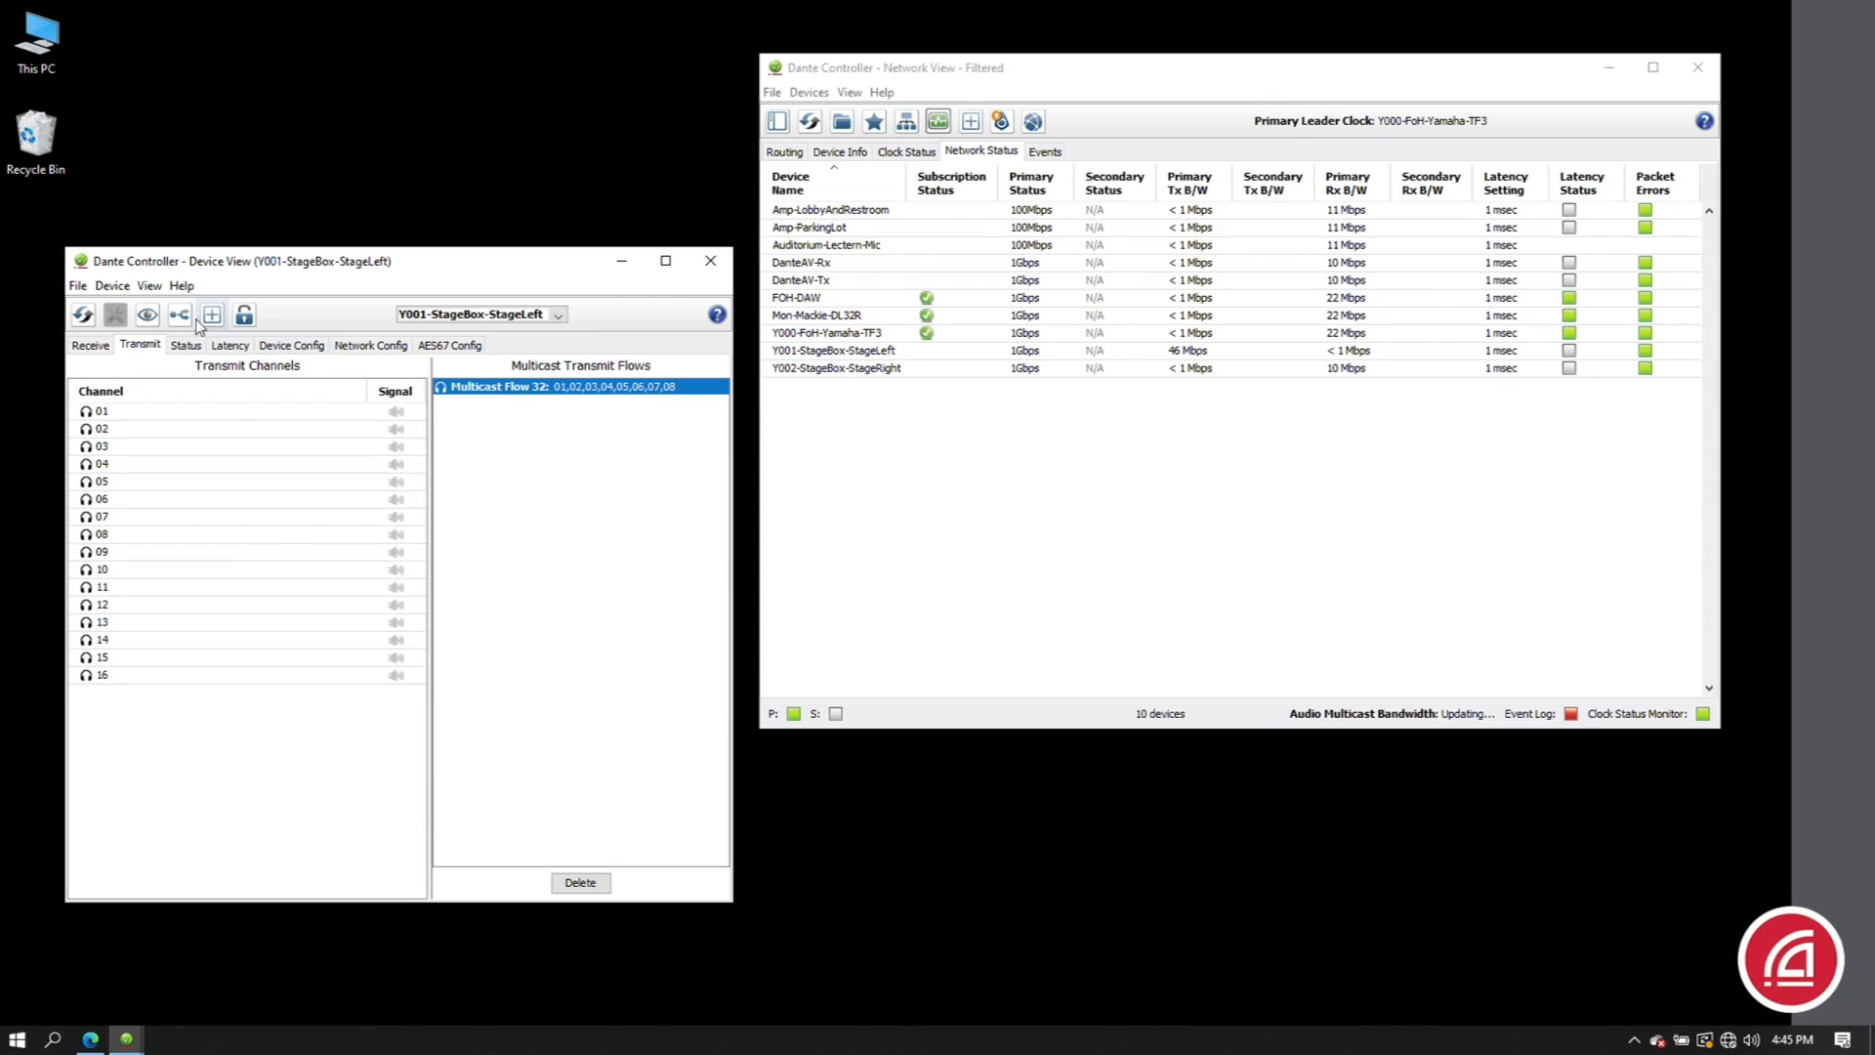
- Create a second multicast transmit flow carrying channels 09–16
click(211, 314)
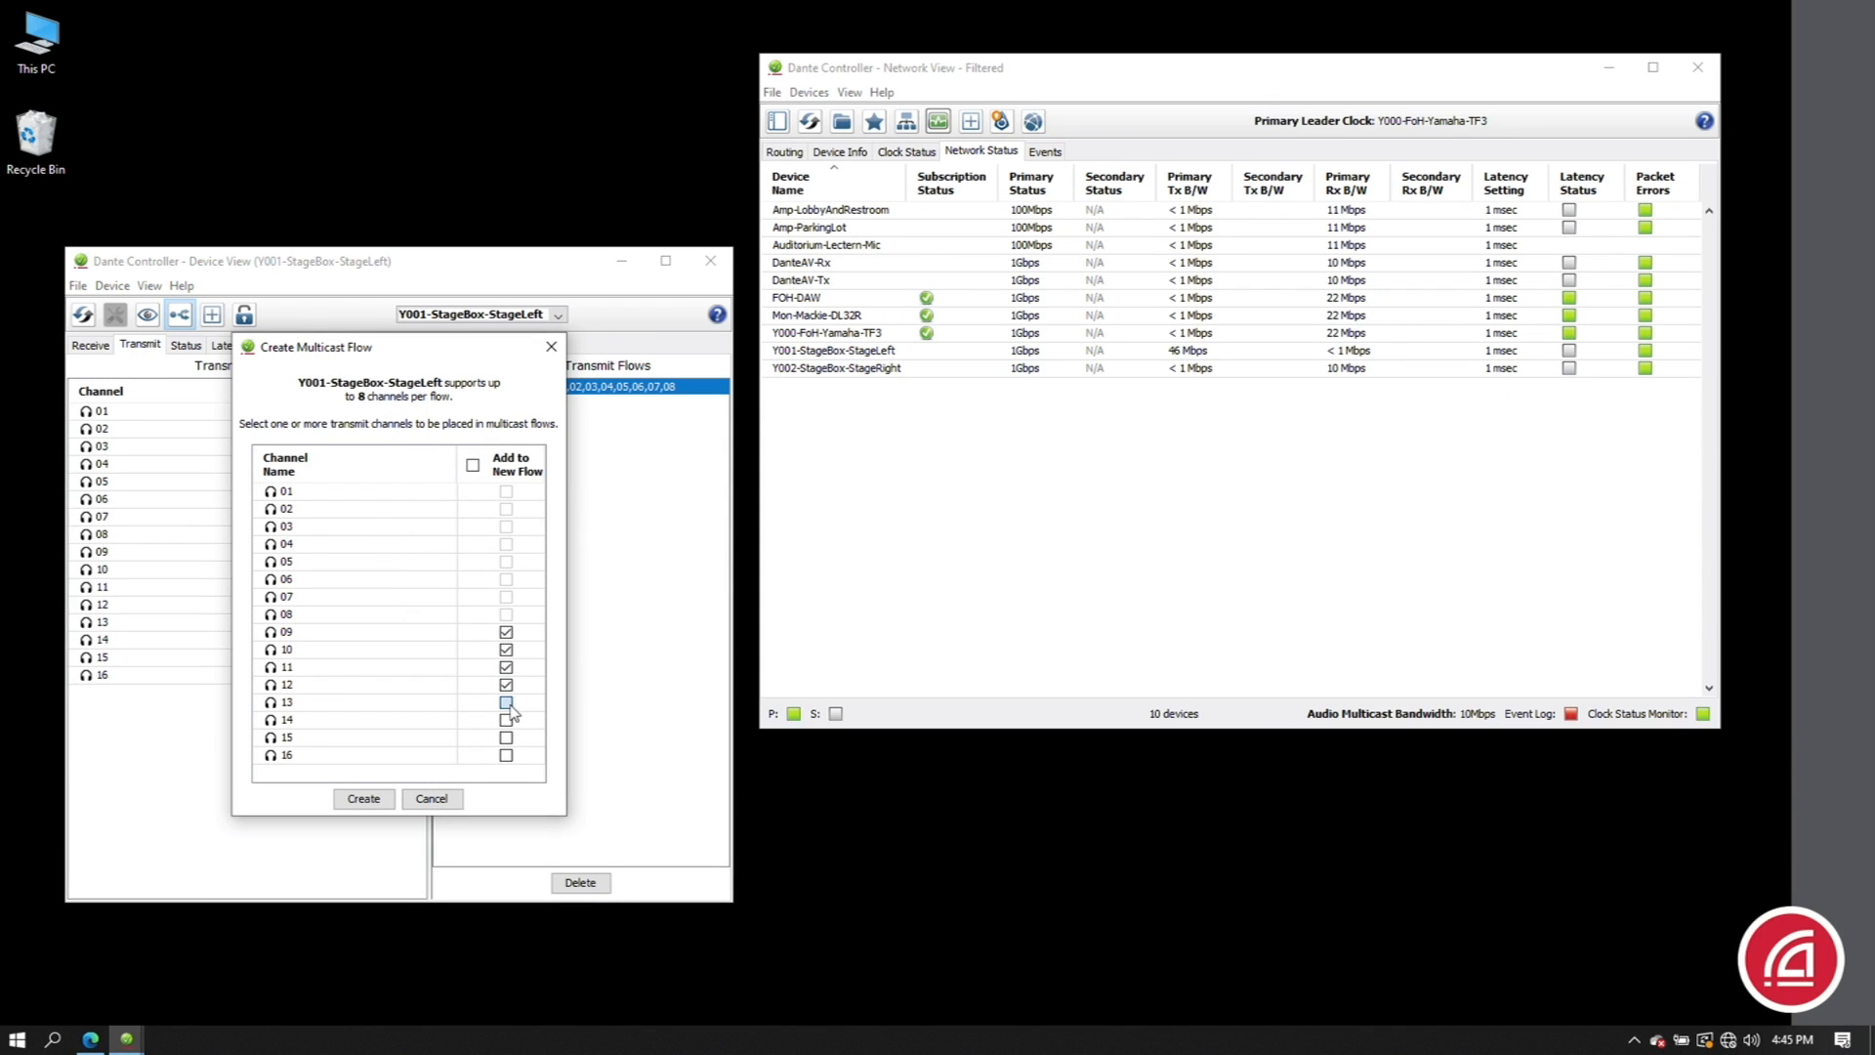
click(470, 465)
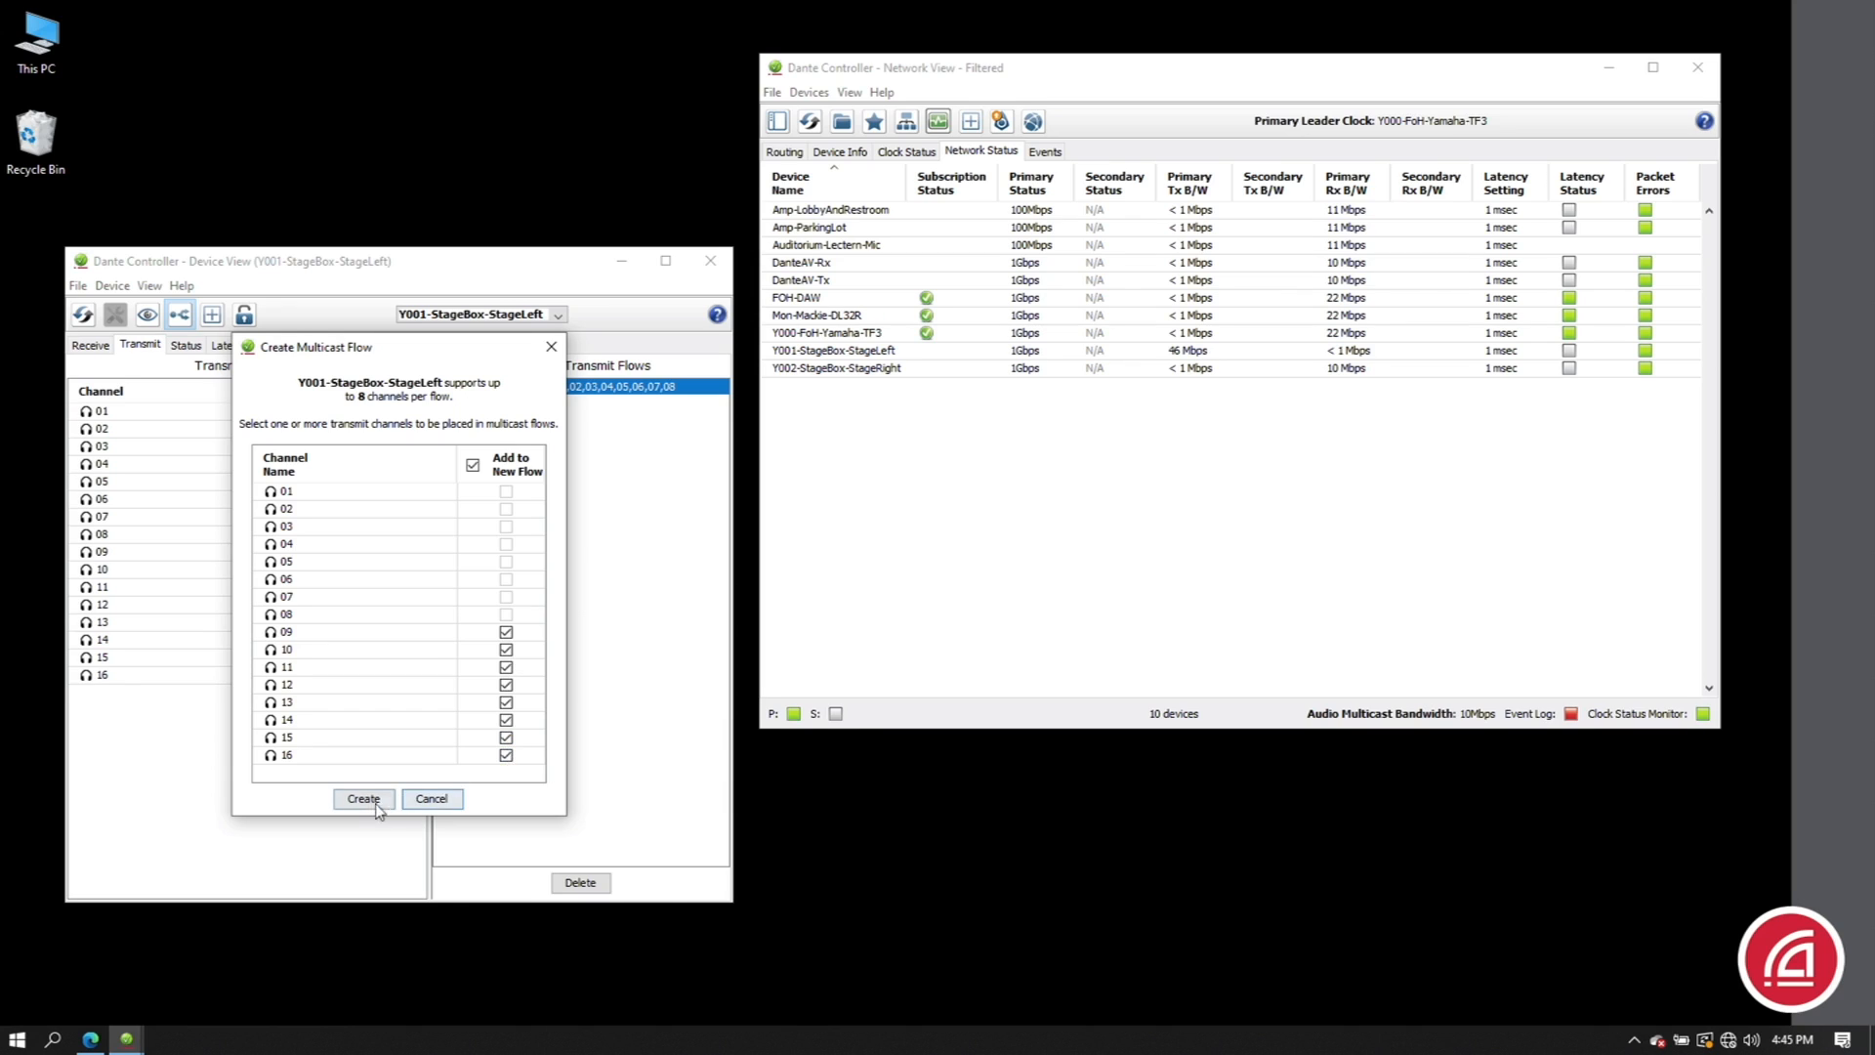
click(364, 797)
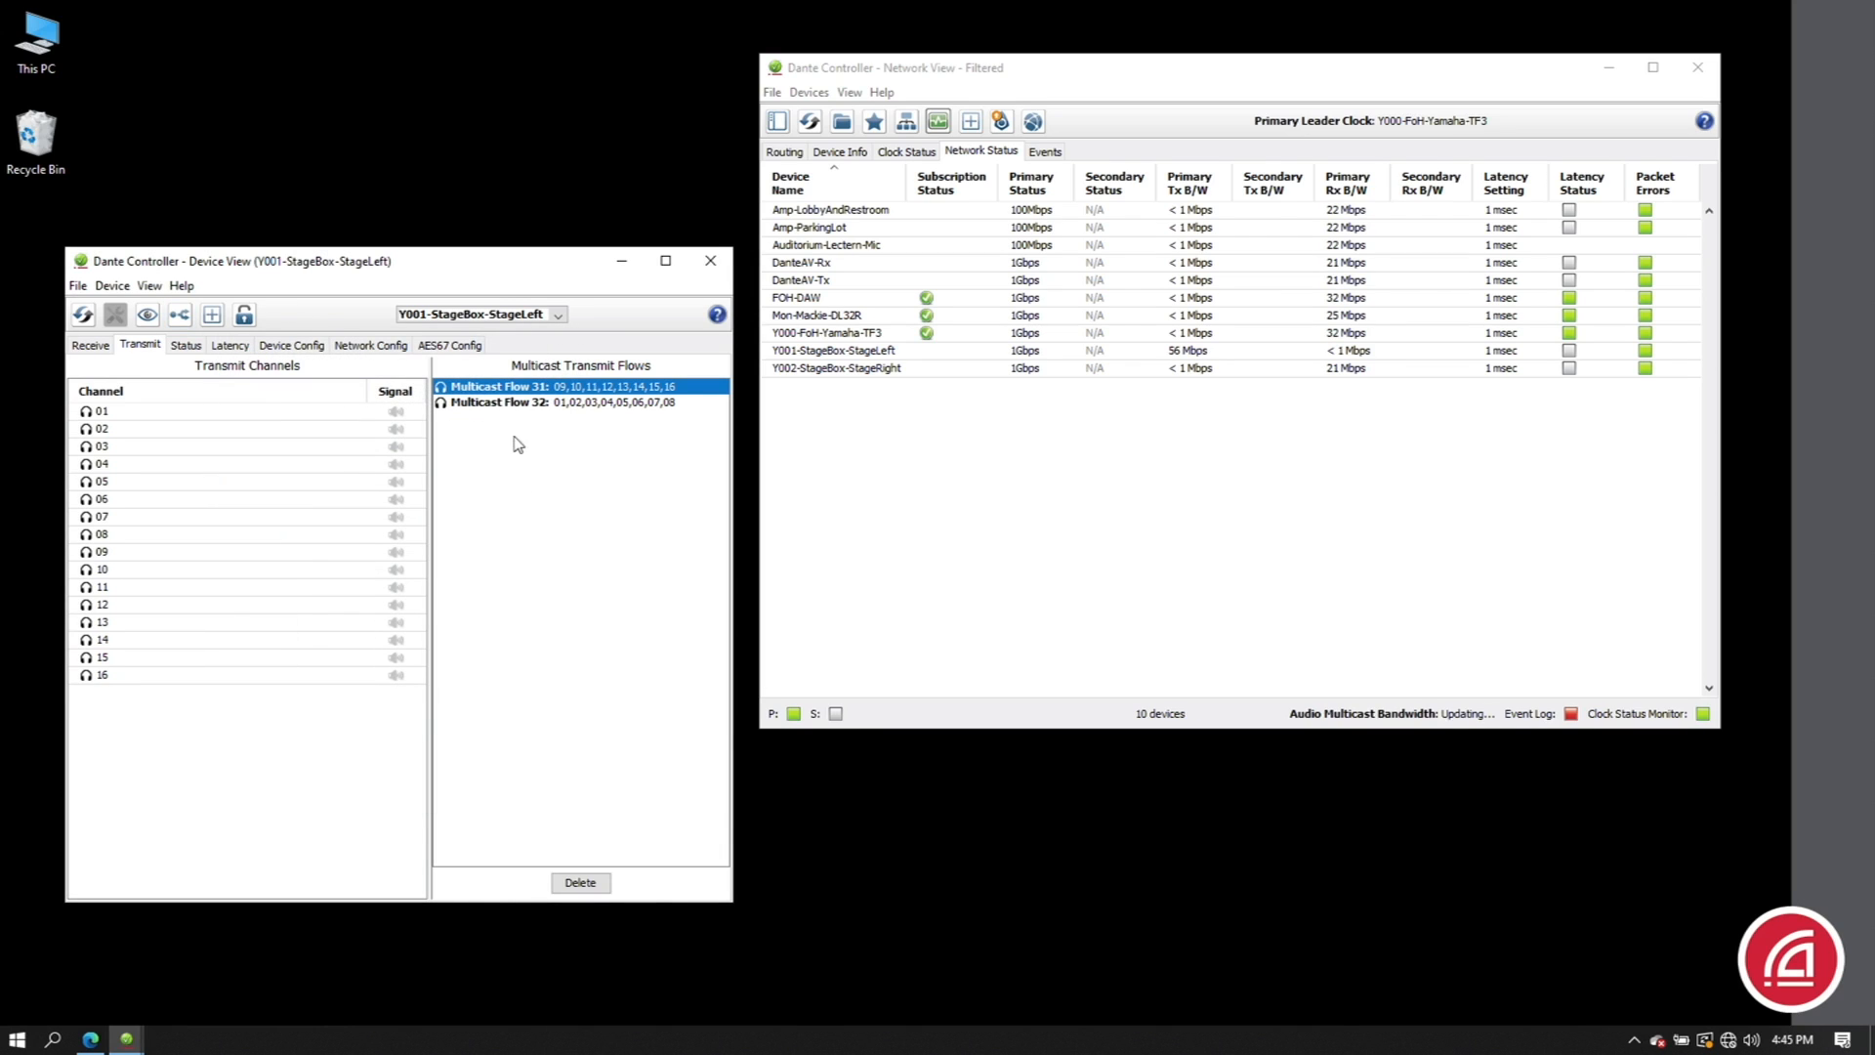